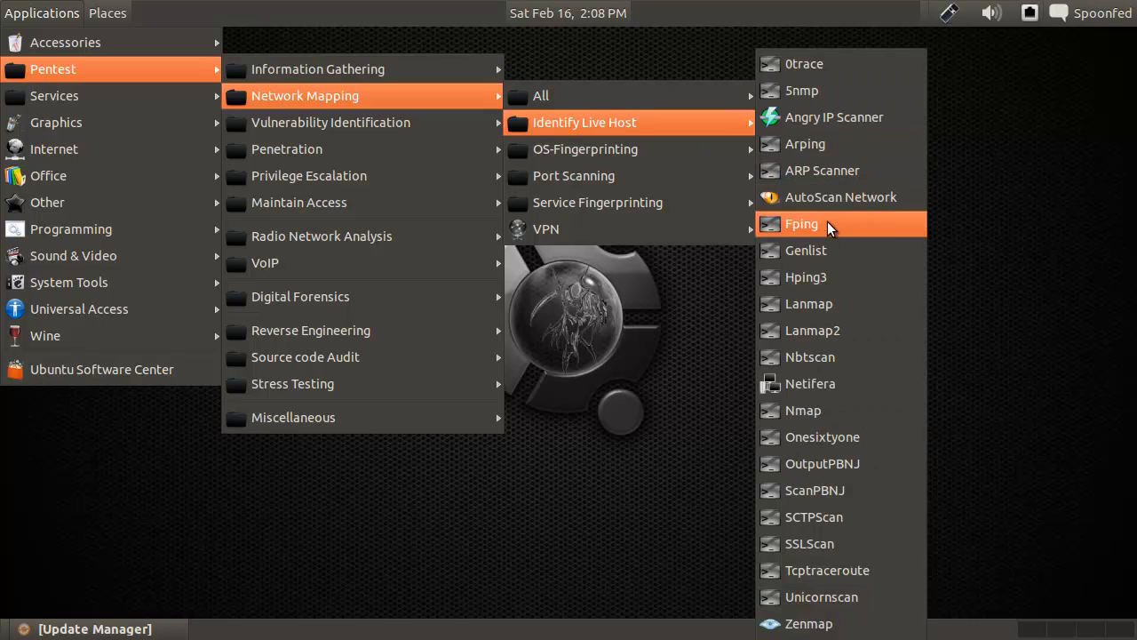
mouse_move(840, 196)
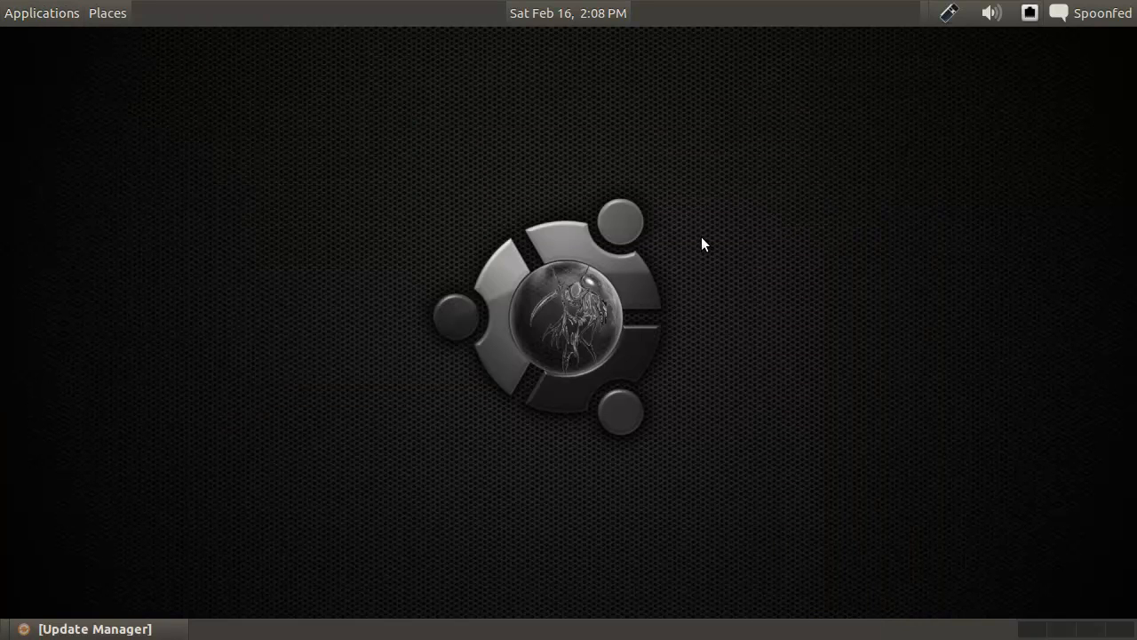
mouse_move(359, 429)
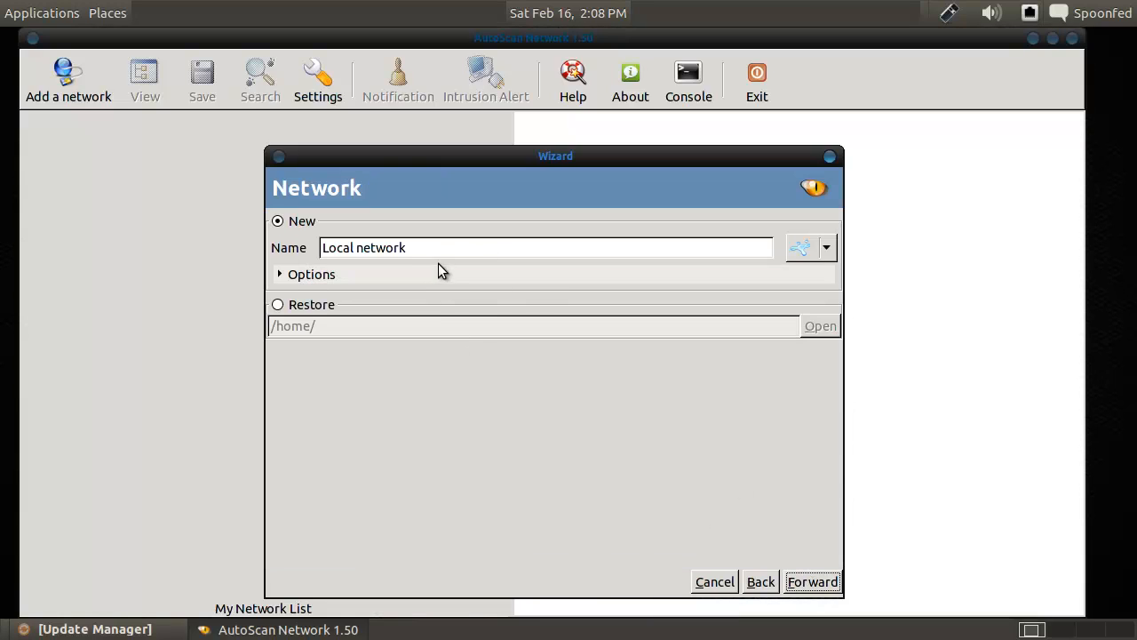
Create 'Local network' with the house icon, running on localhost through eth0.
left_click(824, 247)
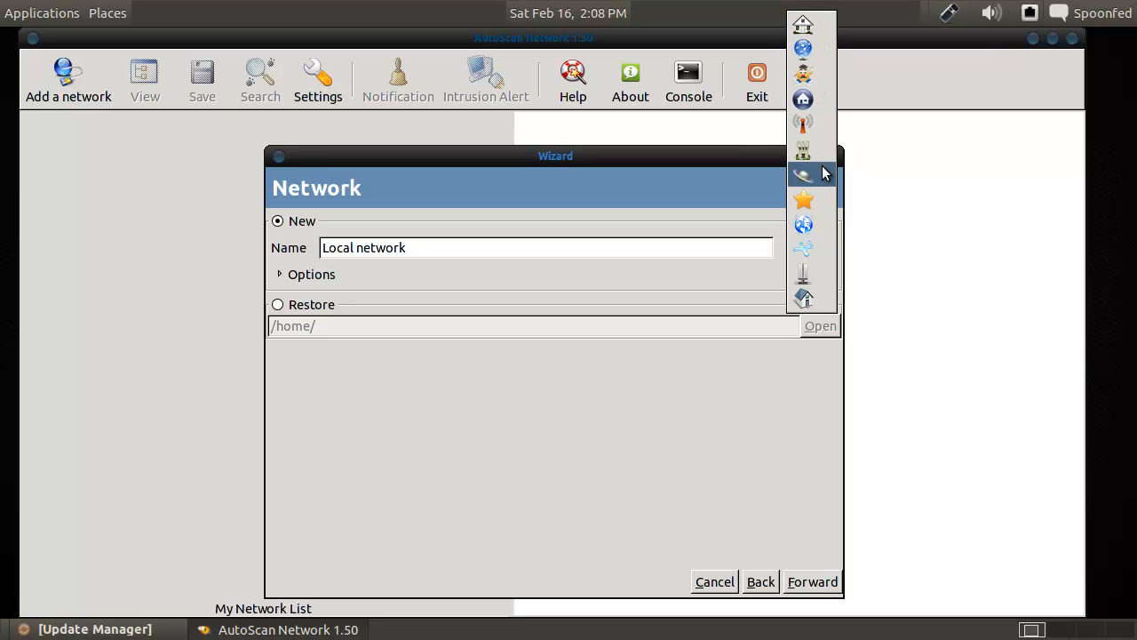
mouse_move(830, 189)
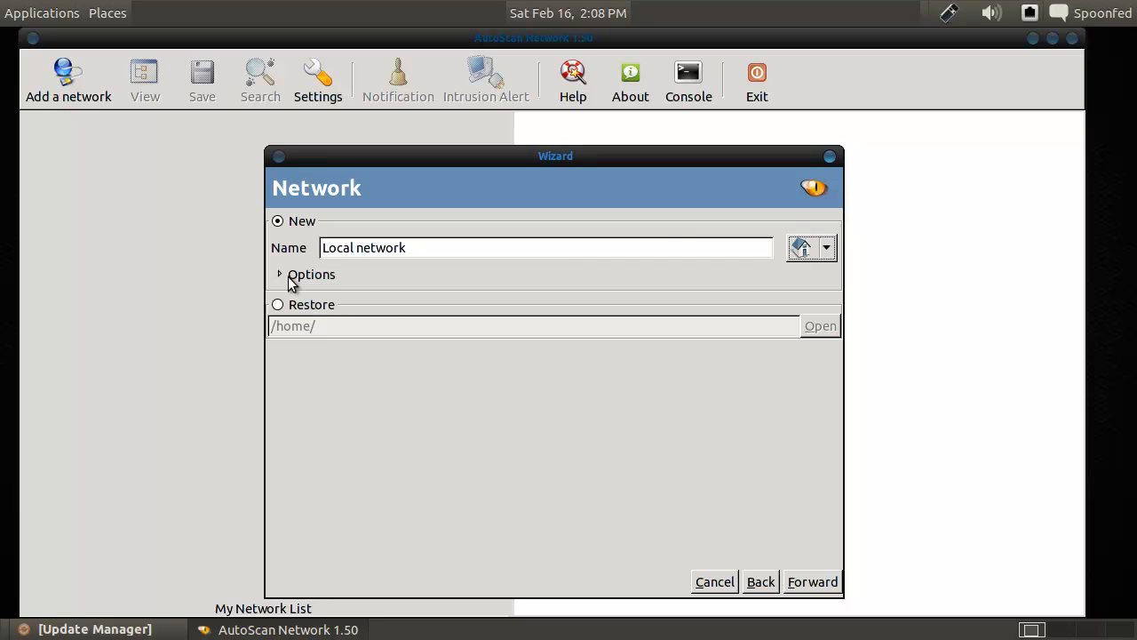
left_click(280, 273)
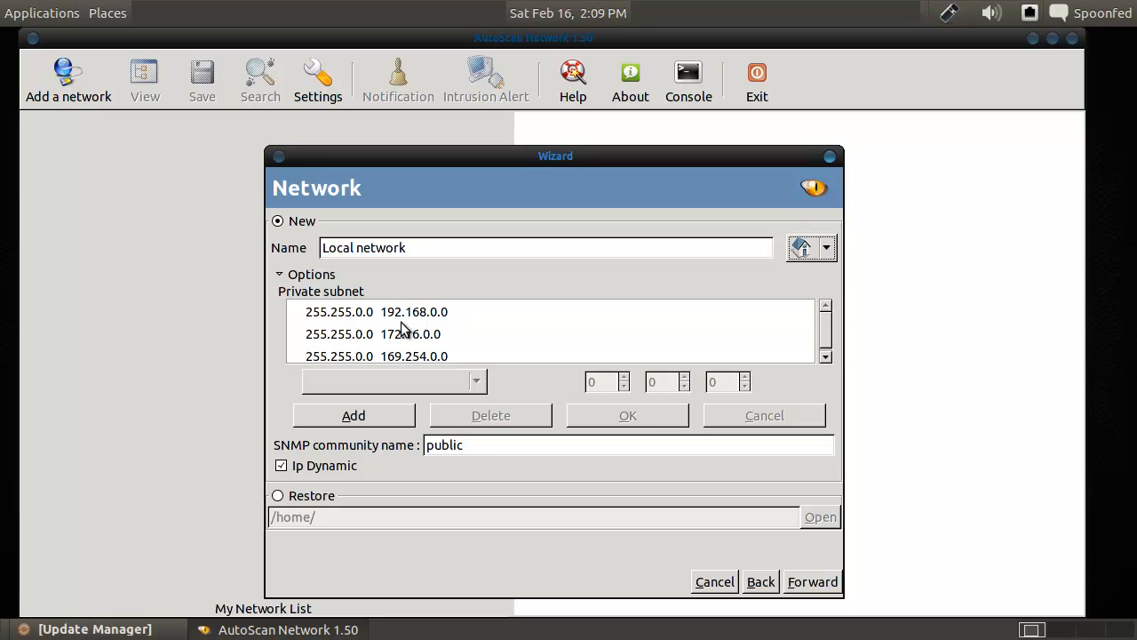
mouse_move(354, 415)
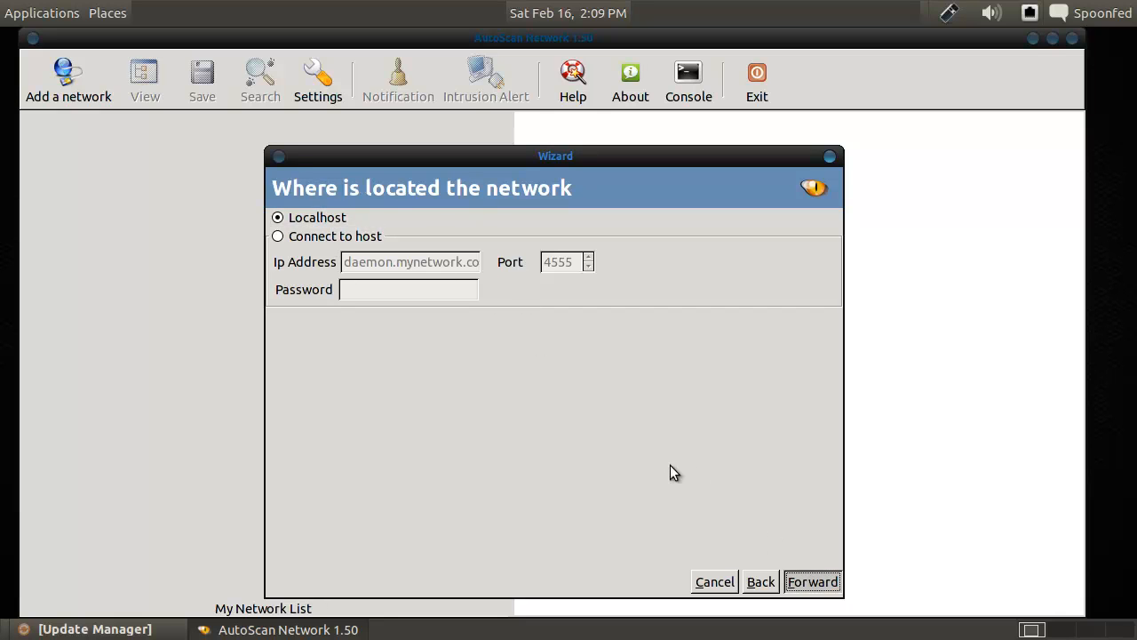
left_click(810, 581)
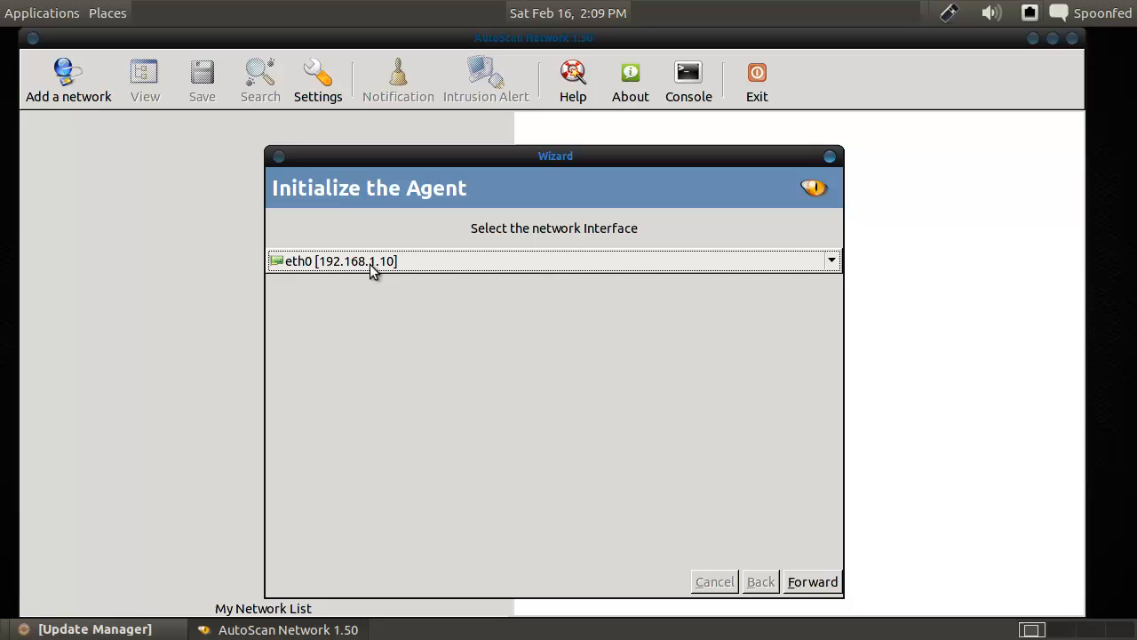
left_click(811, 581)
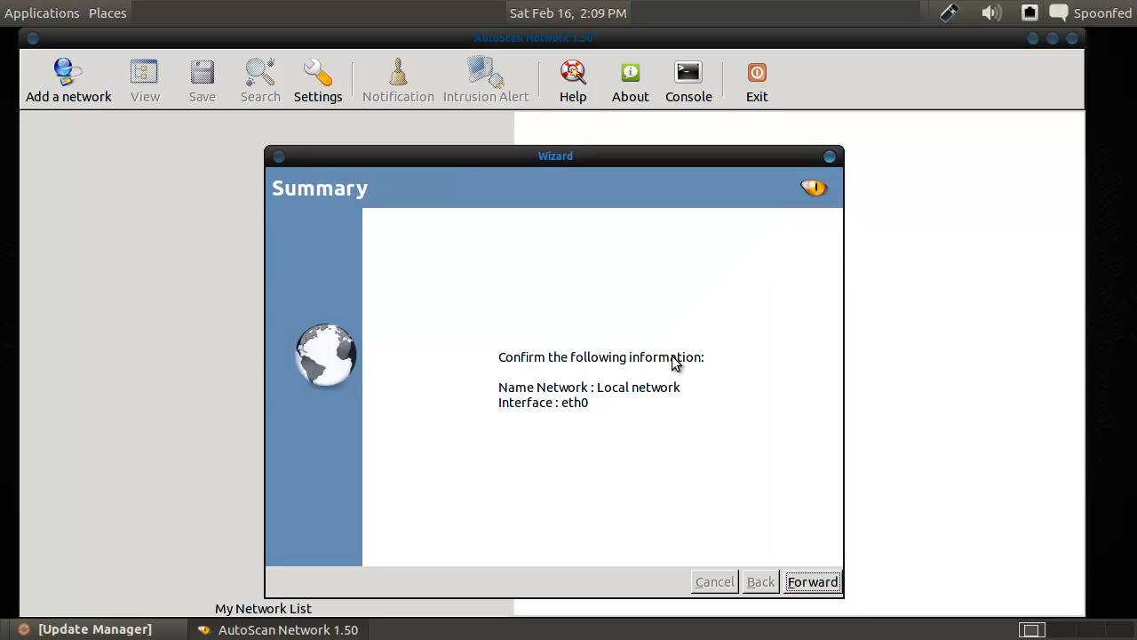
left_click(811, 581)
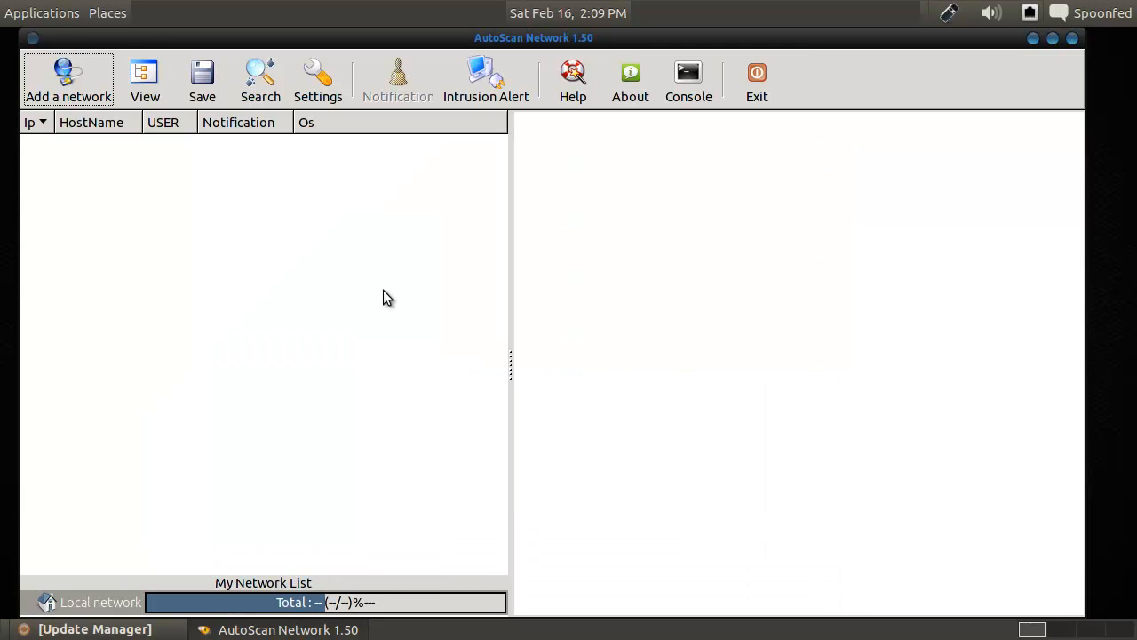
mouse_move(376, 275)
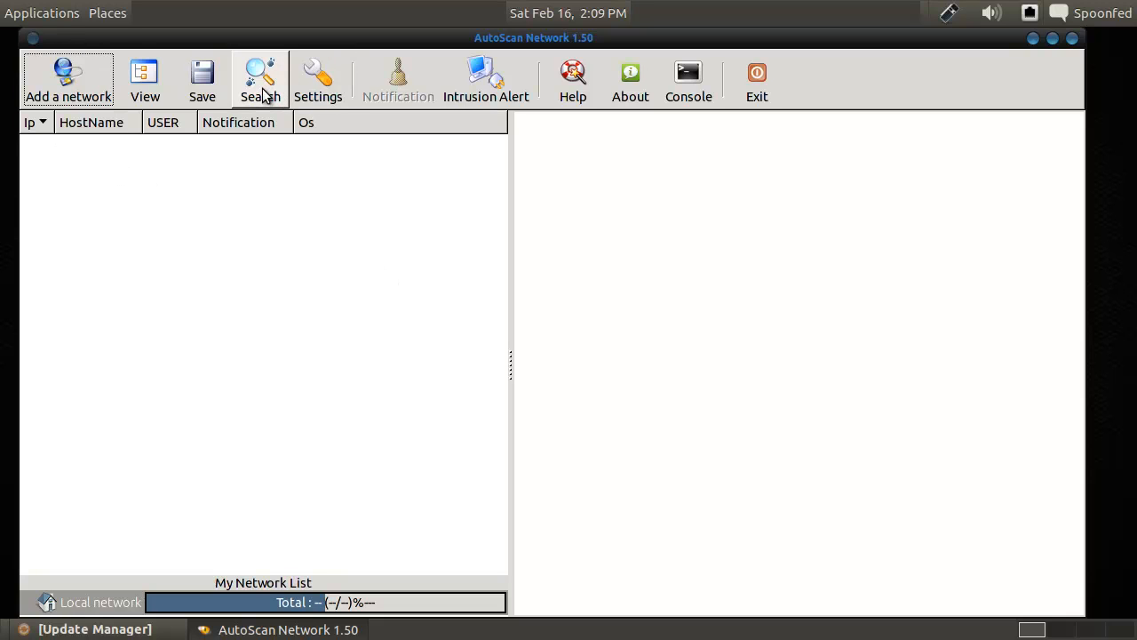
Try an equipment search by open port, then restore the host list columns.
left_click(259, 79)
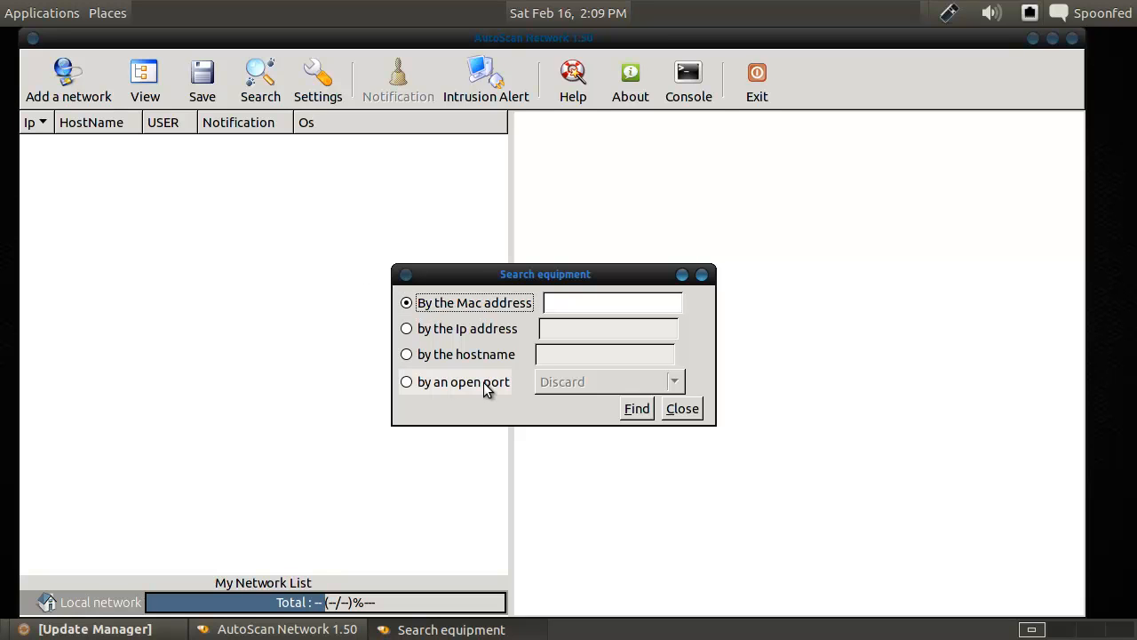
left_click(681, 408)
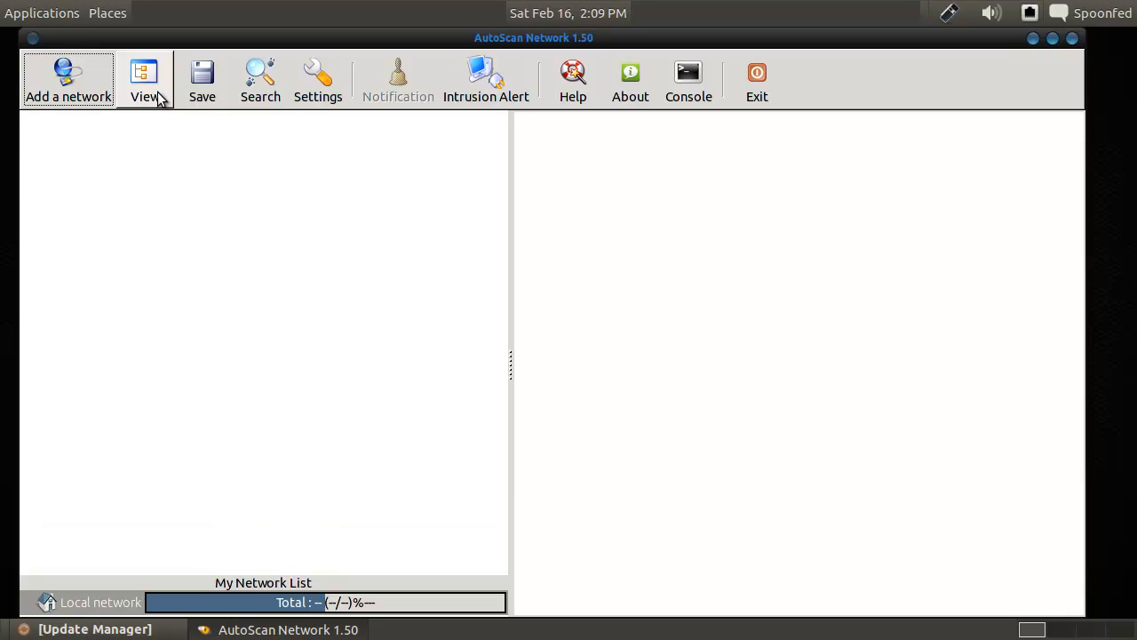
left_click(144, 79)
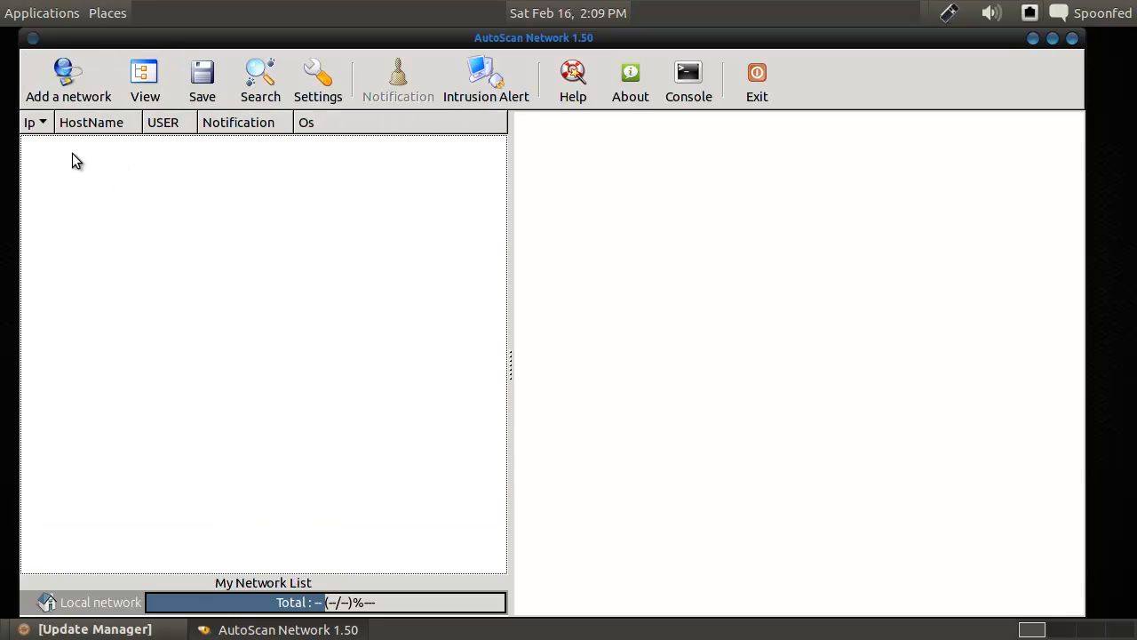
mouse_move(405, 341)
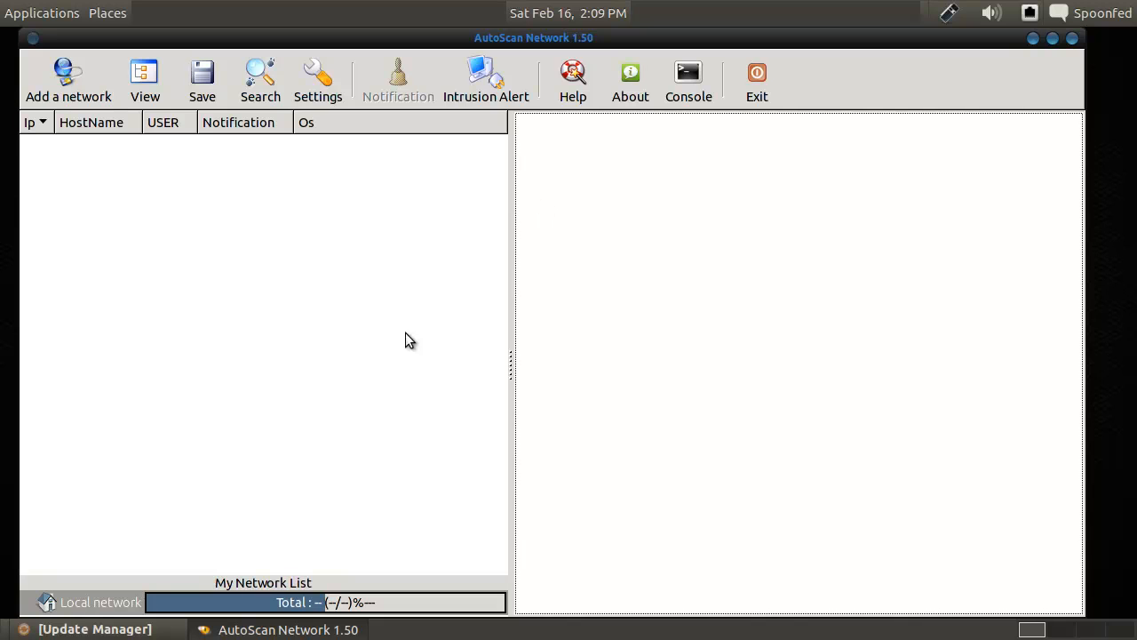
mouse_move(120, 604)
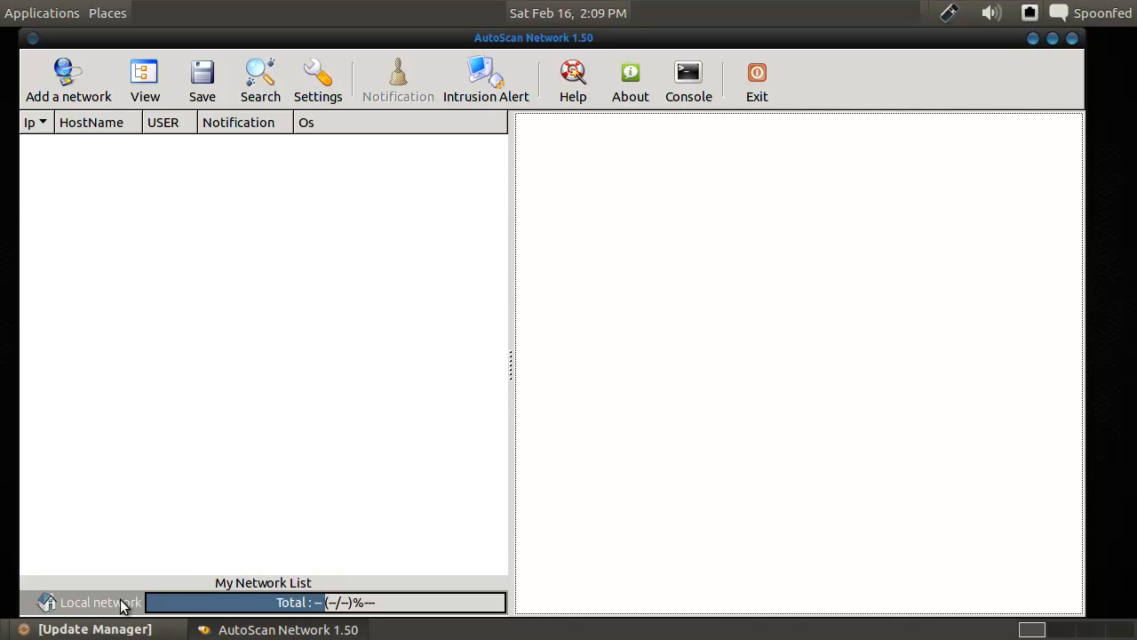
View Local network's summary and undefined config entries, and open Settings at General.
left_click(99, 601)
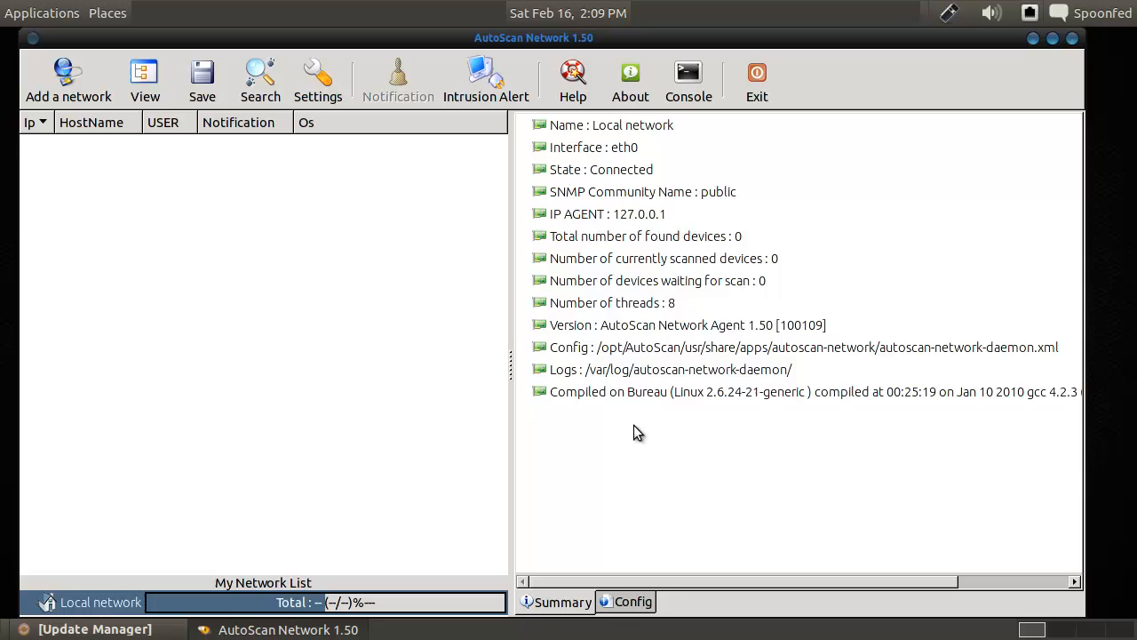
left_click(632, 601)
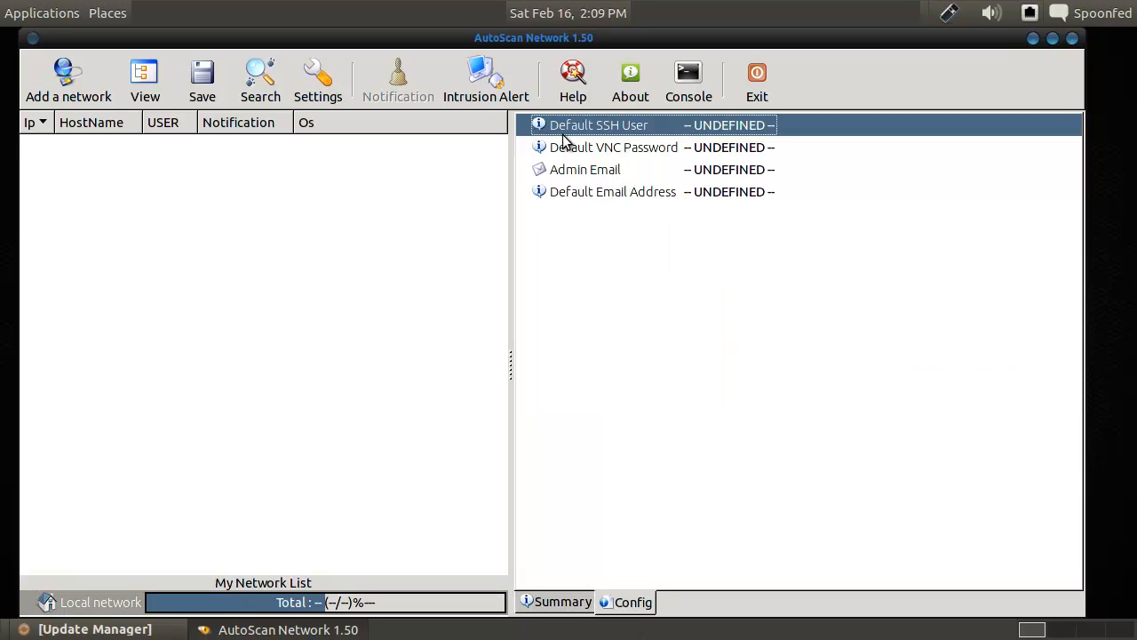
mouse_move(636, 143)
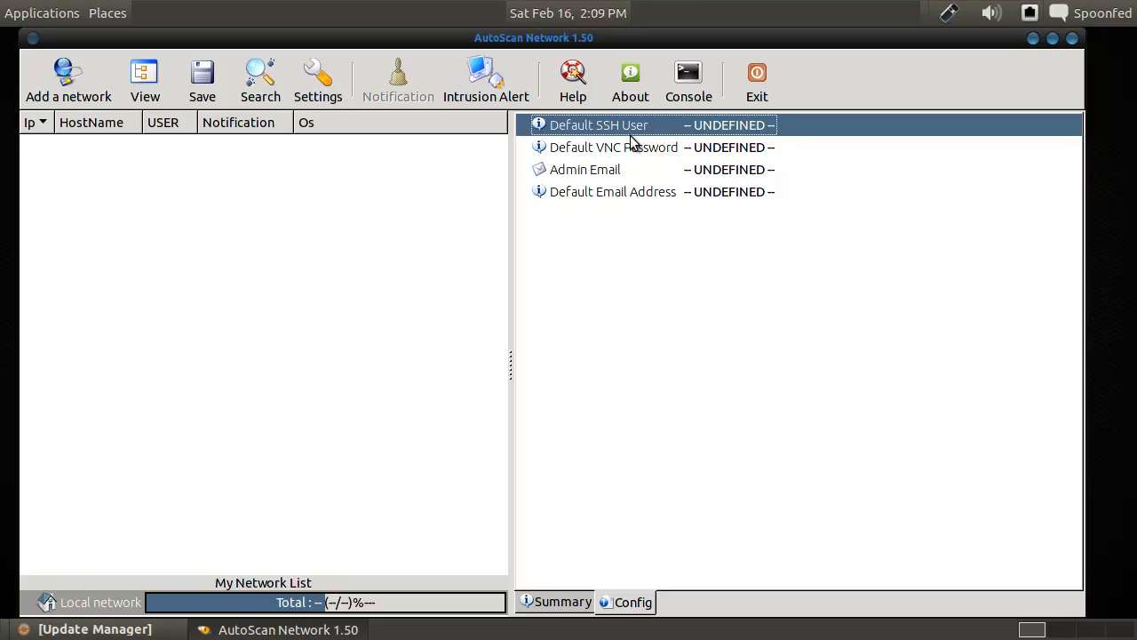
left_click(317, 80)
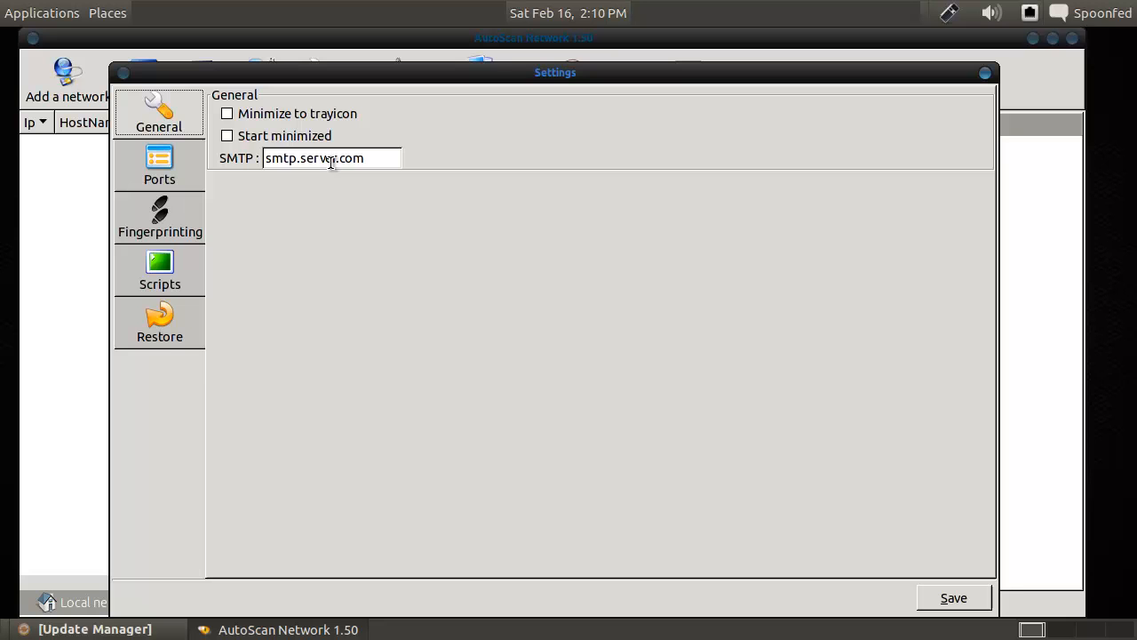
left_click(159, 270)
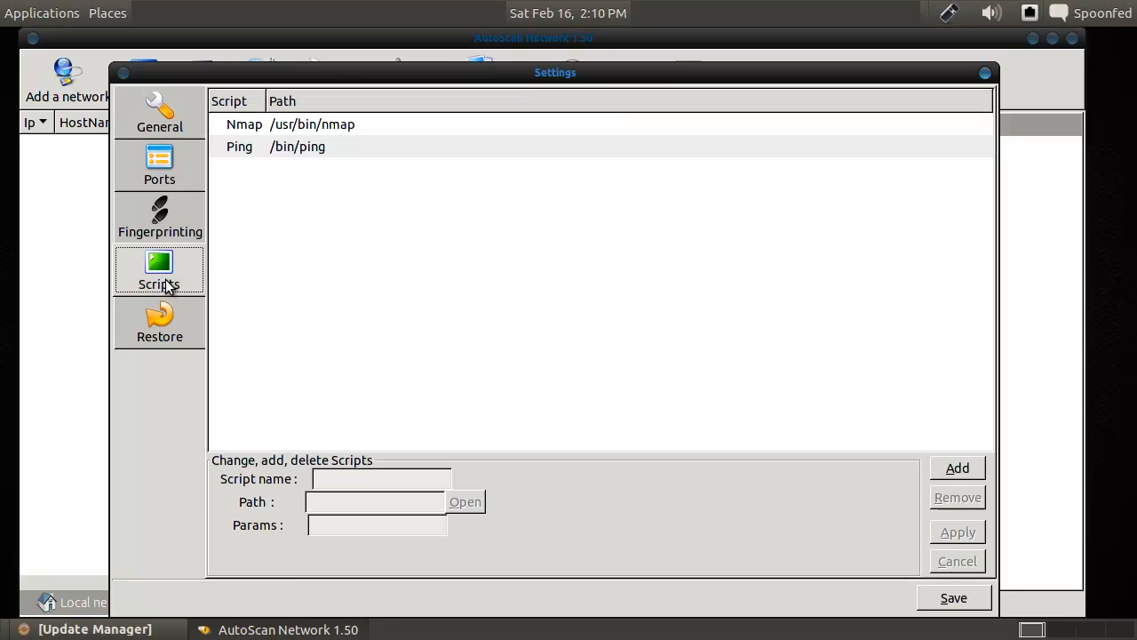
left_click(159, 218)
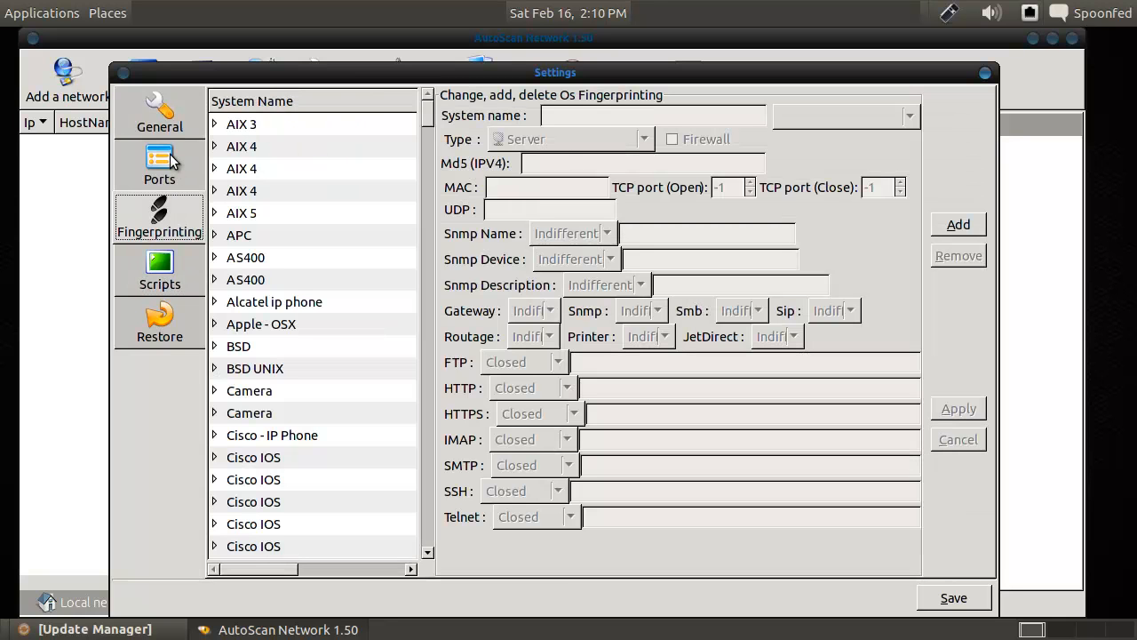
mouse_move(222, 128)
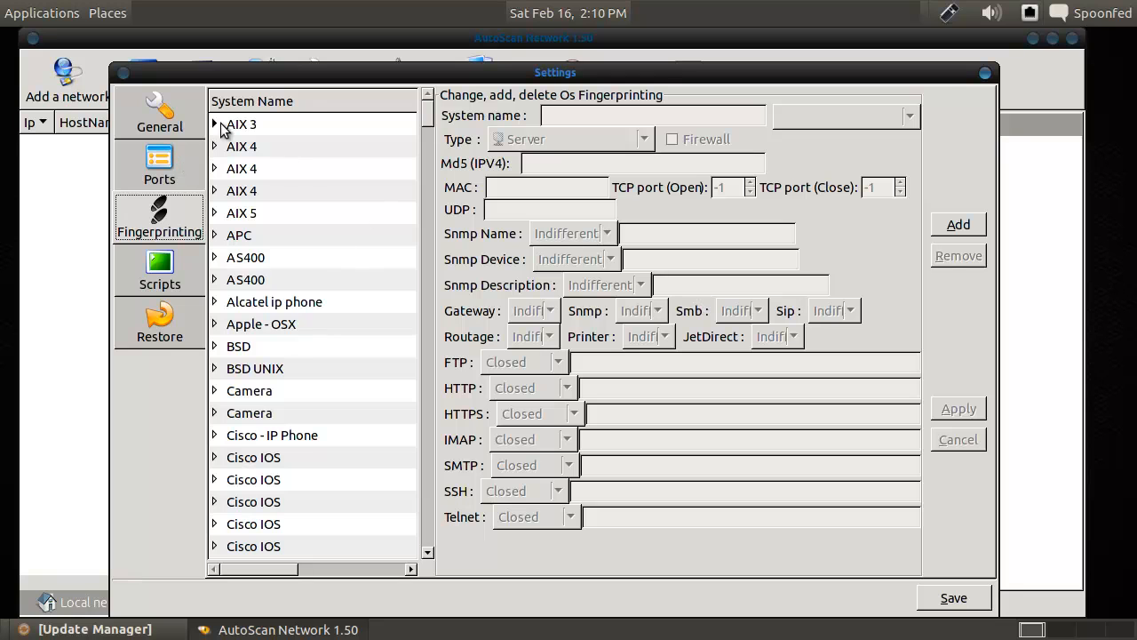
left_click(241, 123)
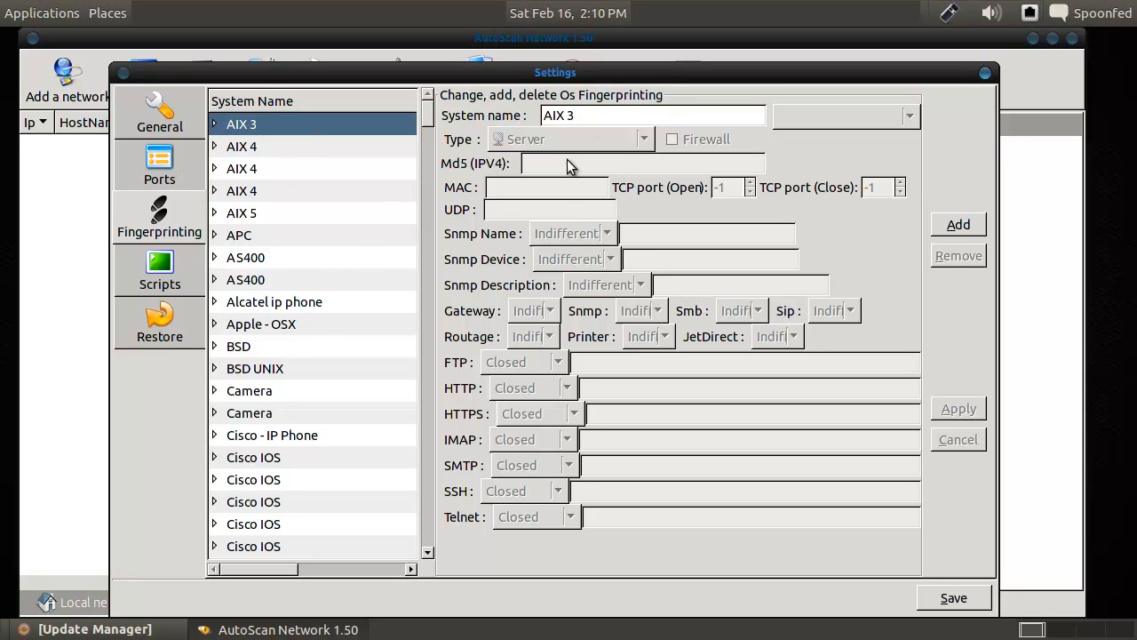
mouse_move(659, 323)
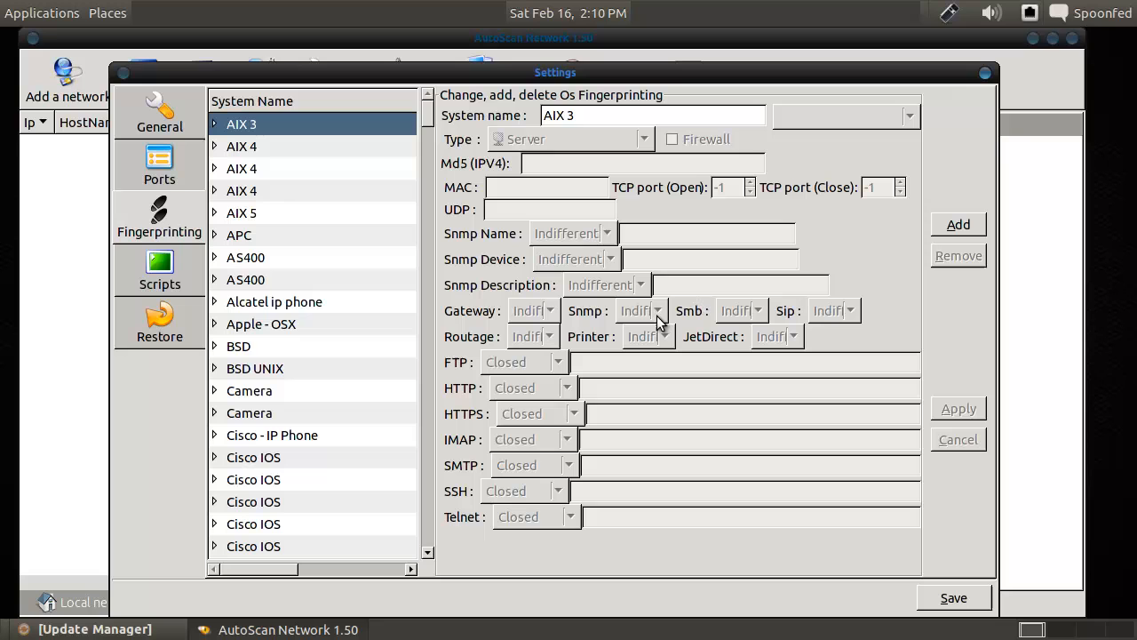
mouse_move(619, 397)
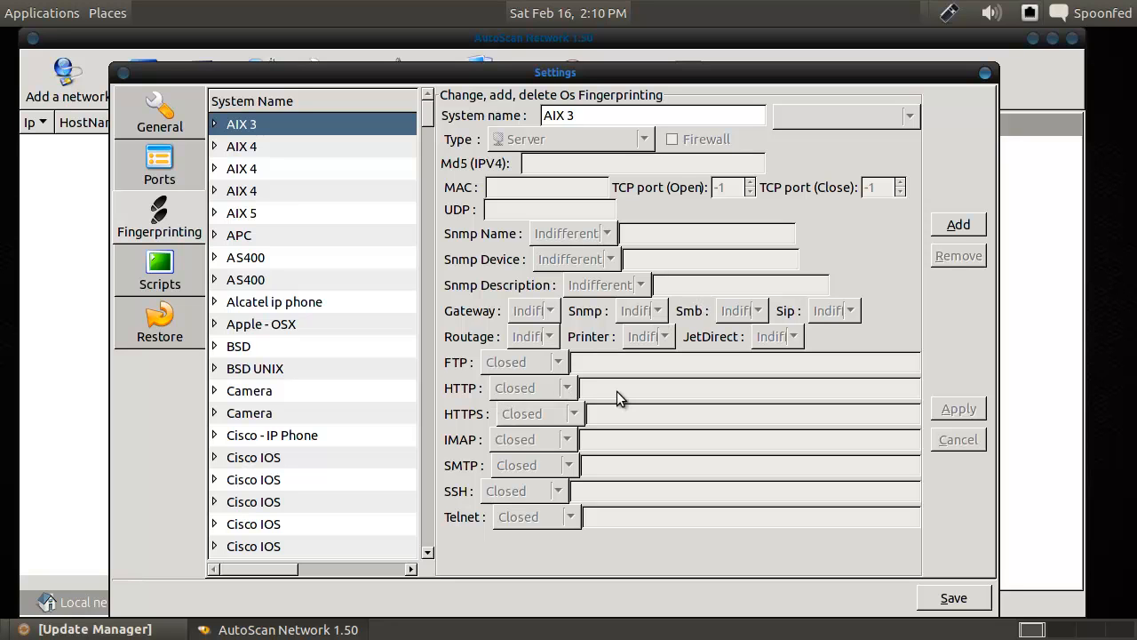
mouse_move(331, 402)
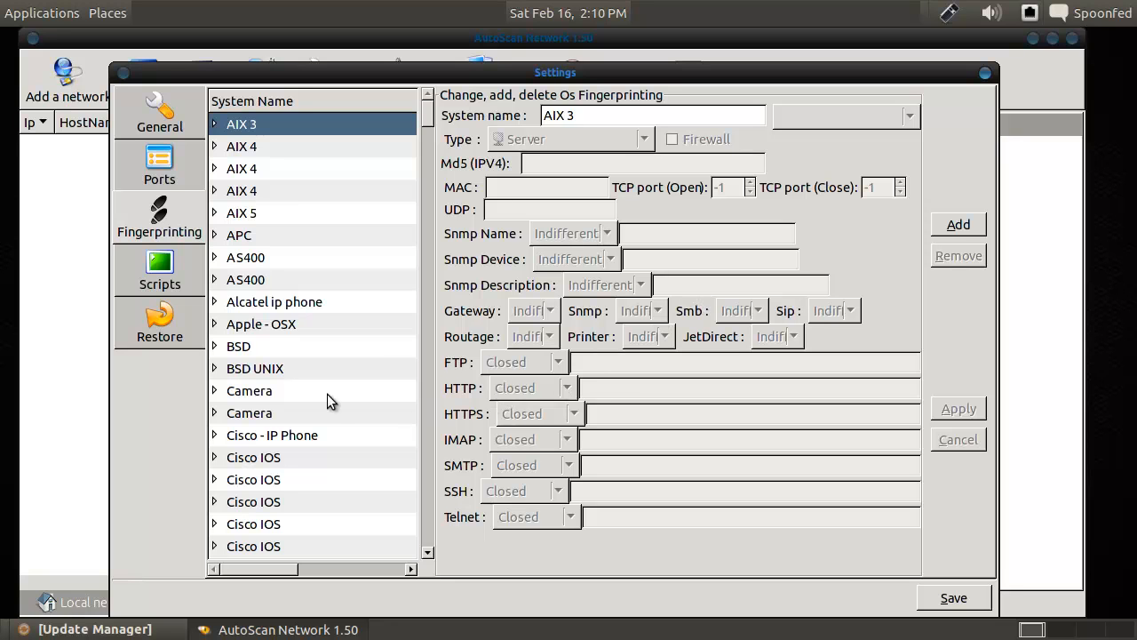
left_click(159, 164)
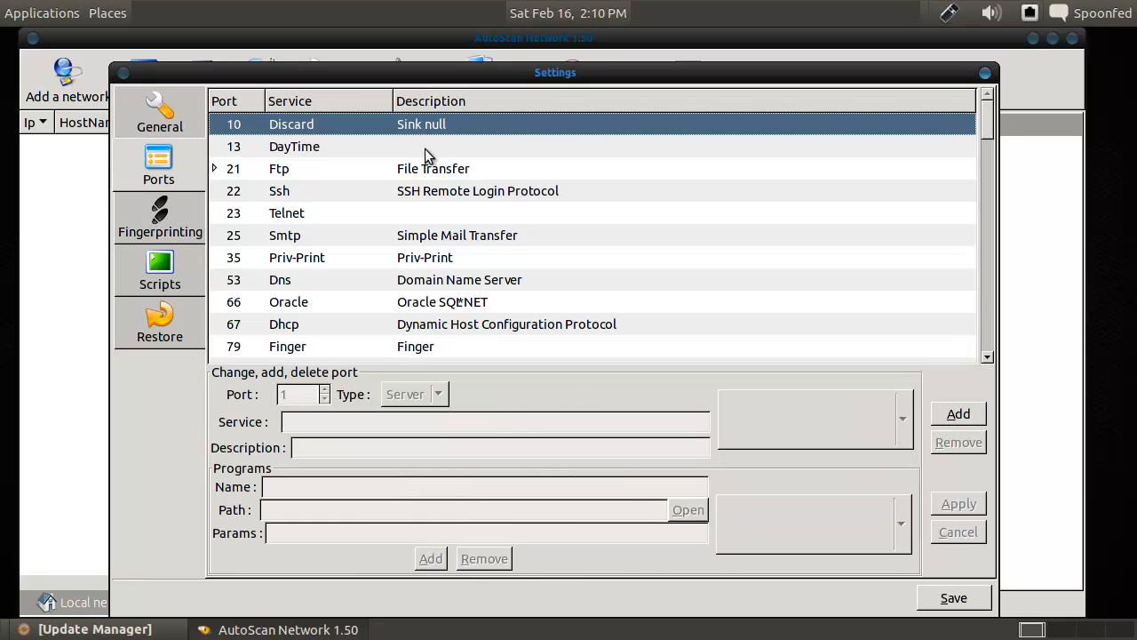
left_click(159, 113)
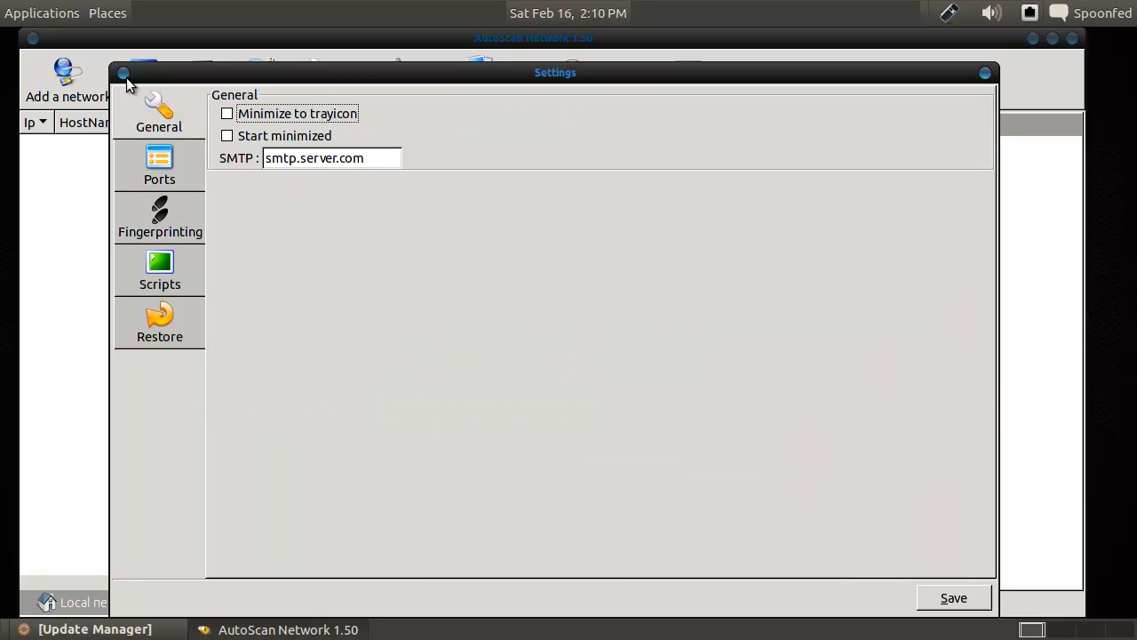
mouse_move(949, 89)
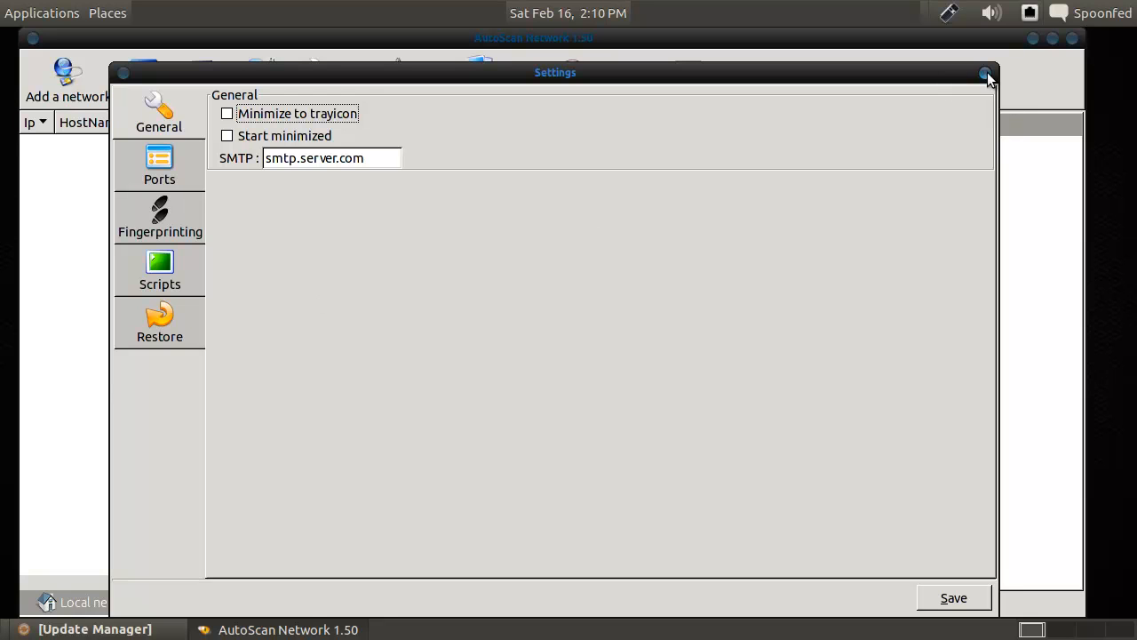
mouse_move(975, 555)
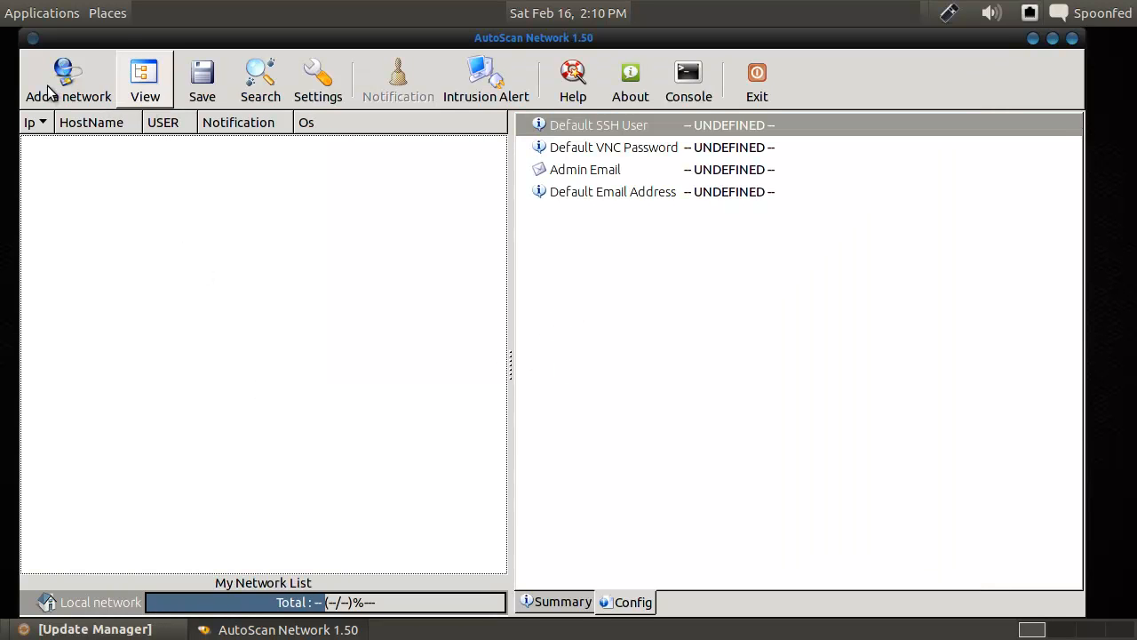
Start the Add a network wizard and add subnet 192.168.1.0 with mask 255.255.255.0.
left_click(69, 80)
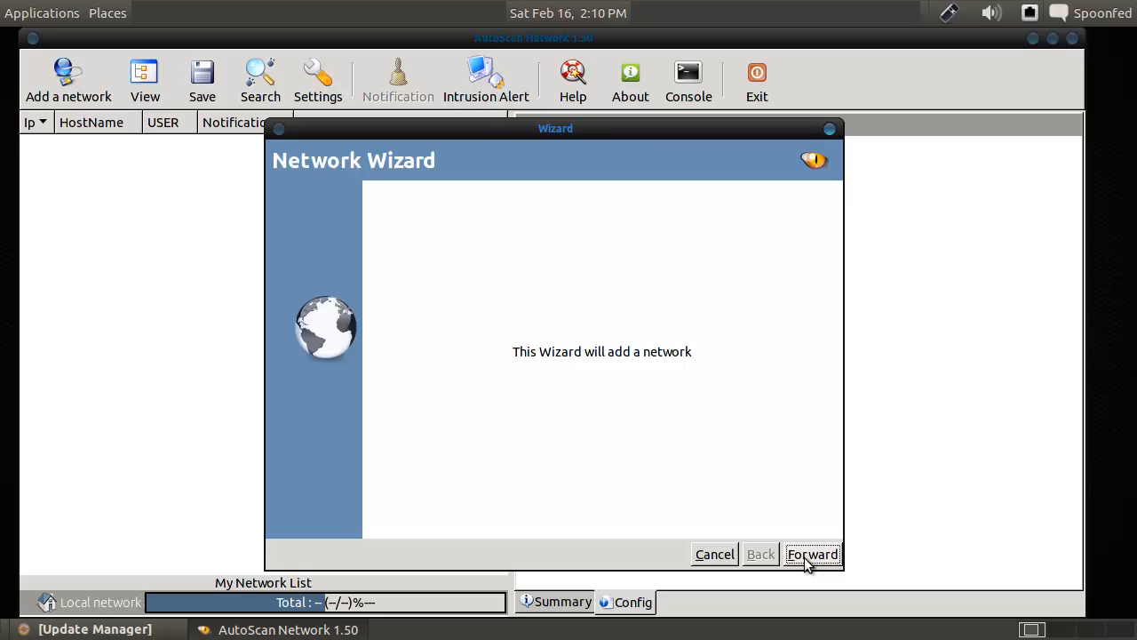
left_click(811, 553)
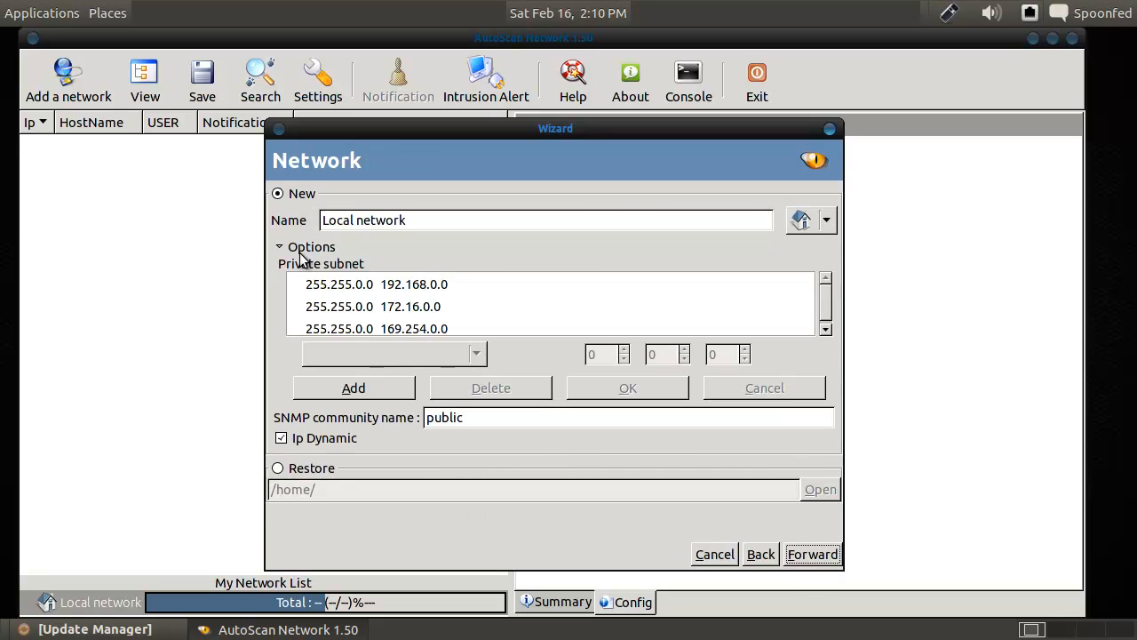
left_click(377, 285)
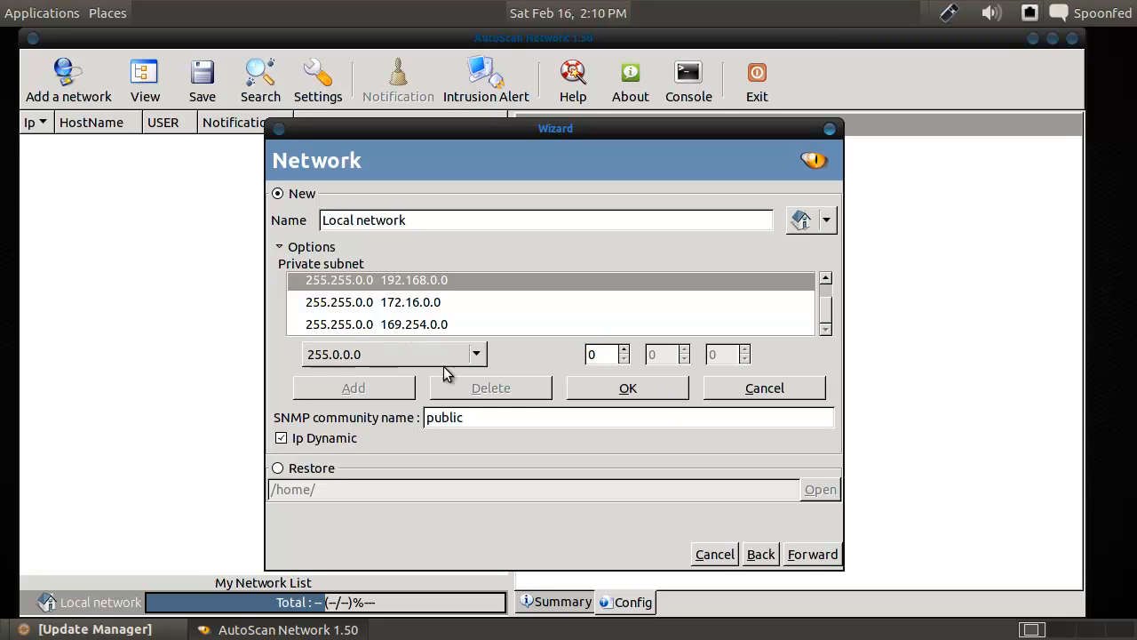
left_click(476, 353)
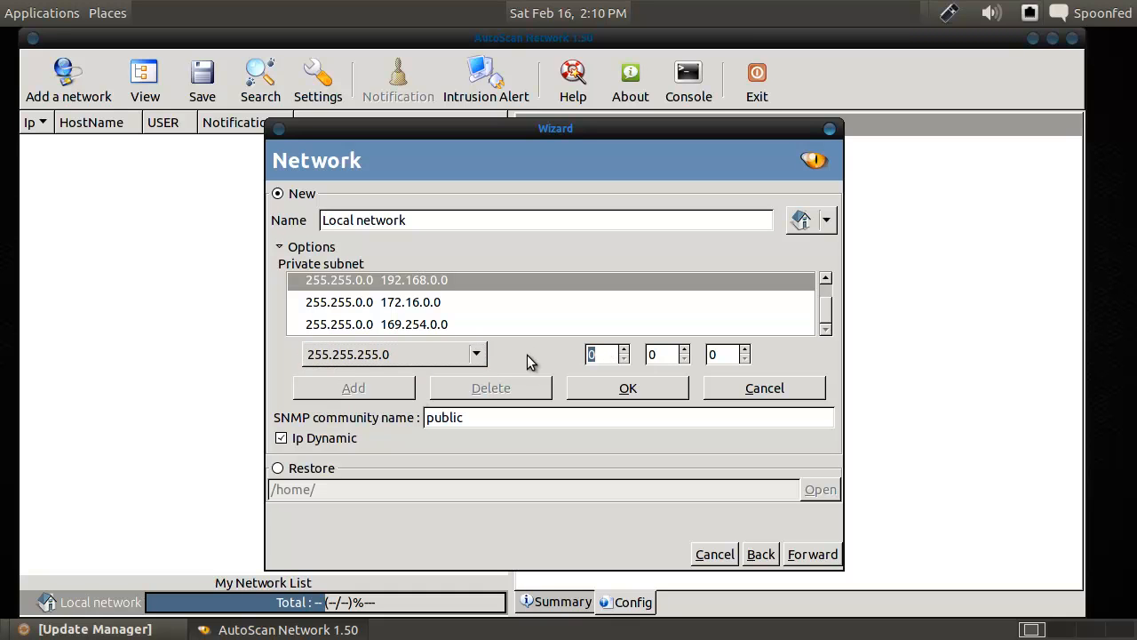
type("192")
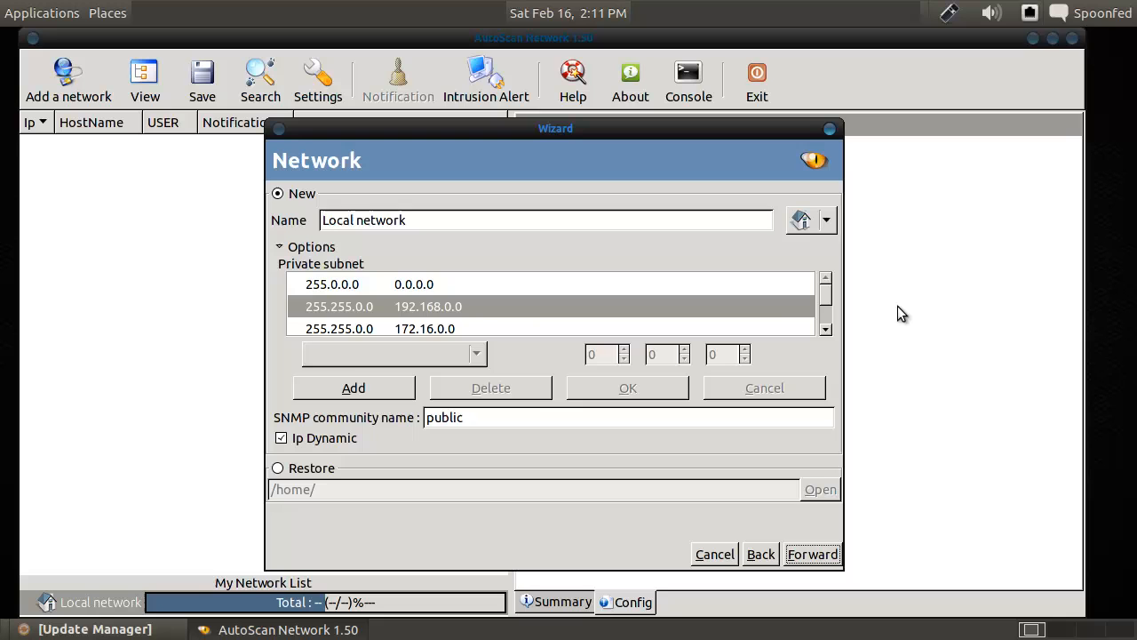
left_click(427, 306)
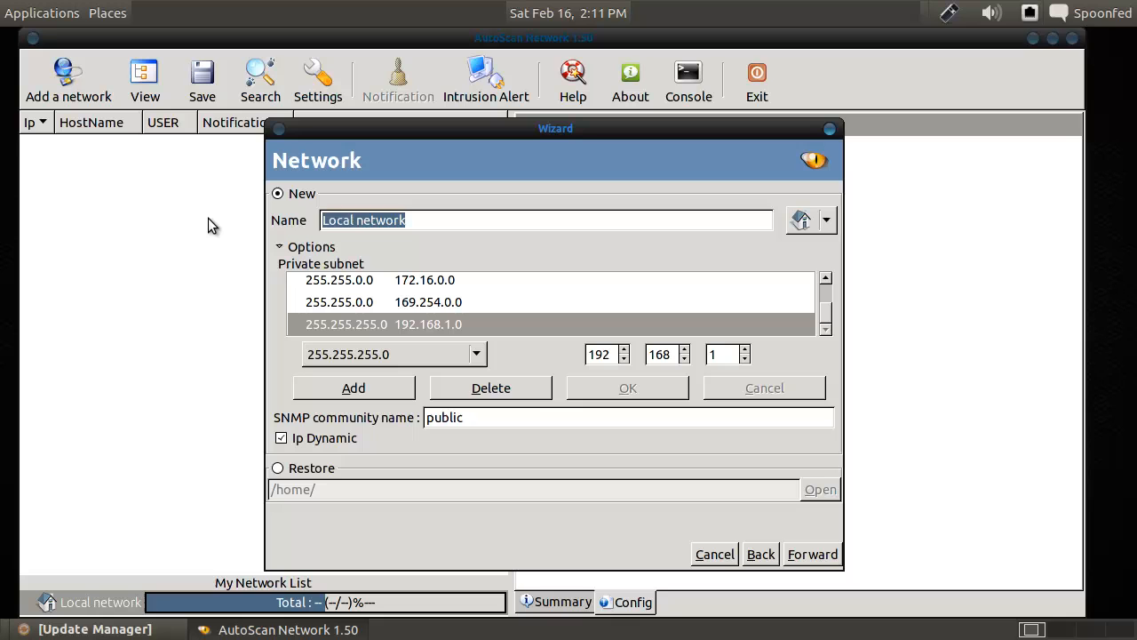
Name the network 'My network', keep localhost and eth0, and finish the wizard.
type("My network")
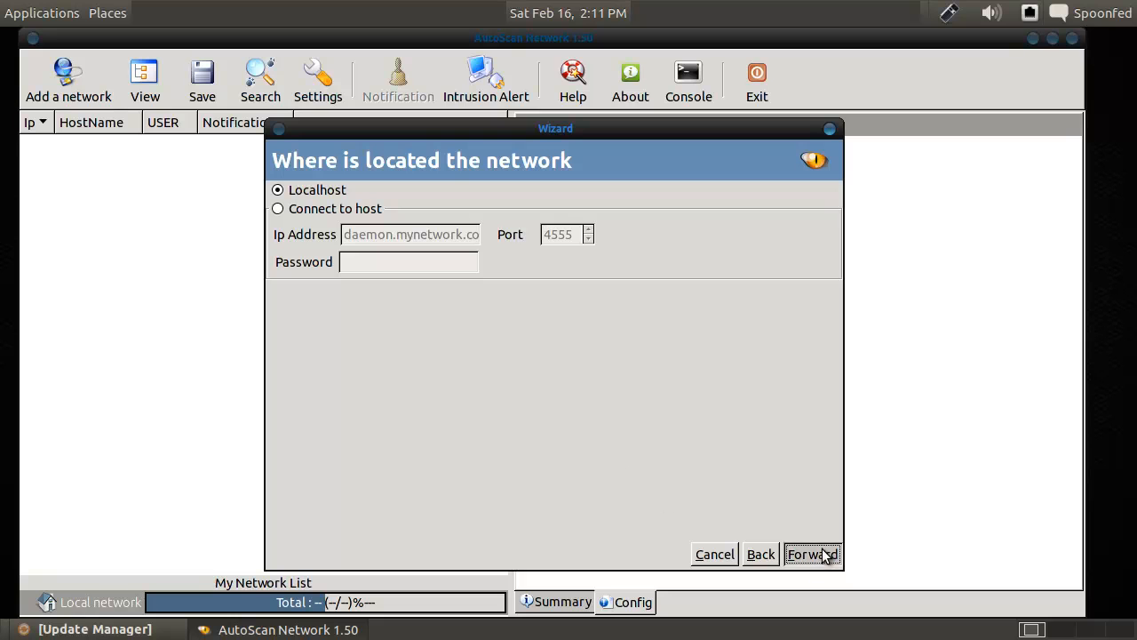
mouse_move(626, 451)
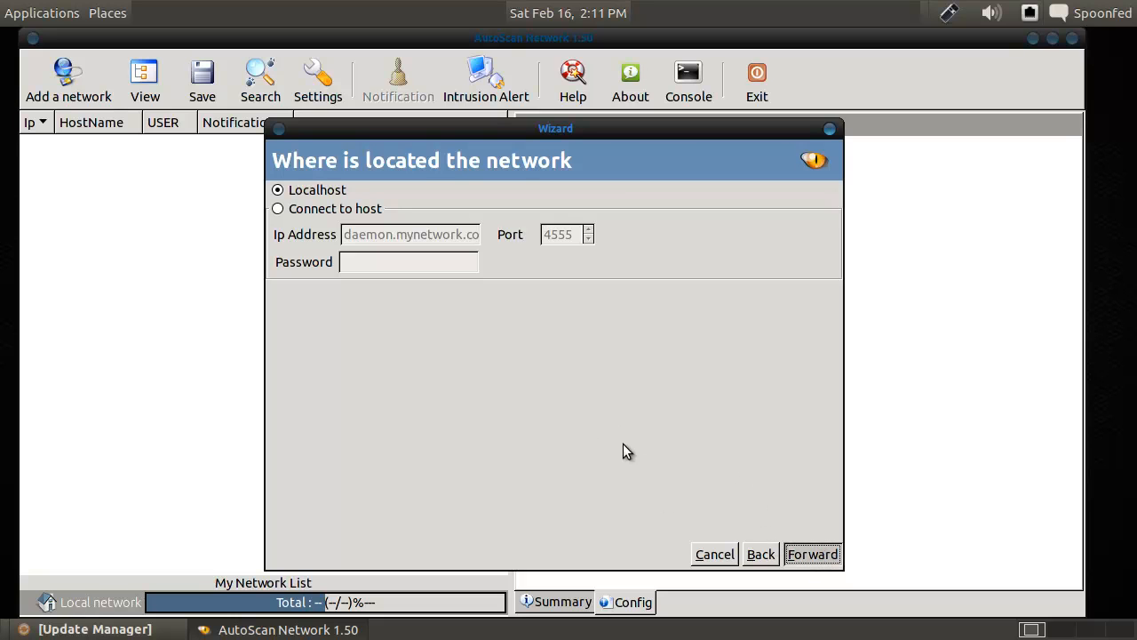
left_click(811, 554)
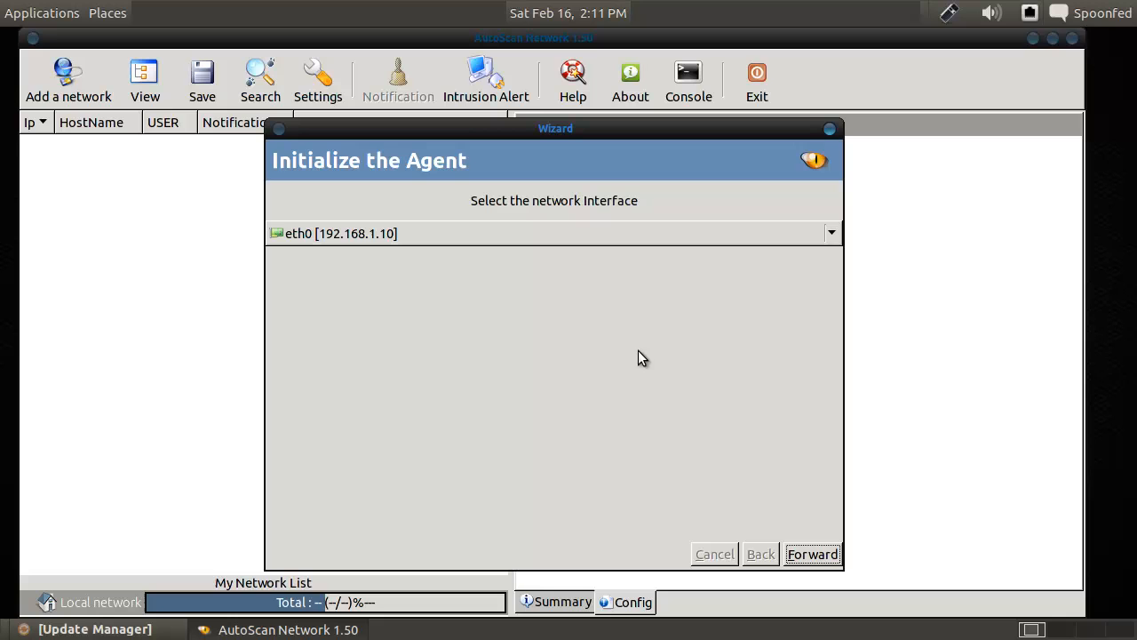
left_click(811, 554)
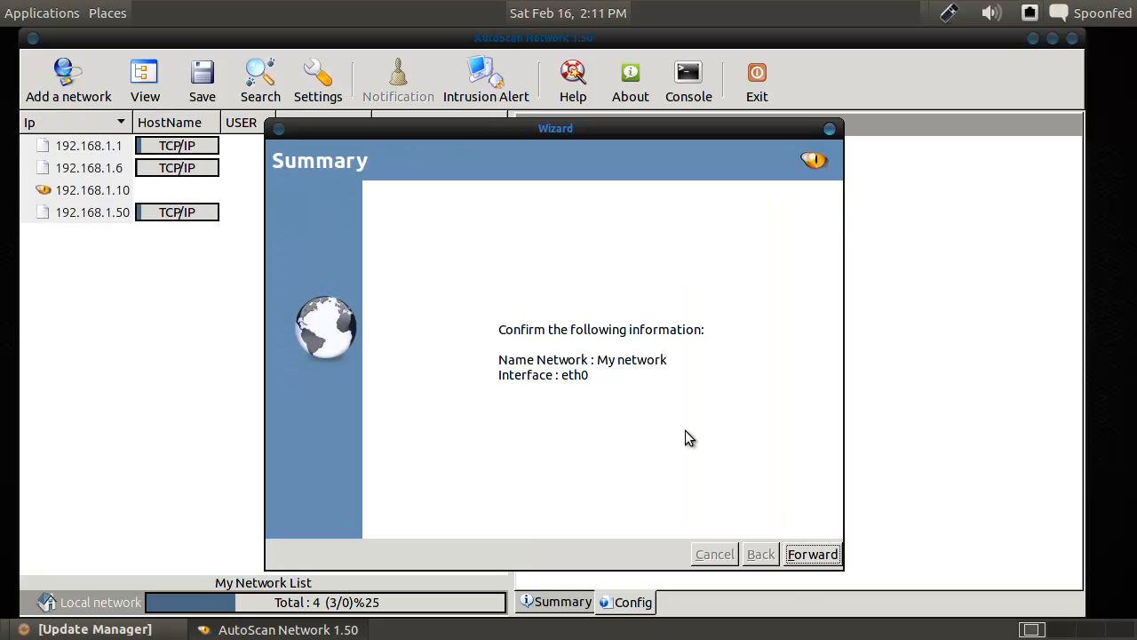
left_click(812, 554)
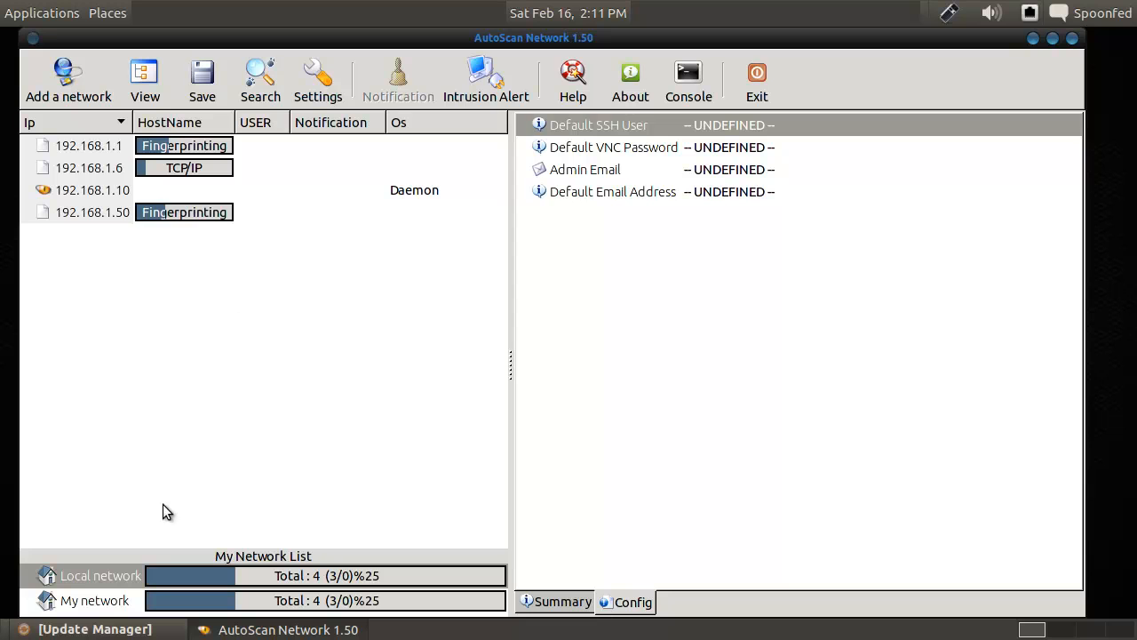
Show host 192.168.1.1's details and launch its OS fingerprinting wizard.
left_click(94, 600)
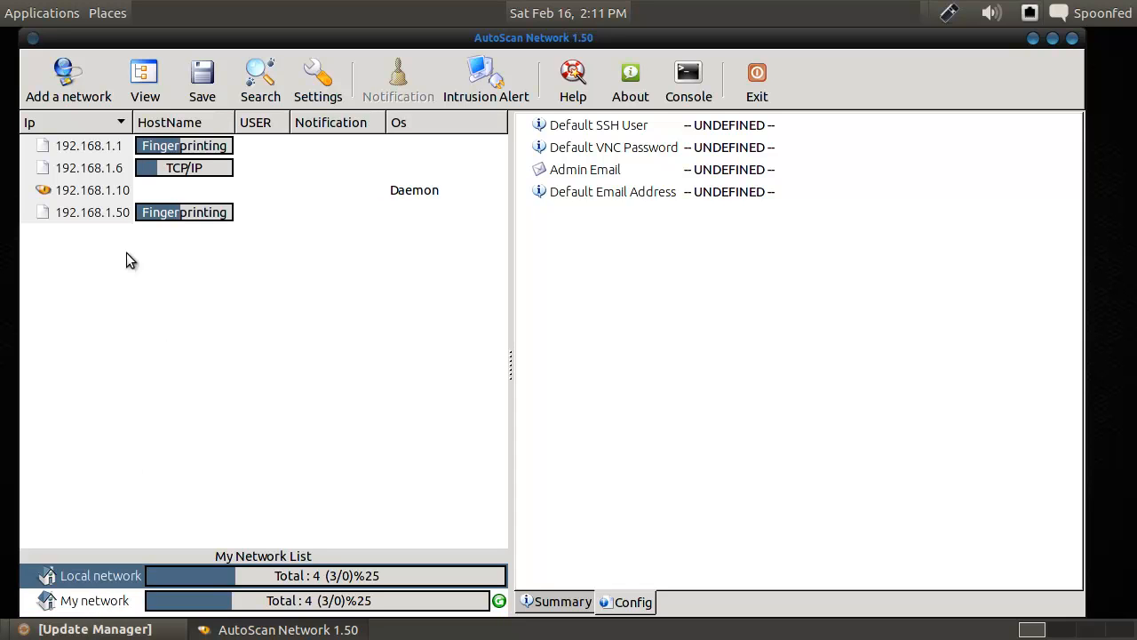
left_click(89, 145)
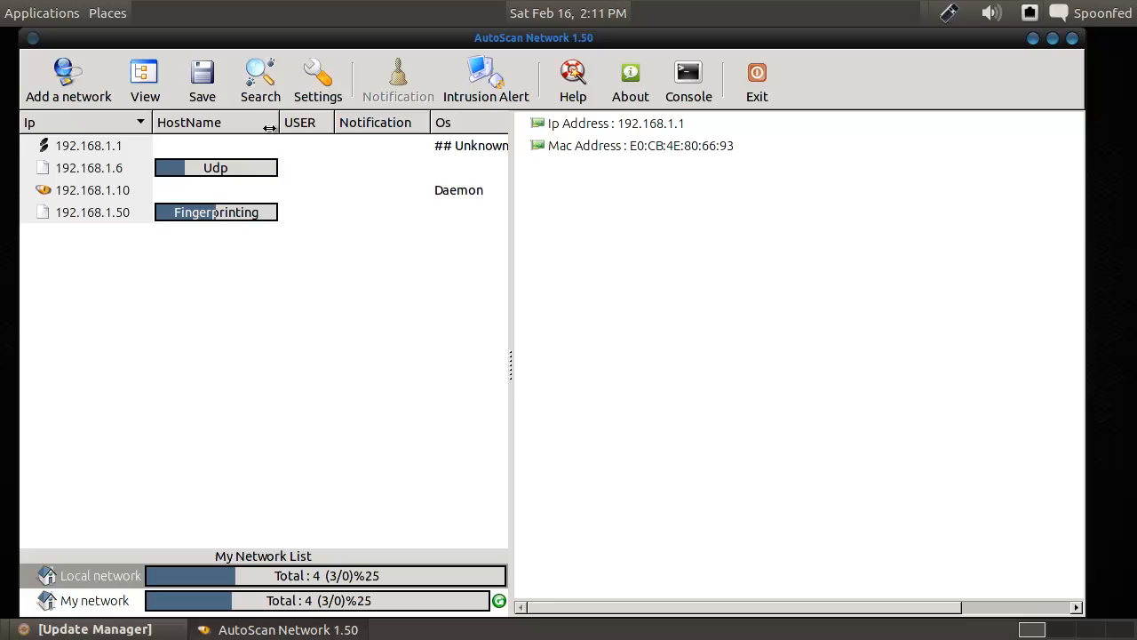
left_click(88, 145)
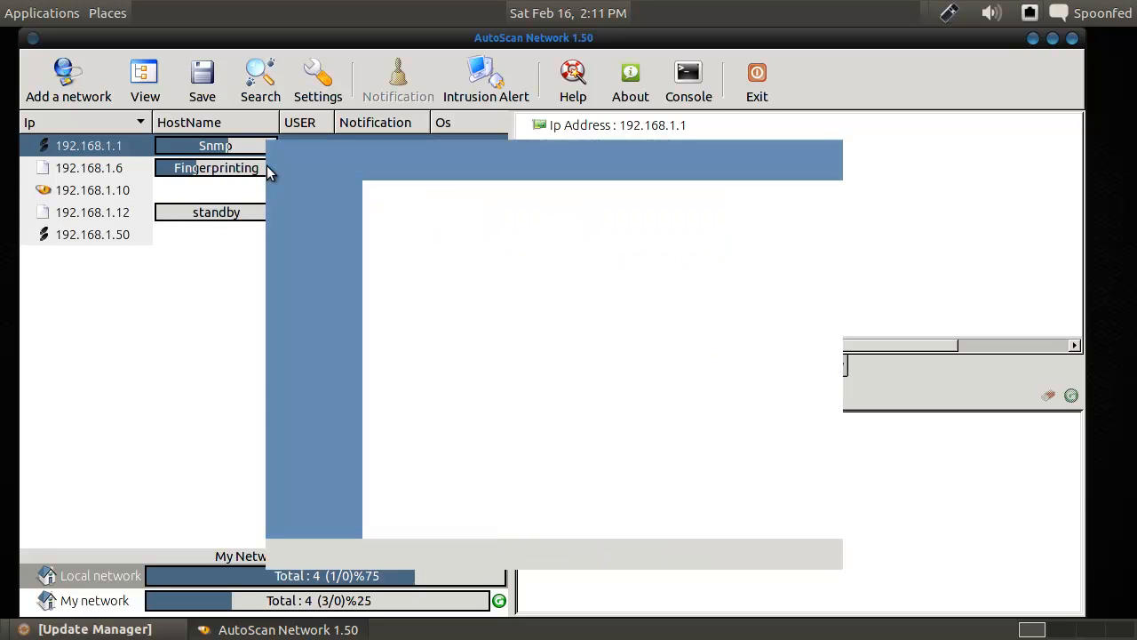
Advance to 192.168.1.1's host information, select its MD5 fingerprint, then close the wizard unidentified.
left_click(215, 168)
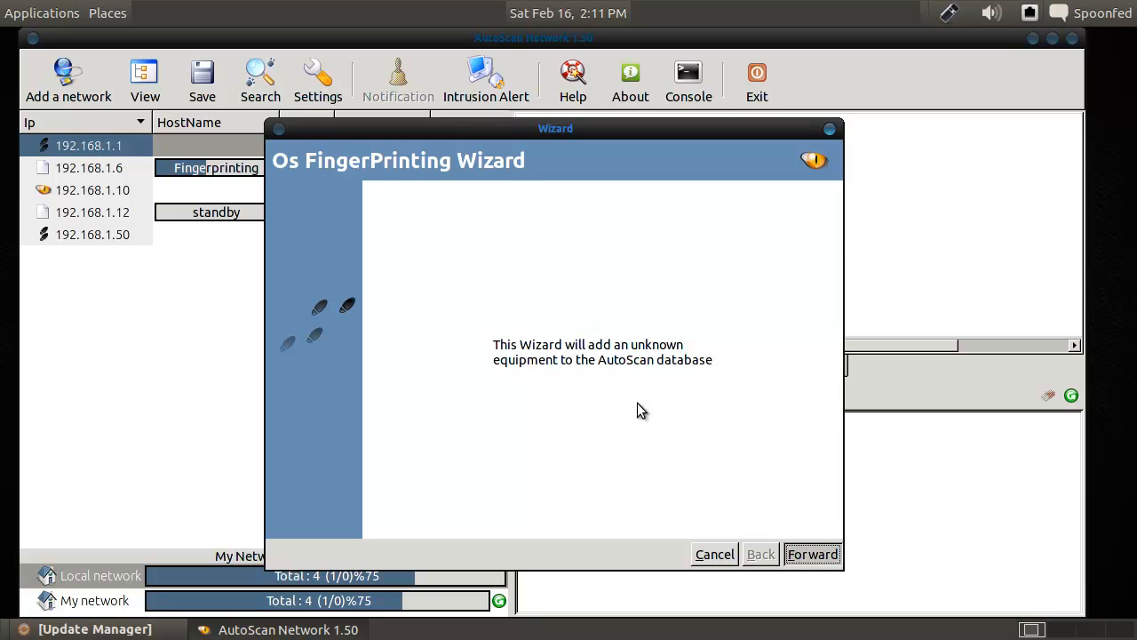
left_click(811, 554)
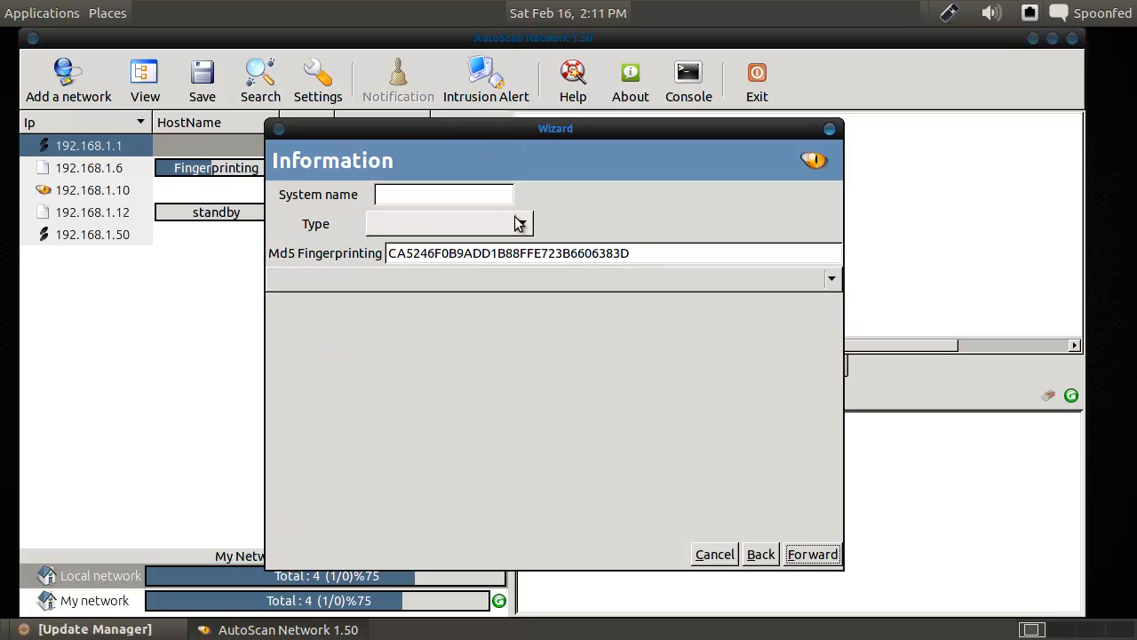
triple_click(508, 254)
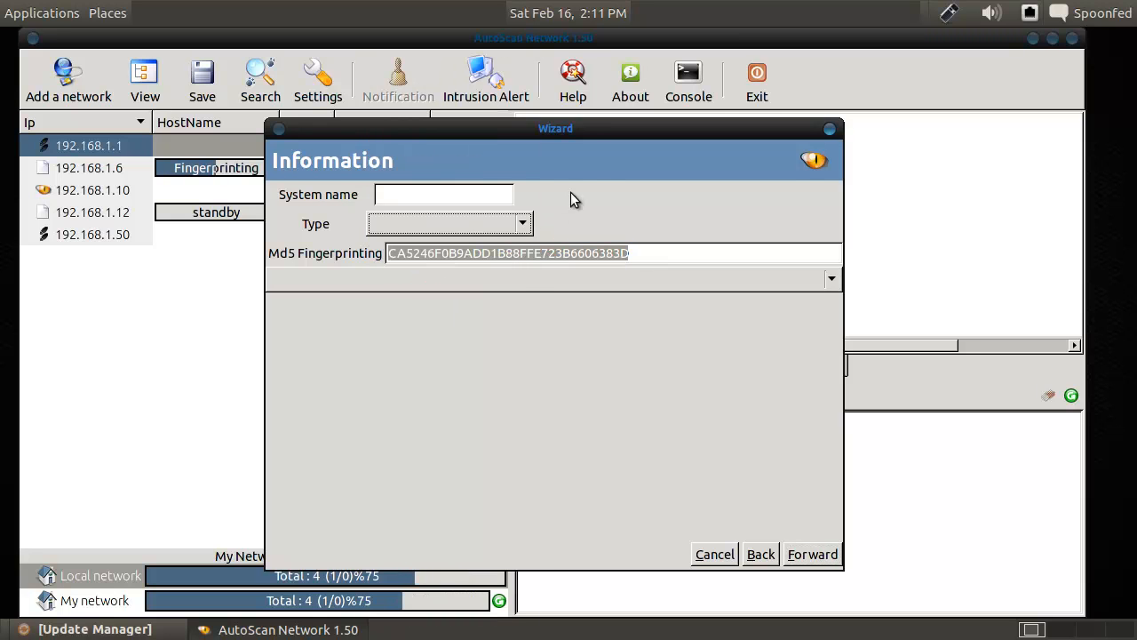
left_click_drag(555, 128, 561, 262)
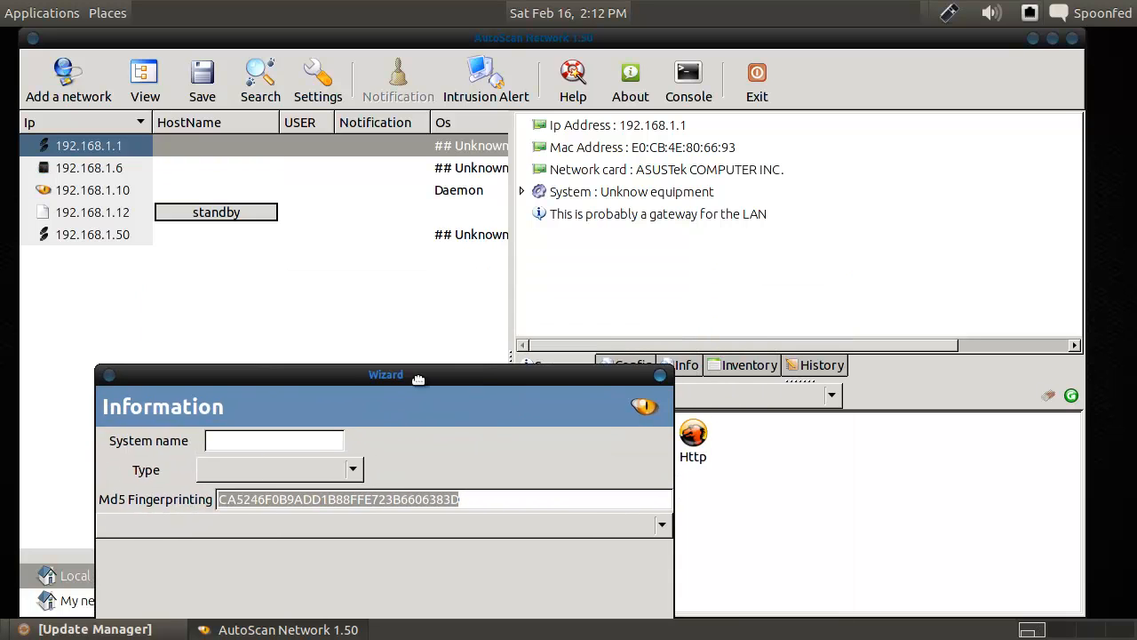
left_click_drag(385, 374, 592, 142)
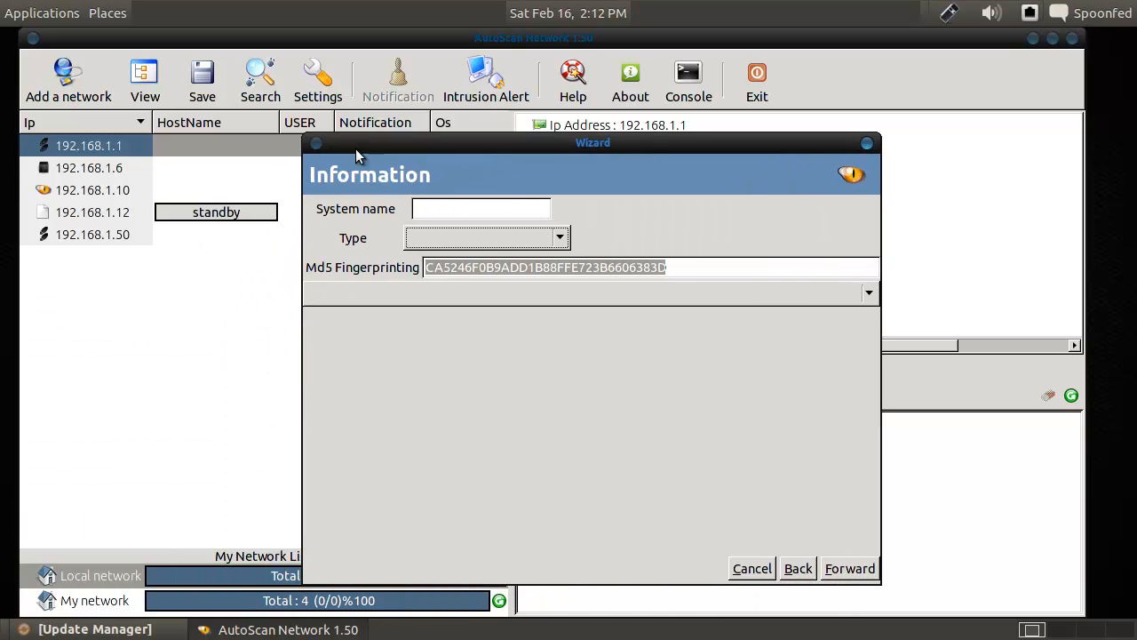
left_click(560, 238)
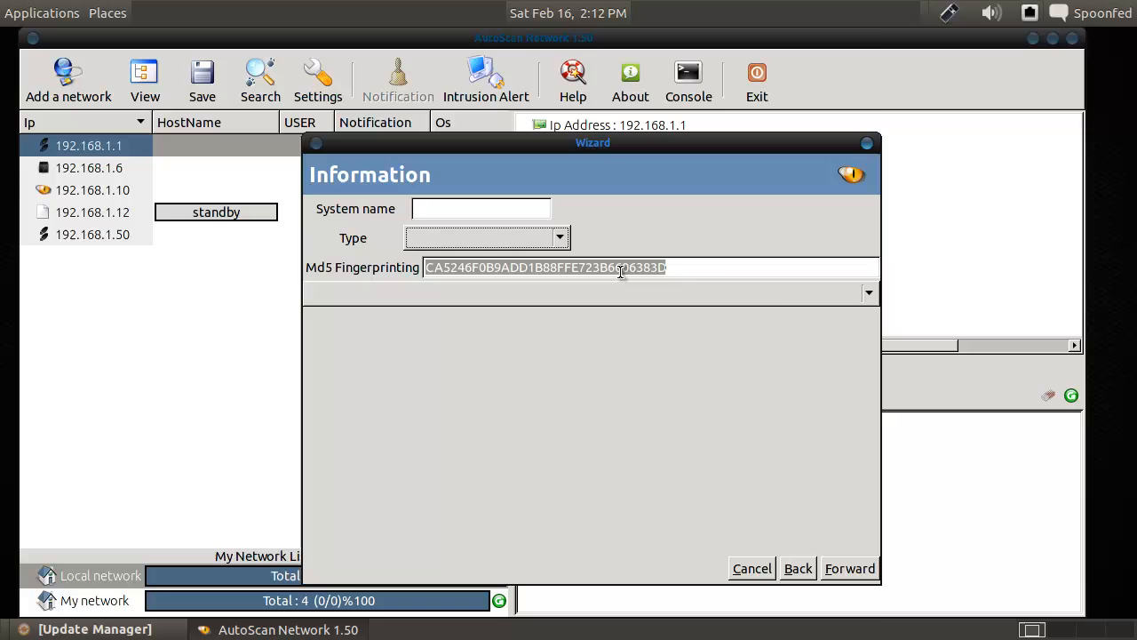
left_click(559, 237)
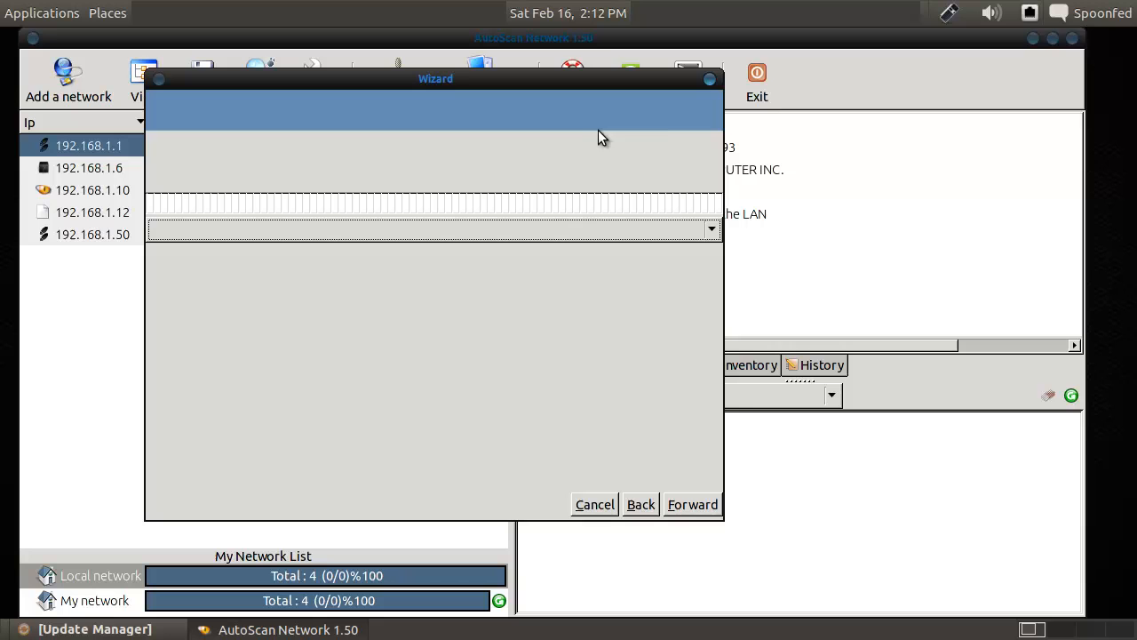
left_click(593, 504)
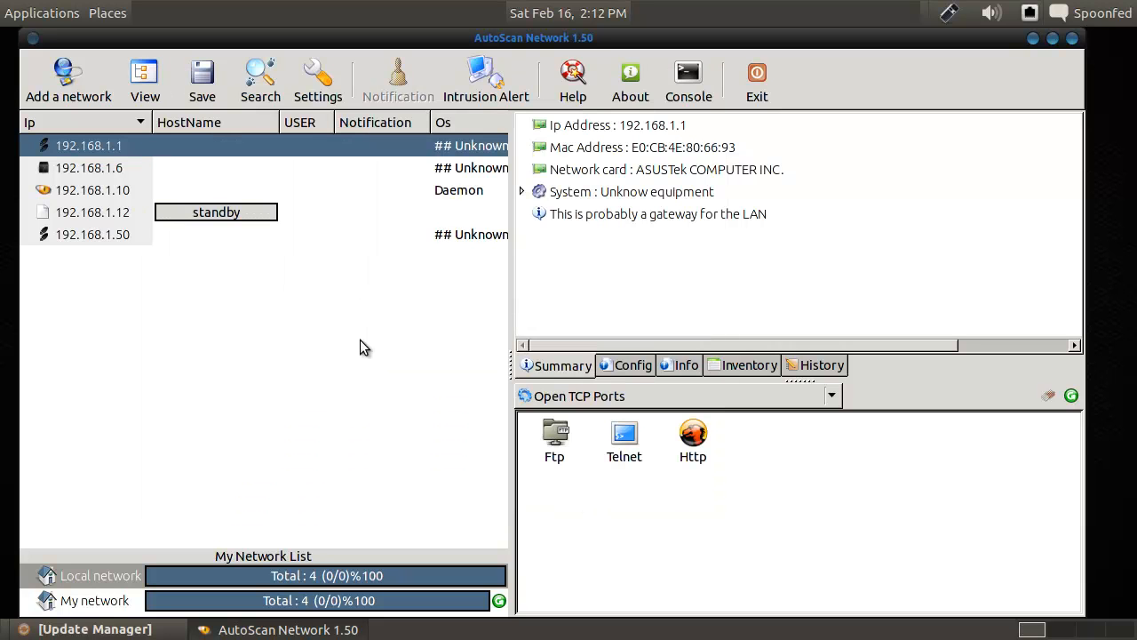
mouse_move(110, 234)
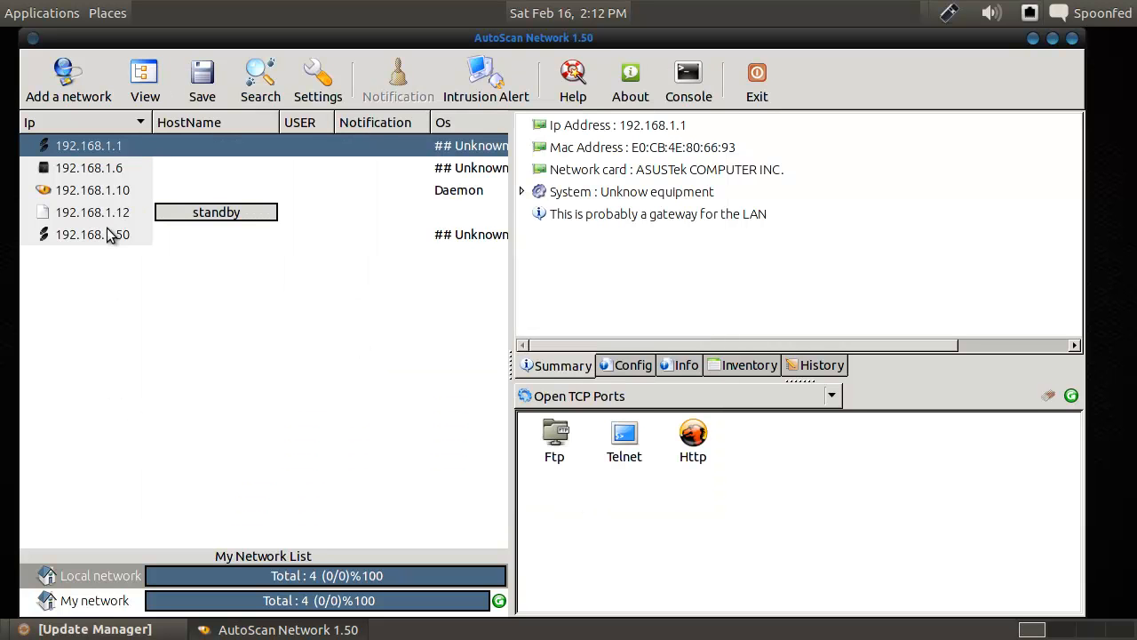
Select host 192.168.1.50 and launch its OS fingerprinting wizard.
left_click(89, 233)
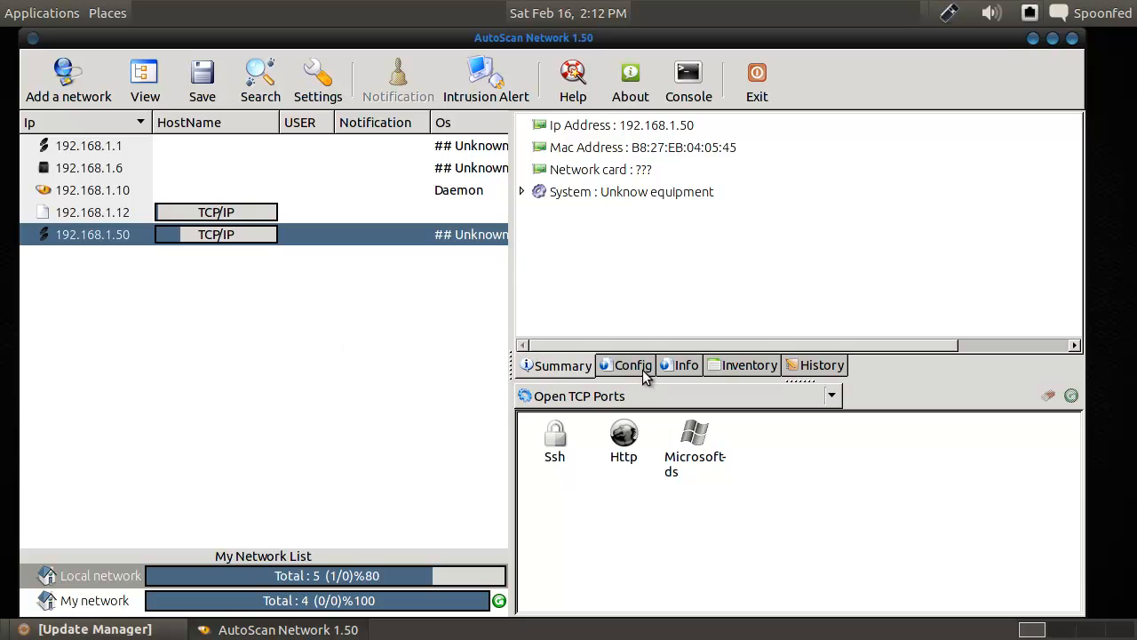
left_click(685, 365)
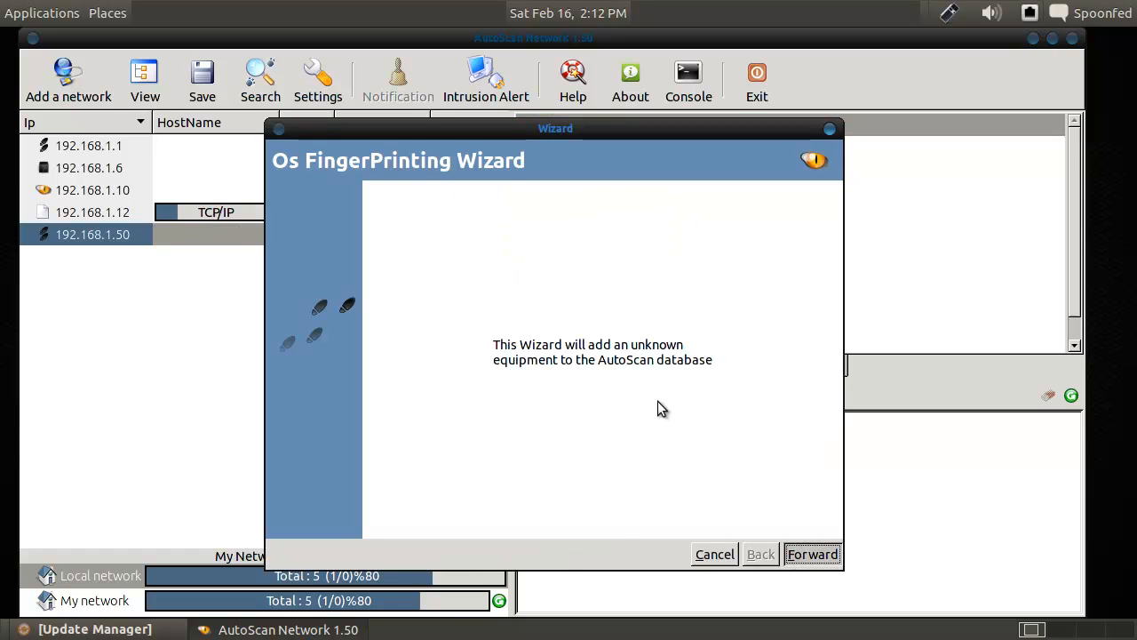
Reach 192.168.1.50's host information, select its MD5 fingerprint, and set Type to Server.
left_click(811, 553)
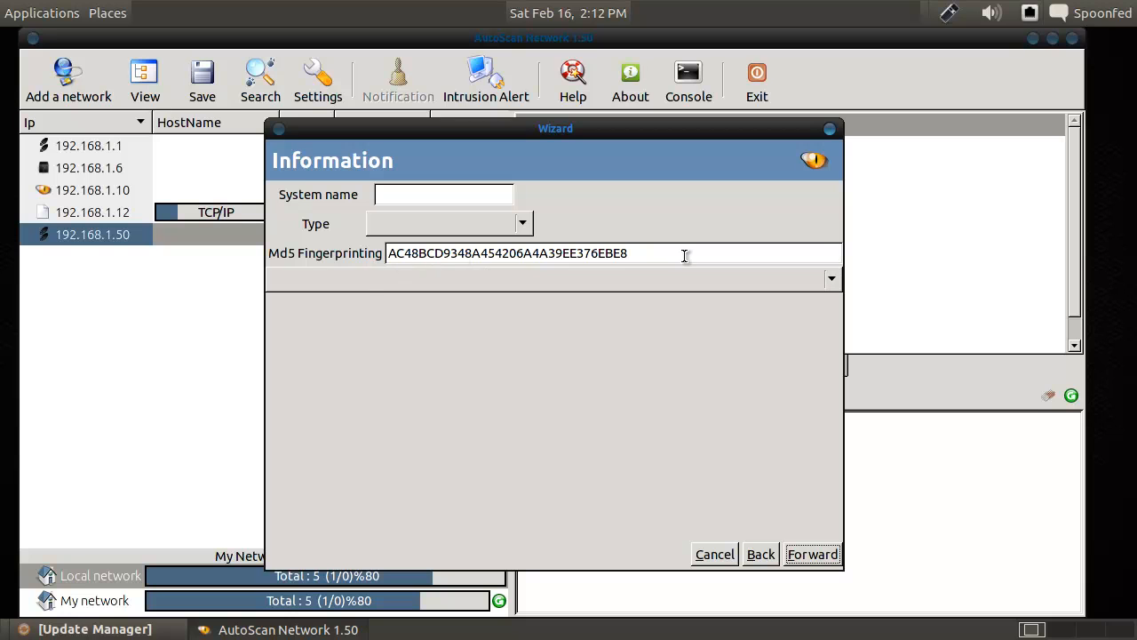
triple_click(506, 253)
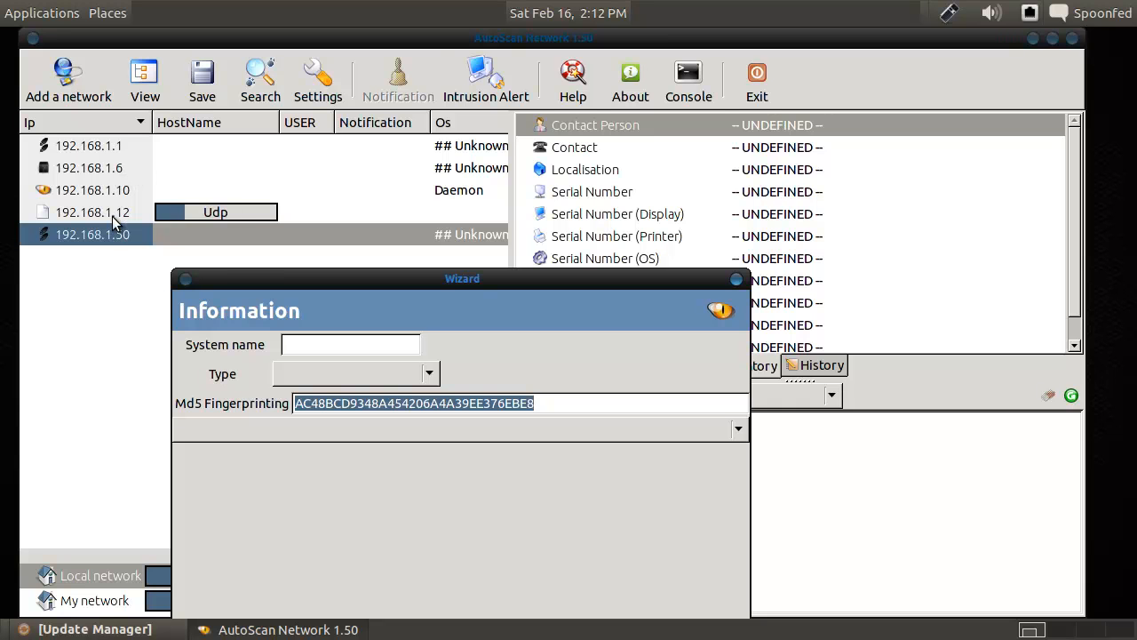
left_click(429, 373)
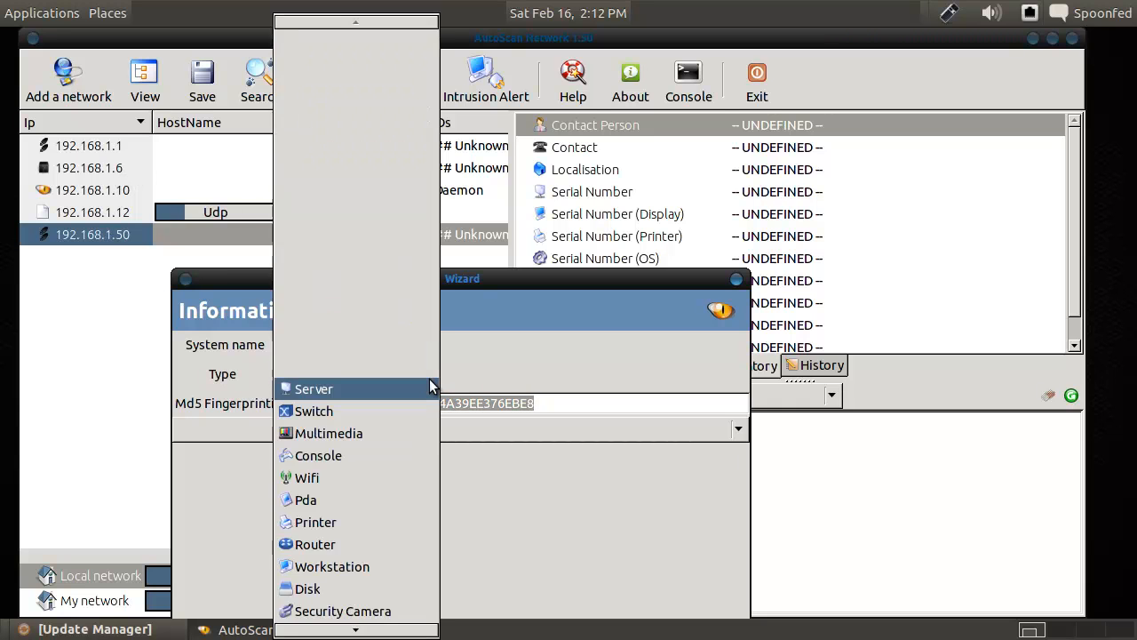
left_click(313, 388)
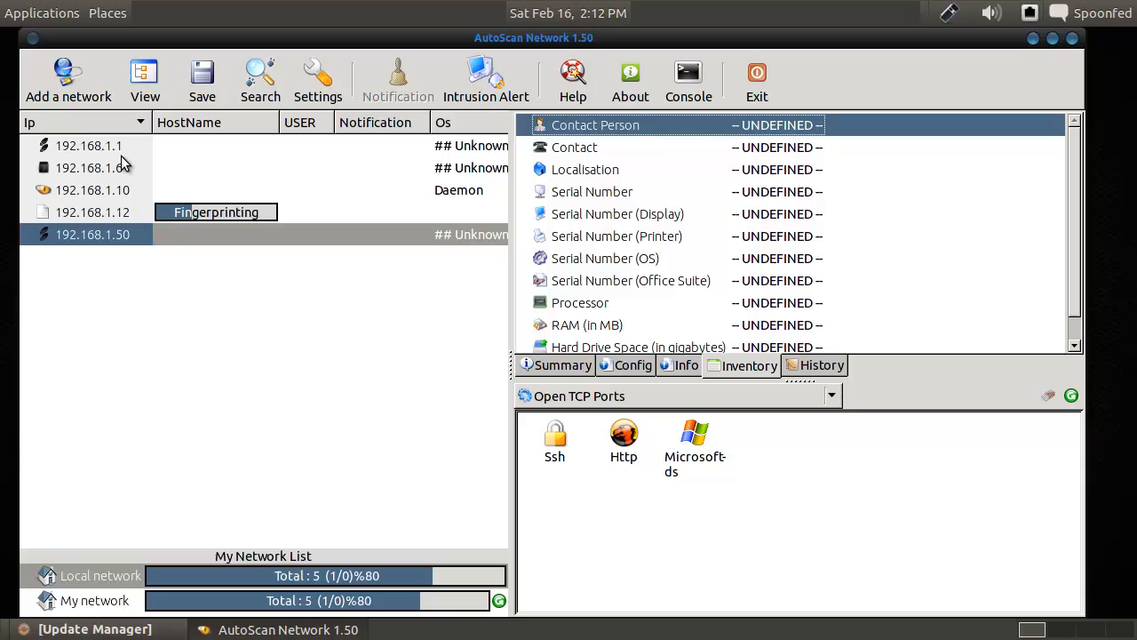
mouse_move(106, 219)
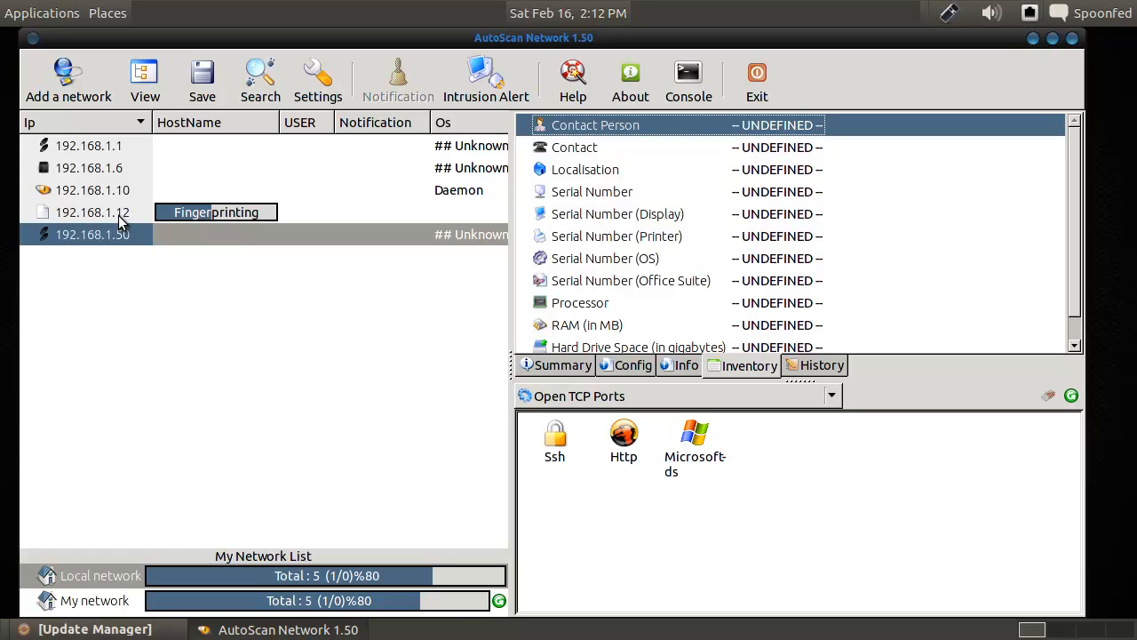
Select host 192.168.1.1 again and start its OS fingerprinting wizard.
left_click(88, 144)
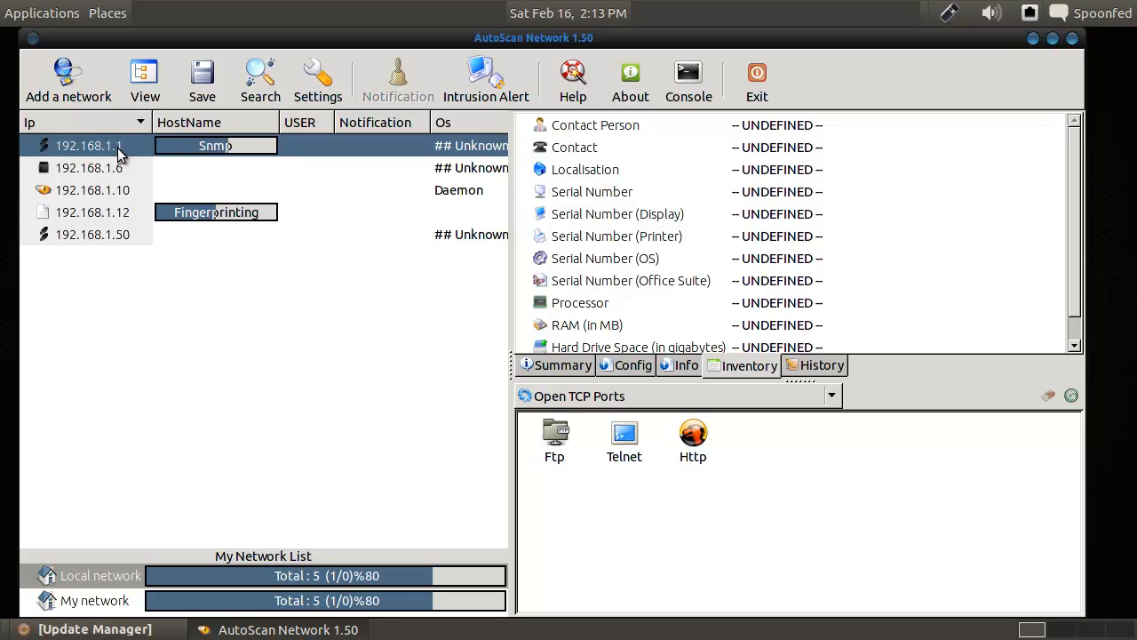
mouse_move(359, 147)
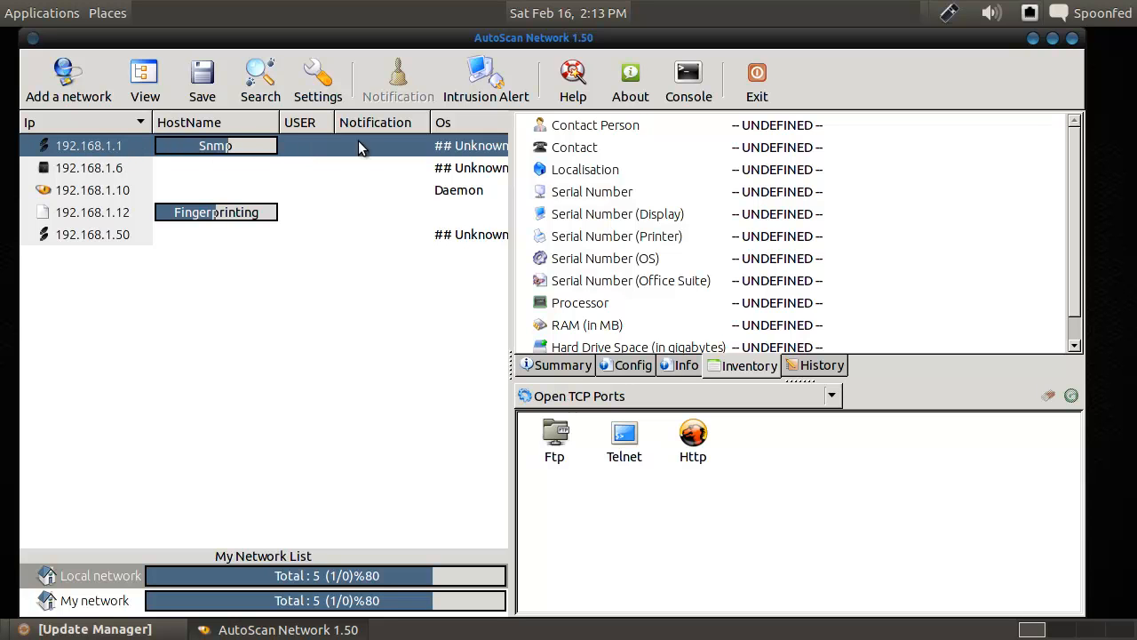
left_click(216, 211)
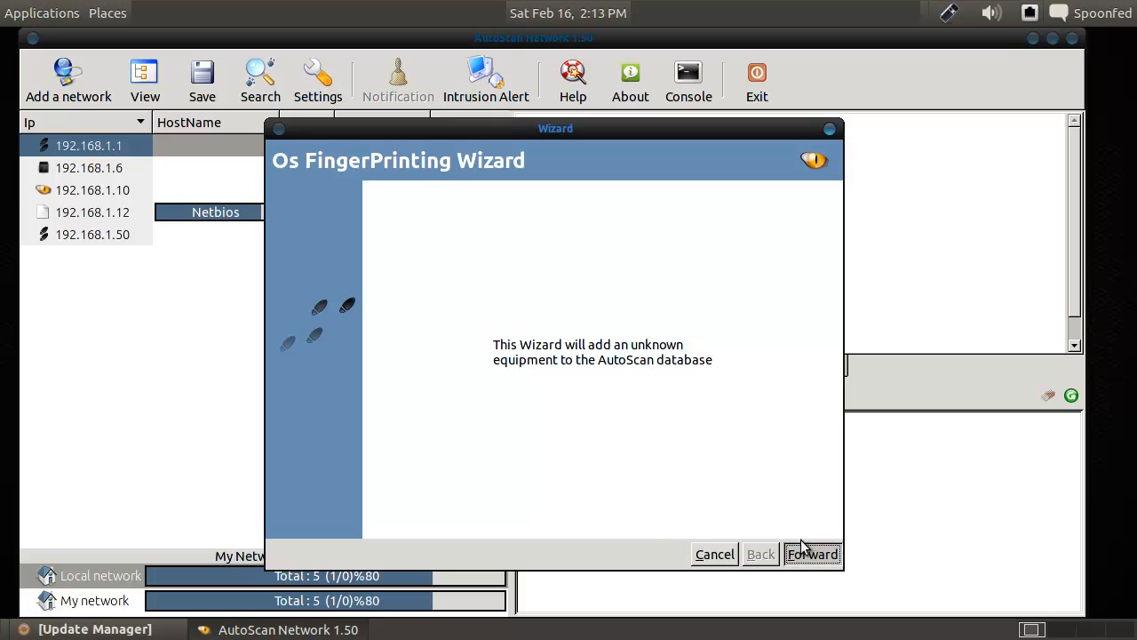
Set the host's equipment Type to Router and System name to 'Linux Embedded'.
left_click(811, 554)
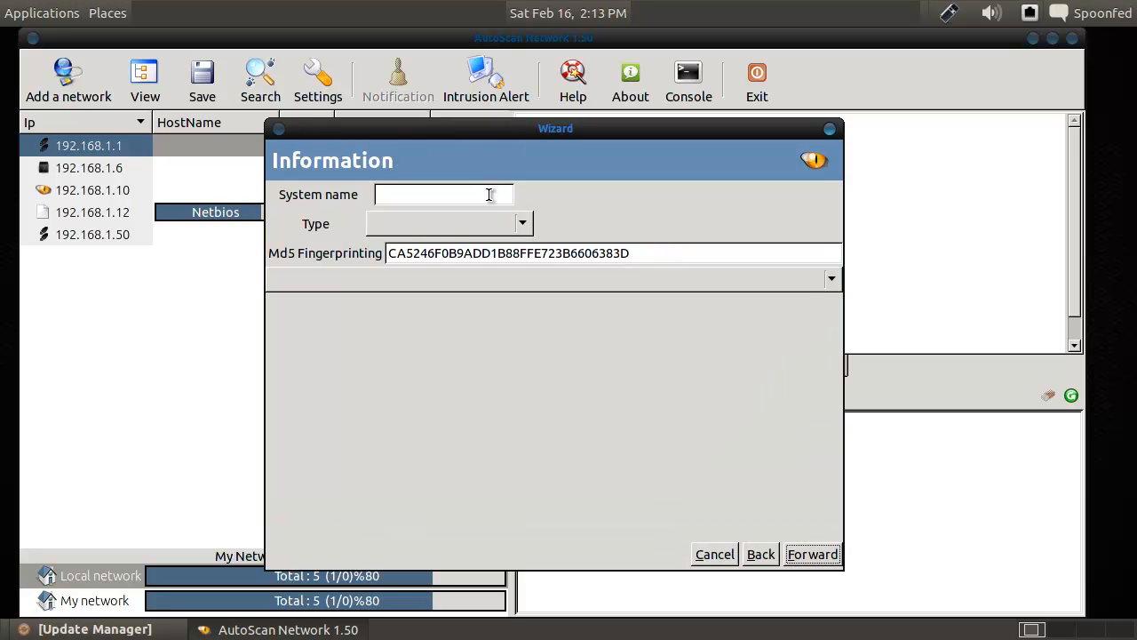
type("Router")
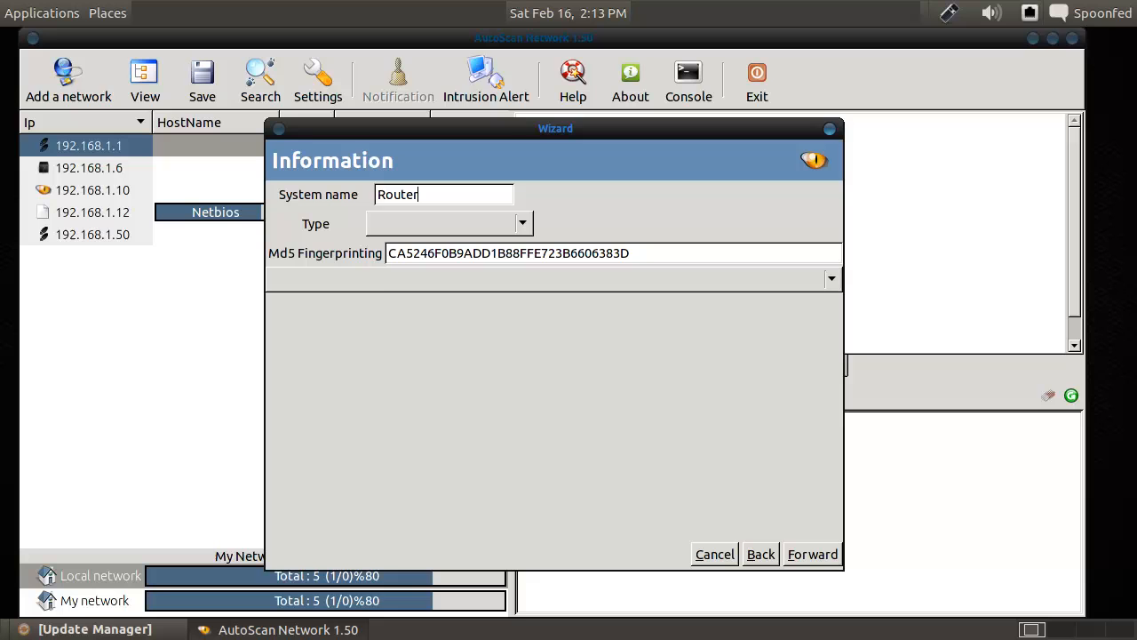
left_click(523, 223)
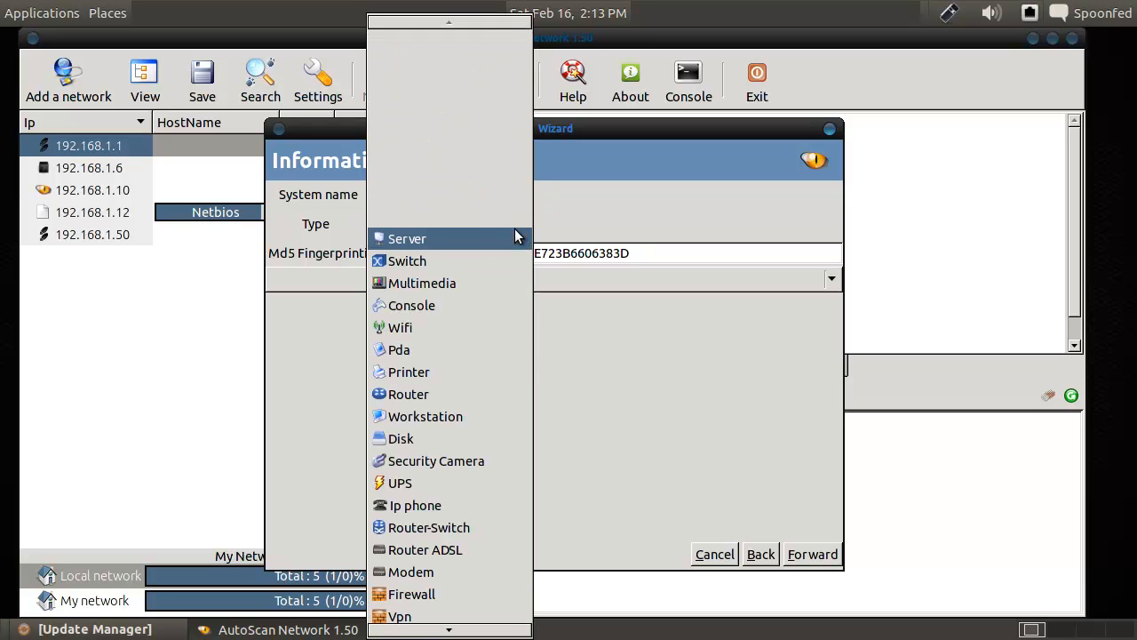
left_click(408, 393)
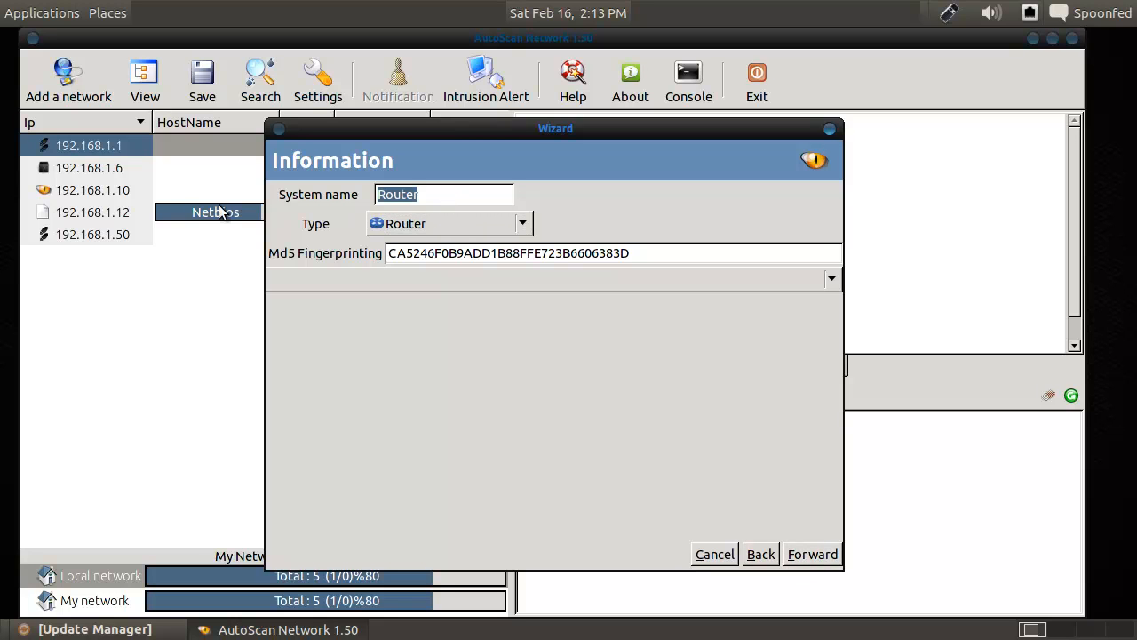
type("Linux")
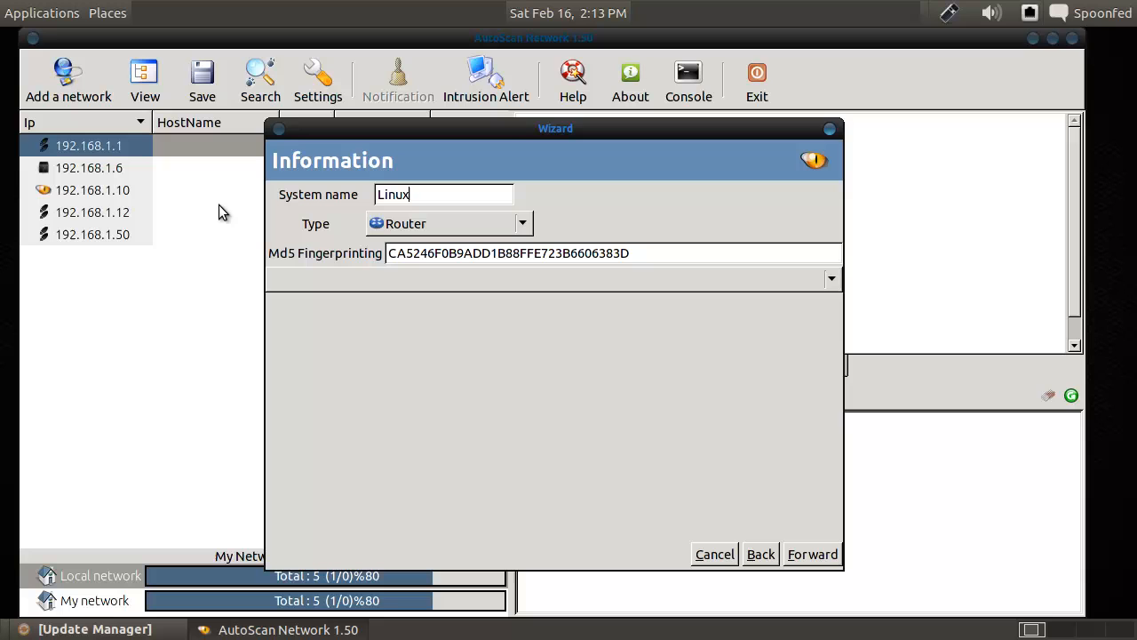
type("Embedded")
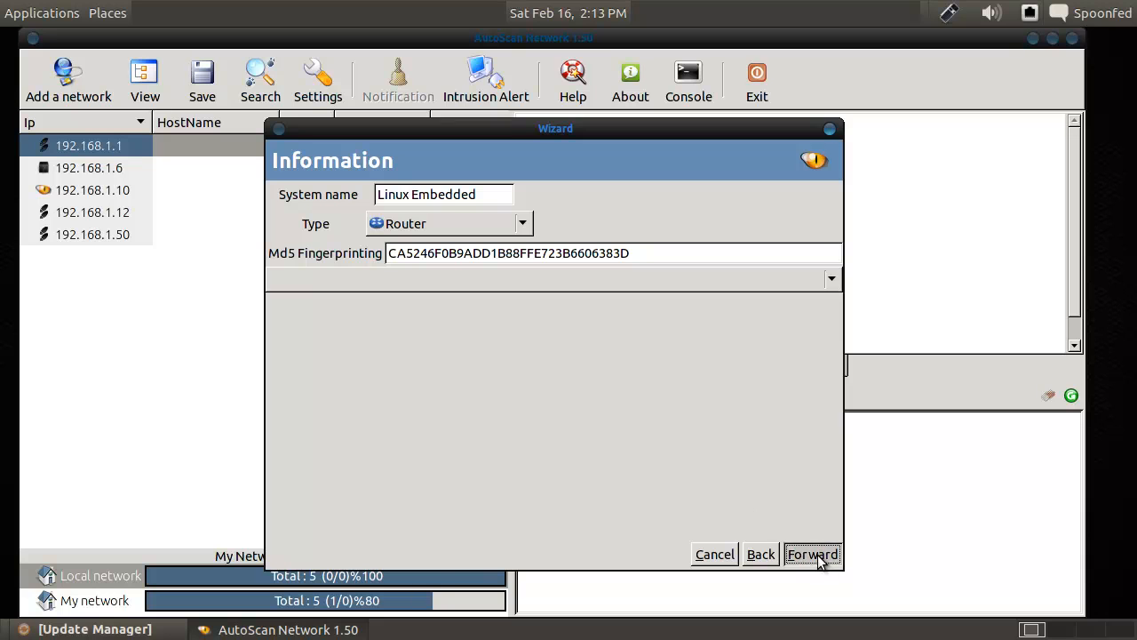
Choose the Linux.png logo and submit the fingerprint.
left_click(829, 279)
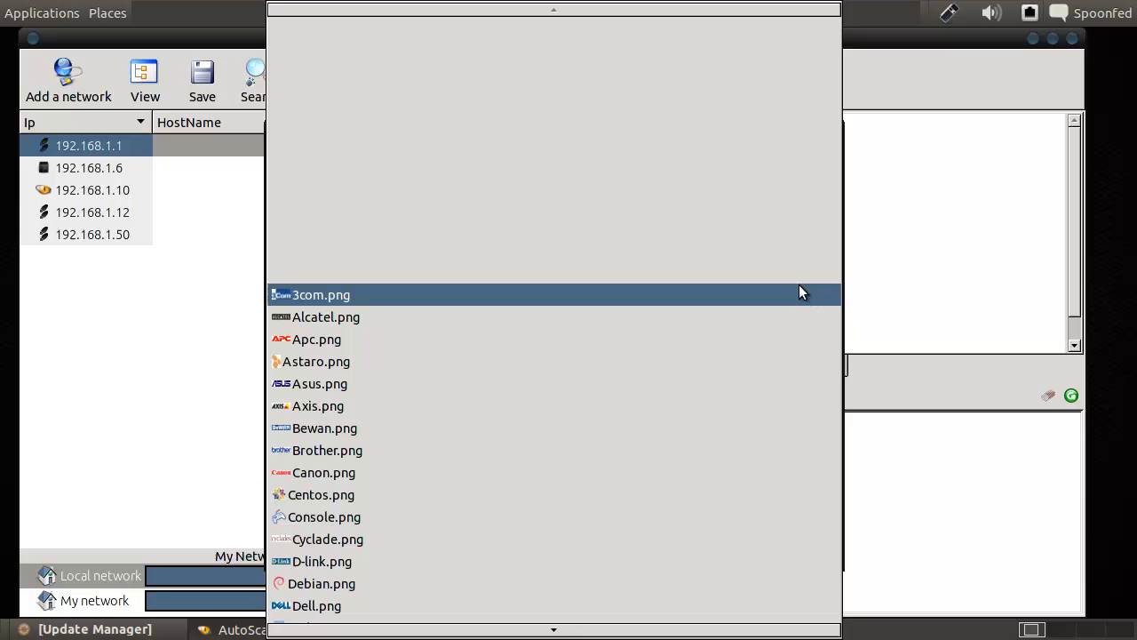
scroll("down", 3)
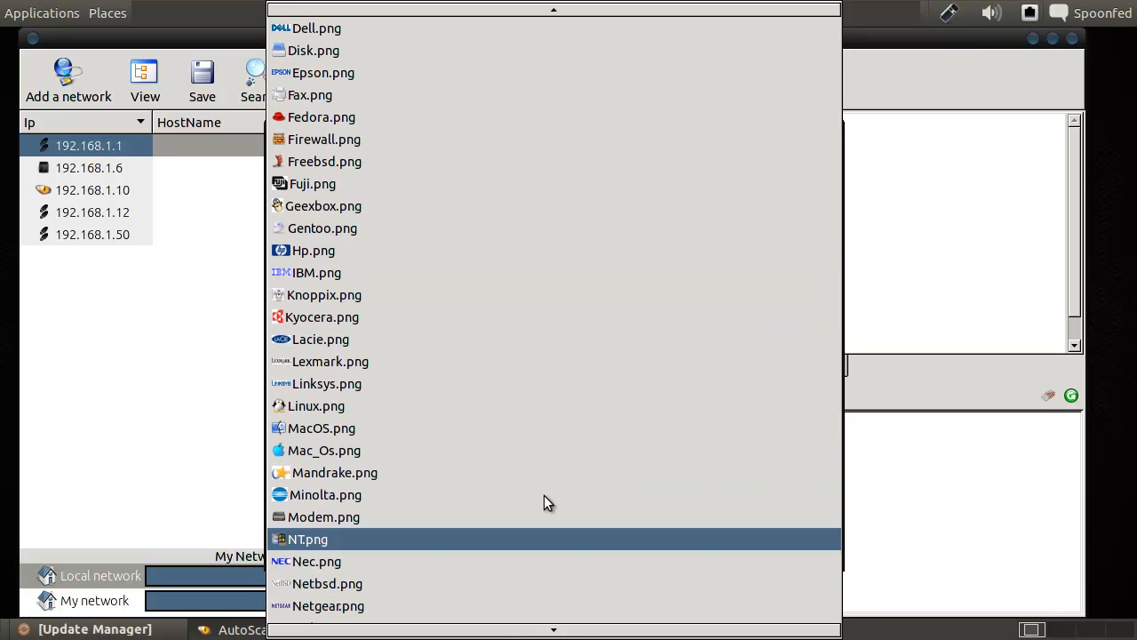
scroll("down", 3)
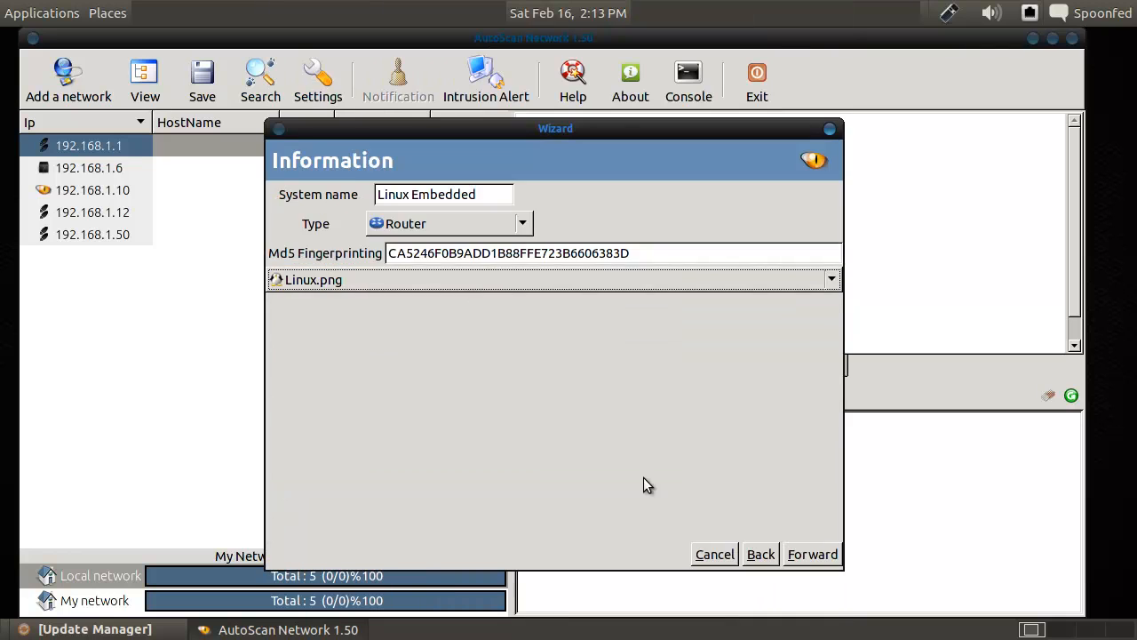
left_click(811, 554)
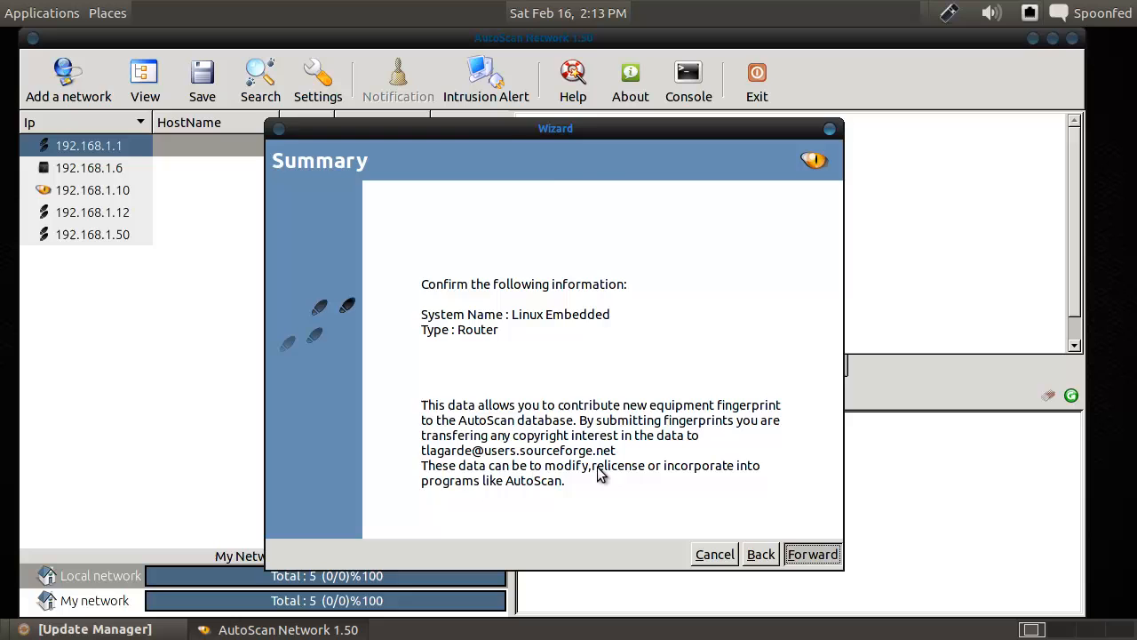
left_click(810, 553)
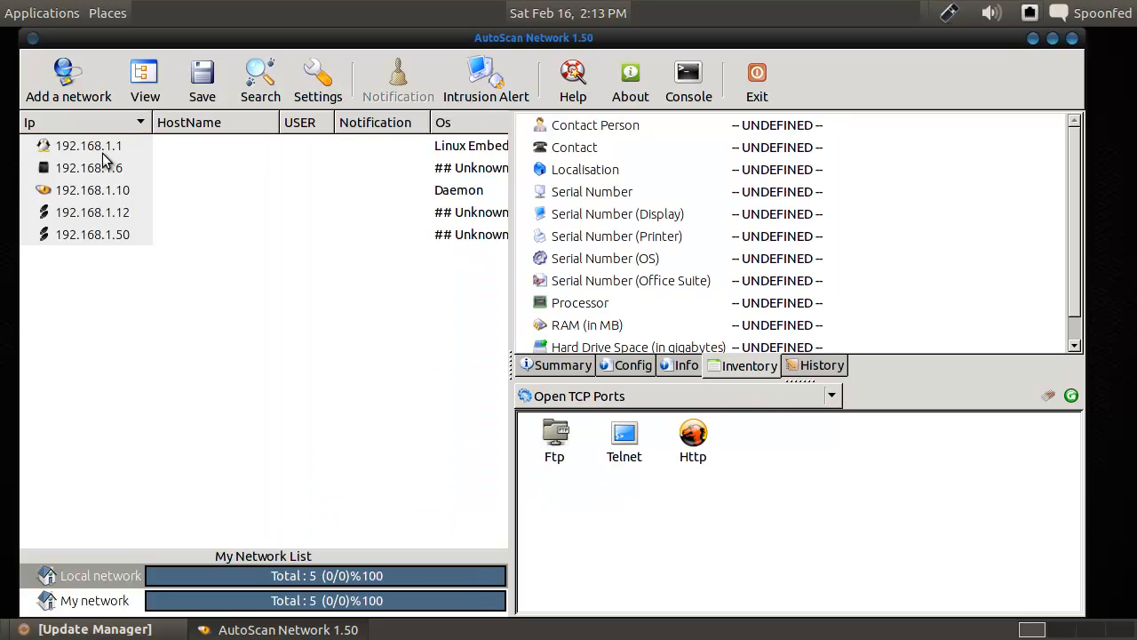
Select host 192.168.1.6 and enter 'Snmp'.
left_click(87, 167)
type("TCP/IP")
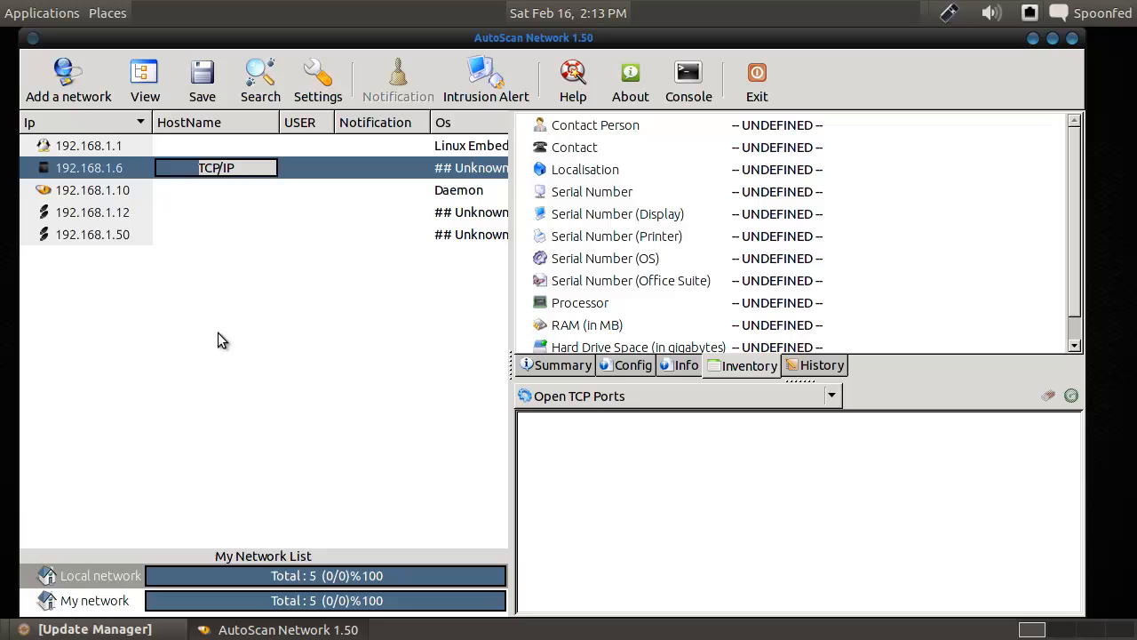
mouse_move(228, 331)
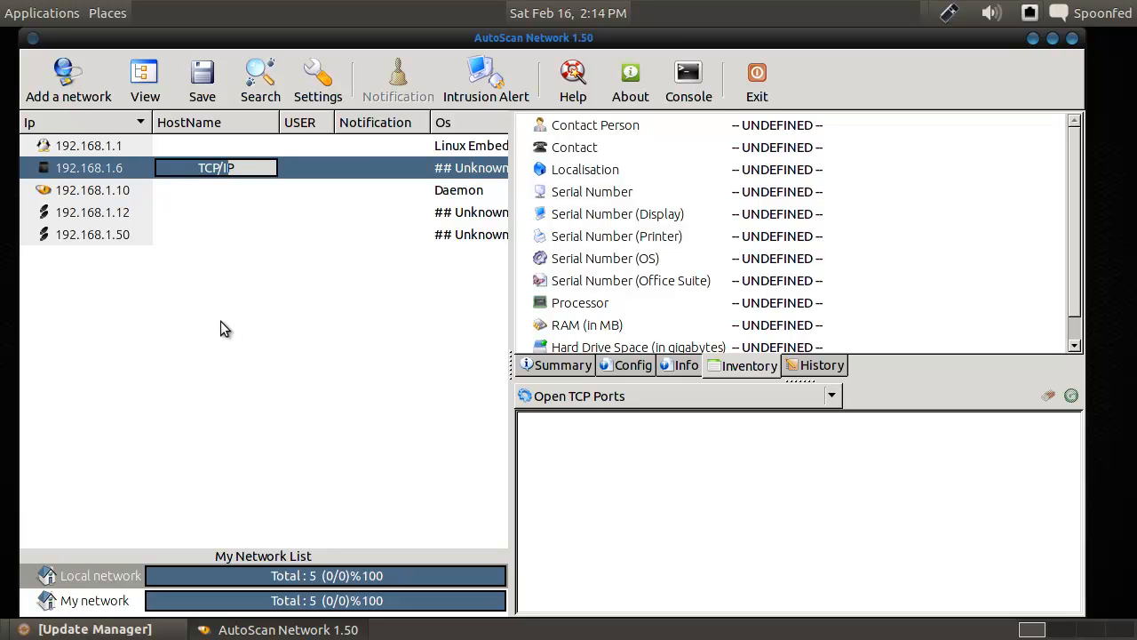
type("Snmp")
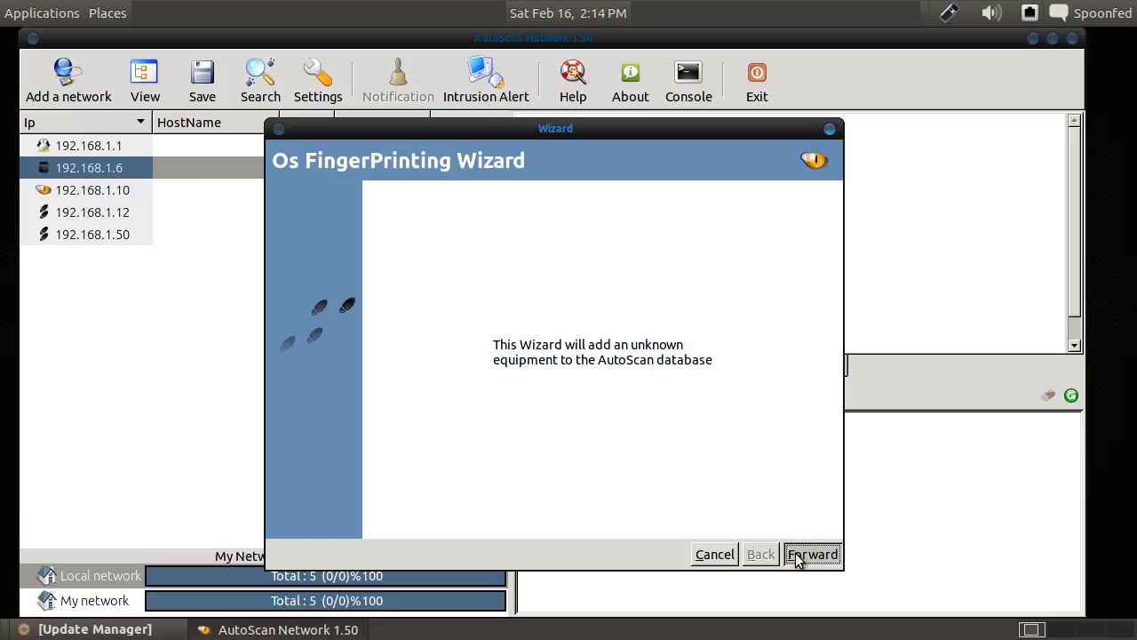
Enter system name 'Windows', type Workstation and the Win.png logo, then submit the fingerprint.
left_click(811, 553)
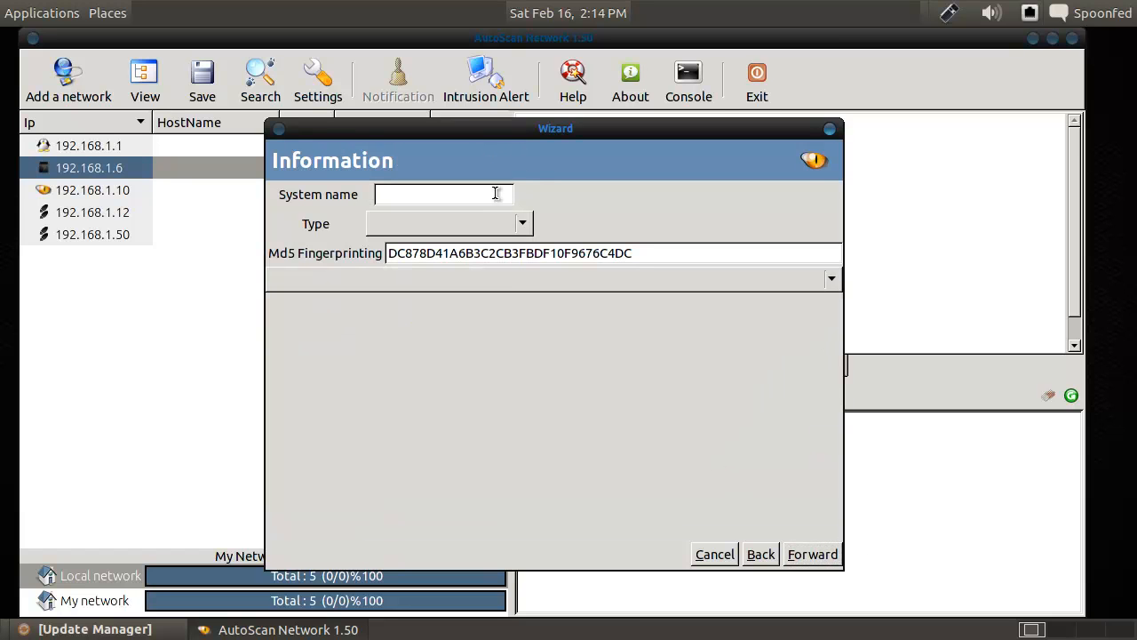
type("Desktop")
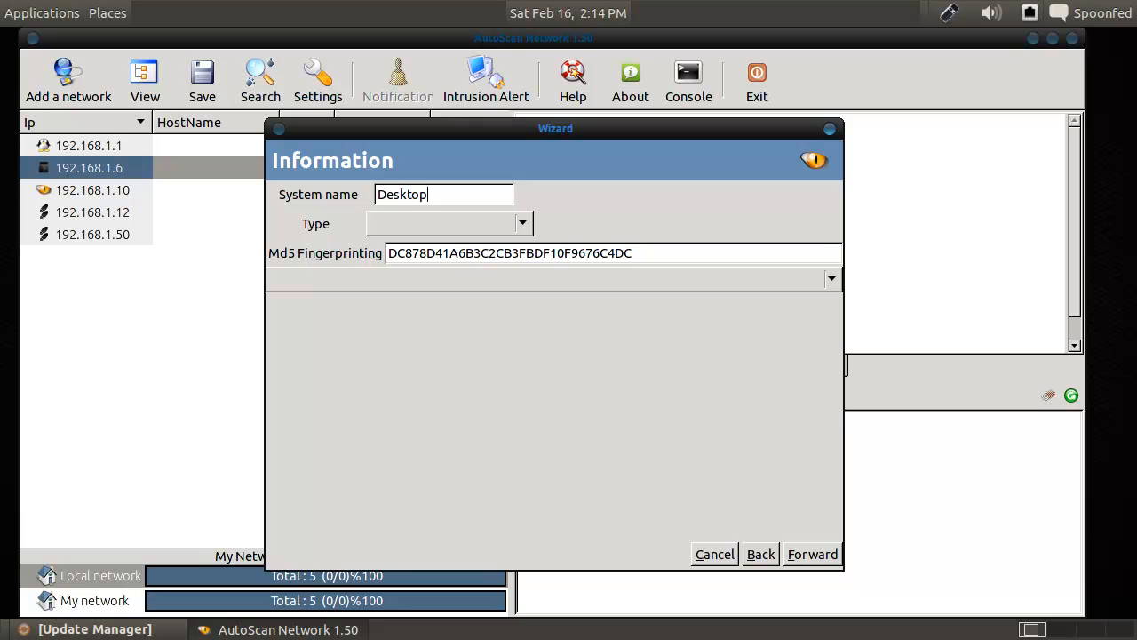
left_click(522, 222)
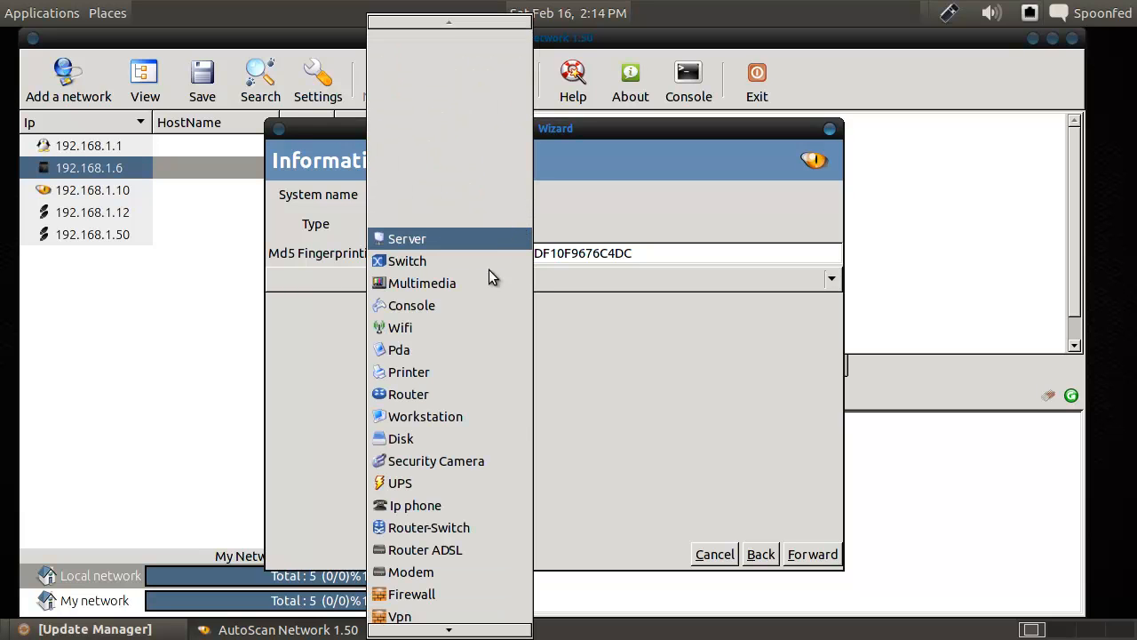
left_click(425, 416)
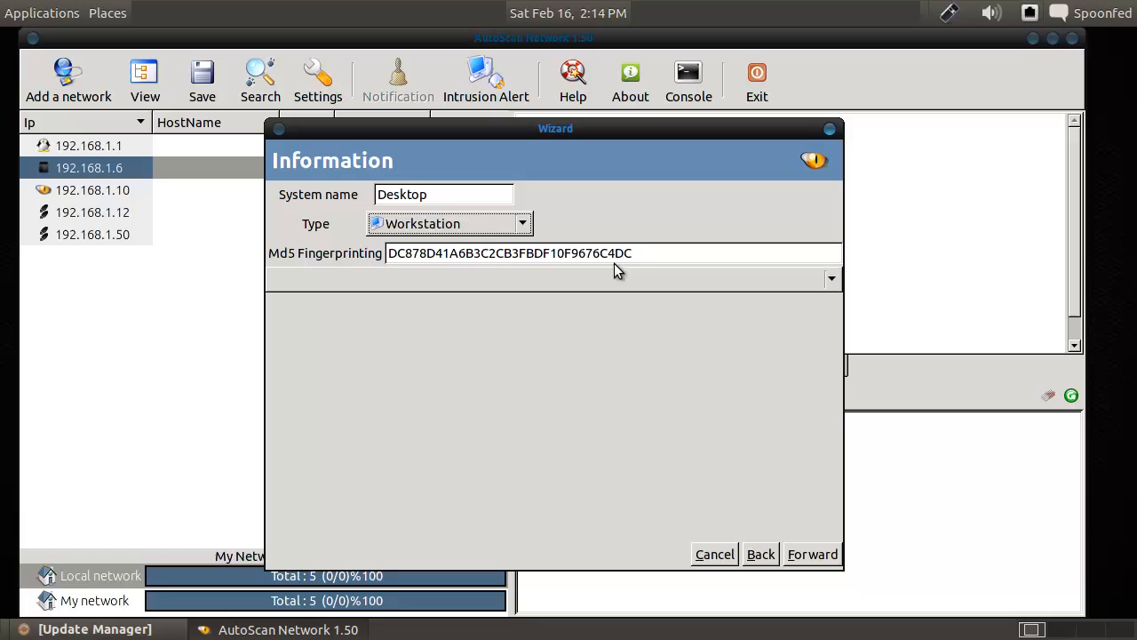
type("Window")
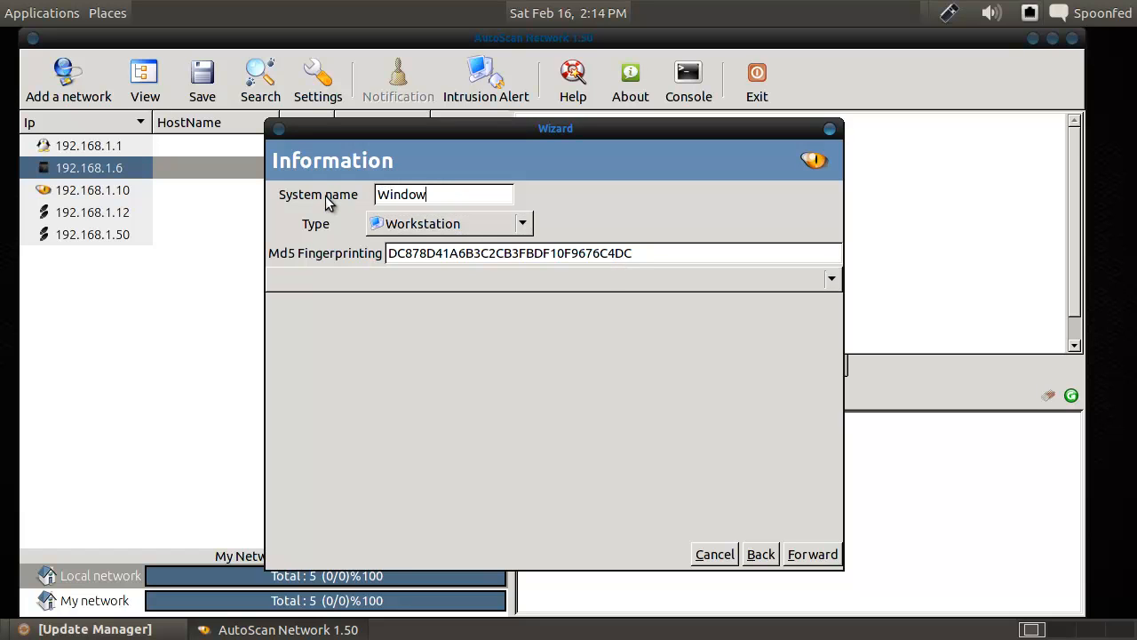
type("s")
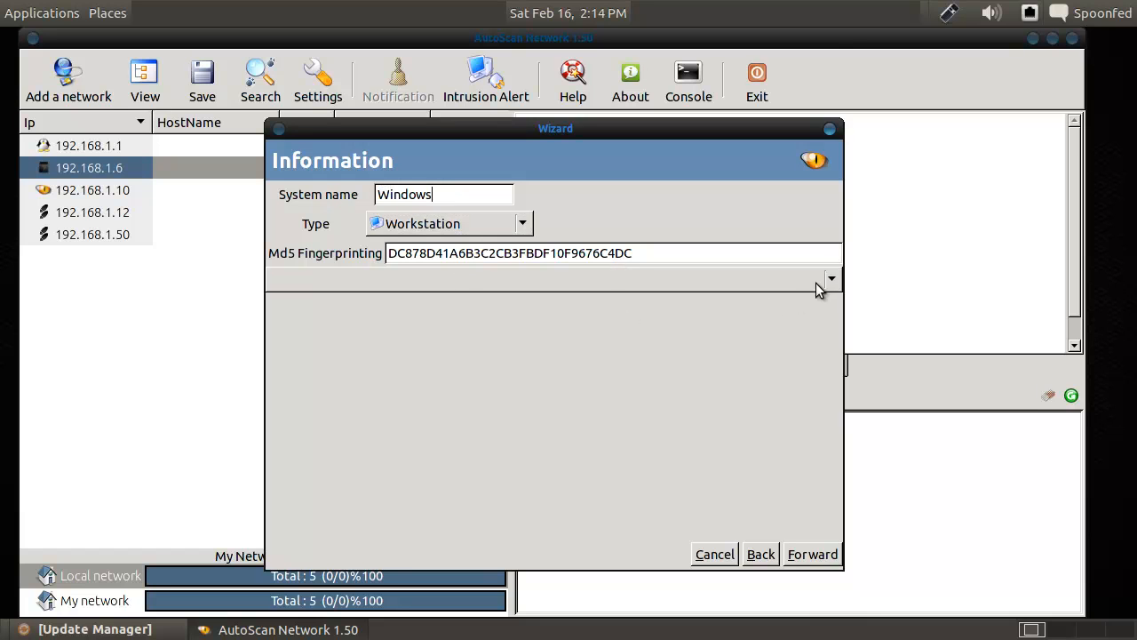
left_click(830, 278)
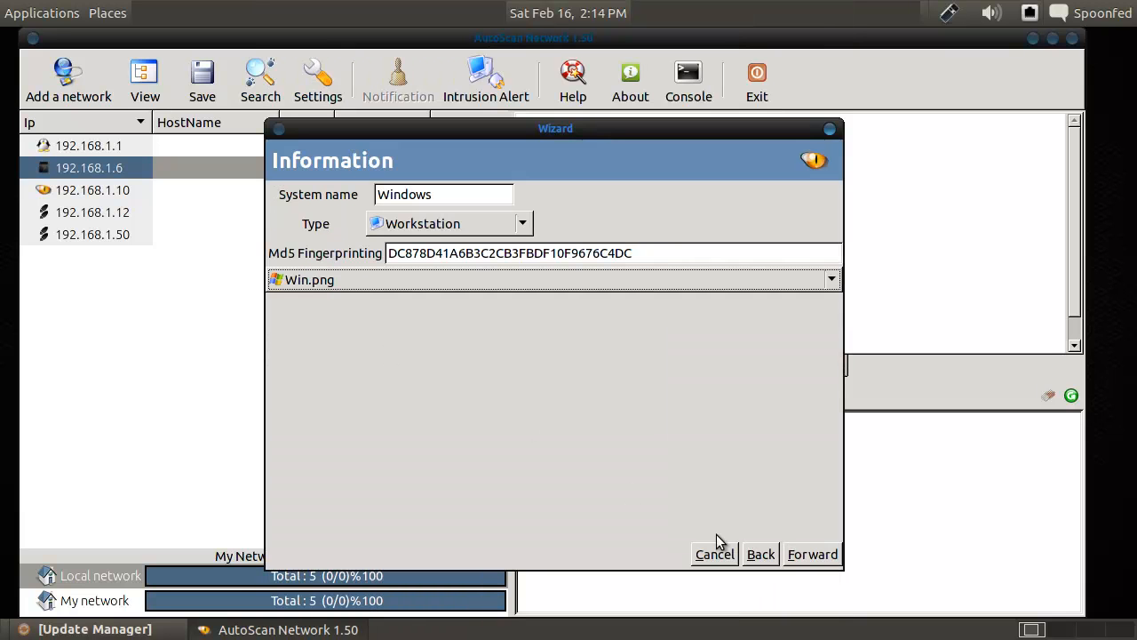
left_click(811, 554)
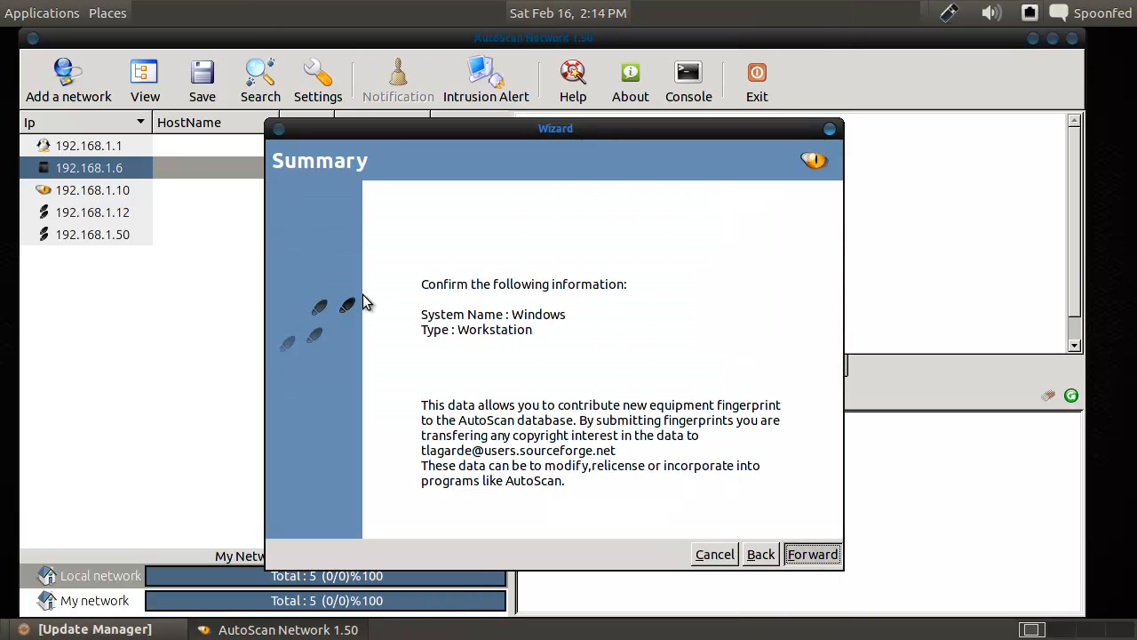
mouse_move(200, 311)
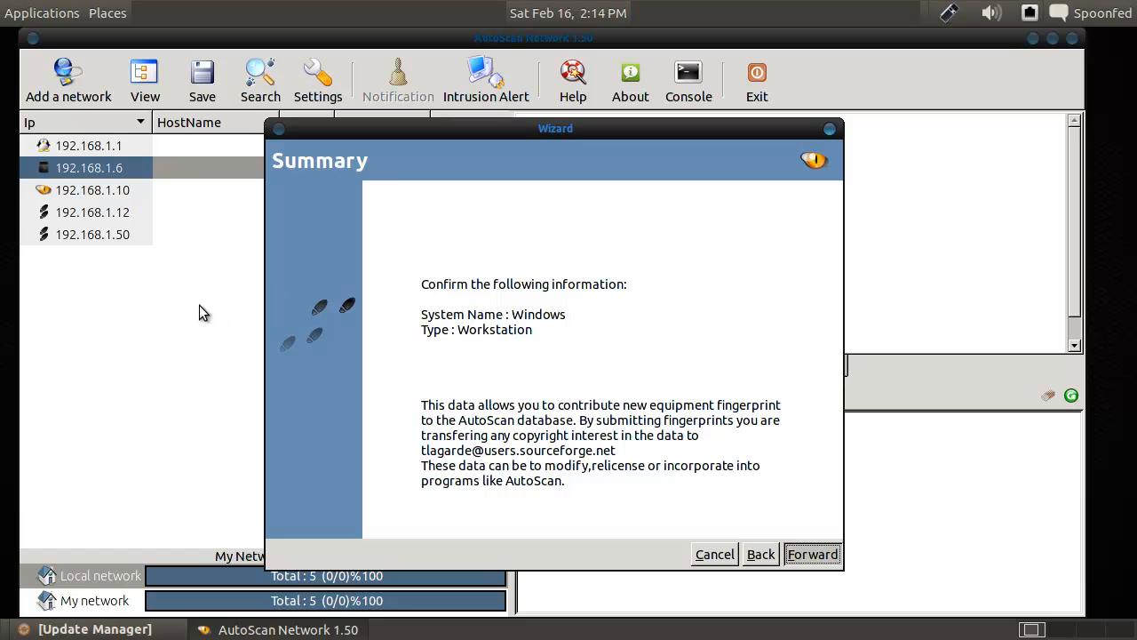
left_click(810, 554)
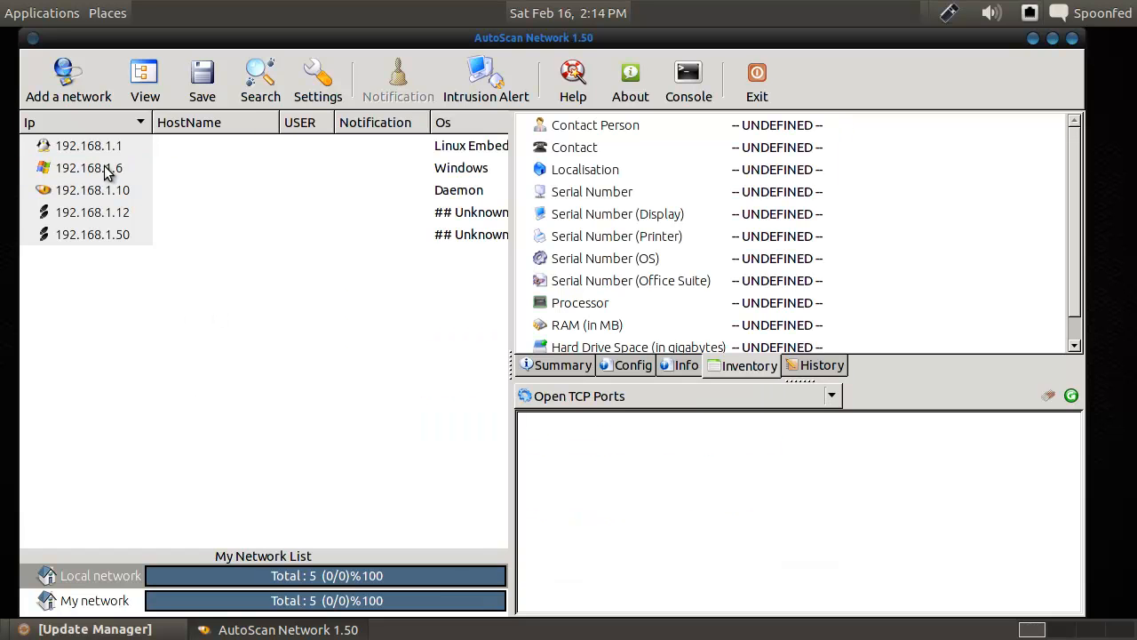
Select gateway 192.168.1.1 and expand System on its summary to see the fingerprint.
left_click(89, 146)
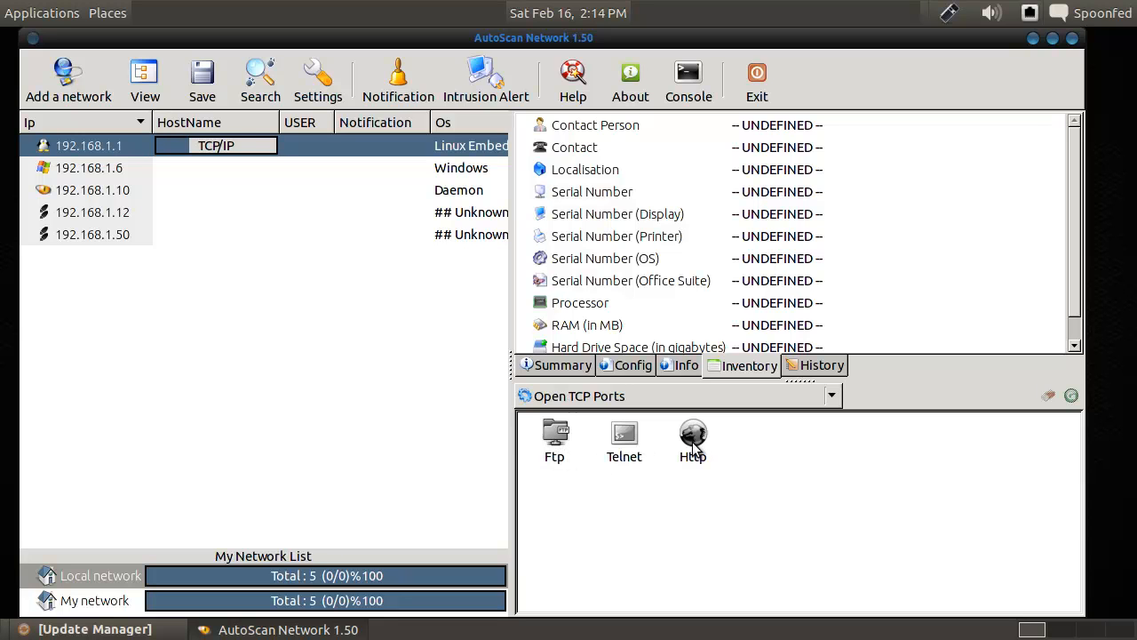
left_click(830, 395)
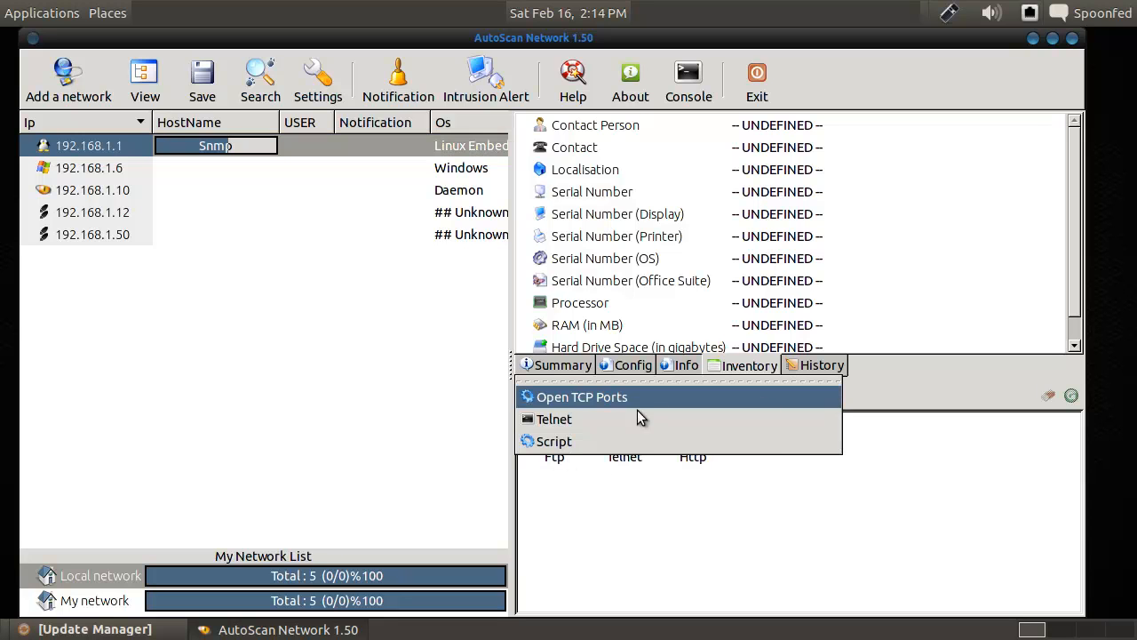
left_click(582, 396)
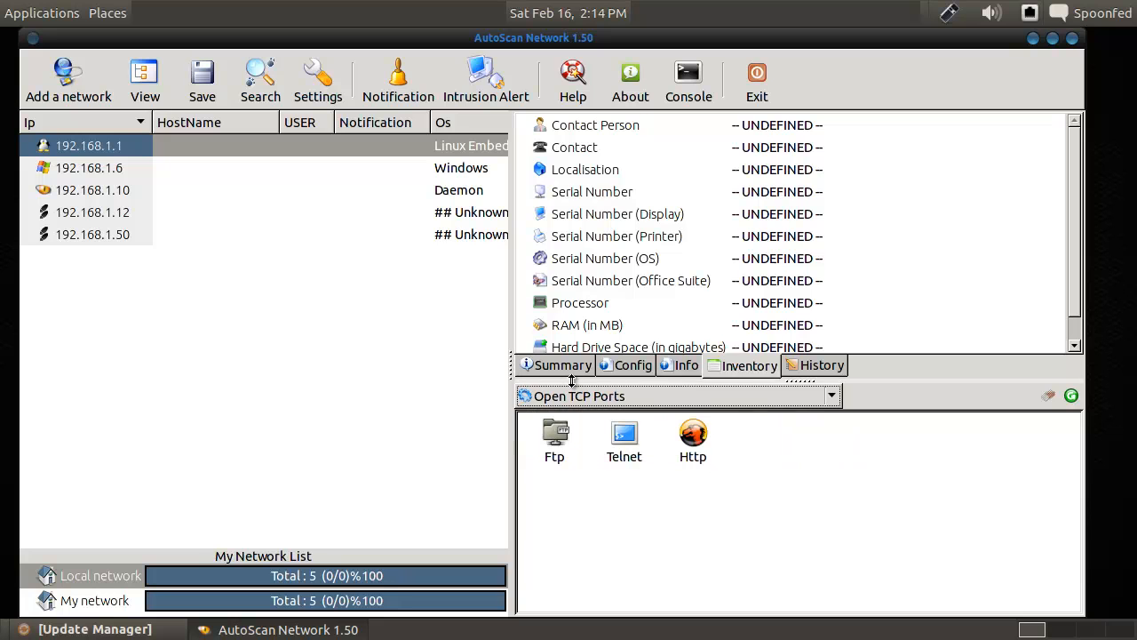
left_click(563, 364)
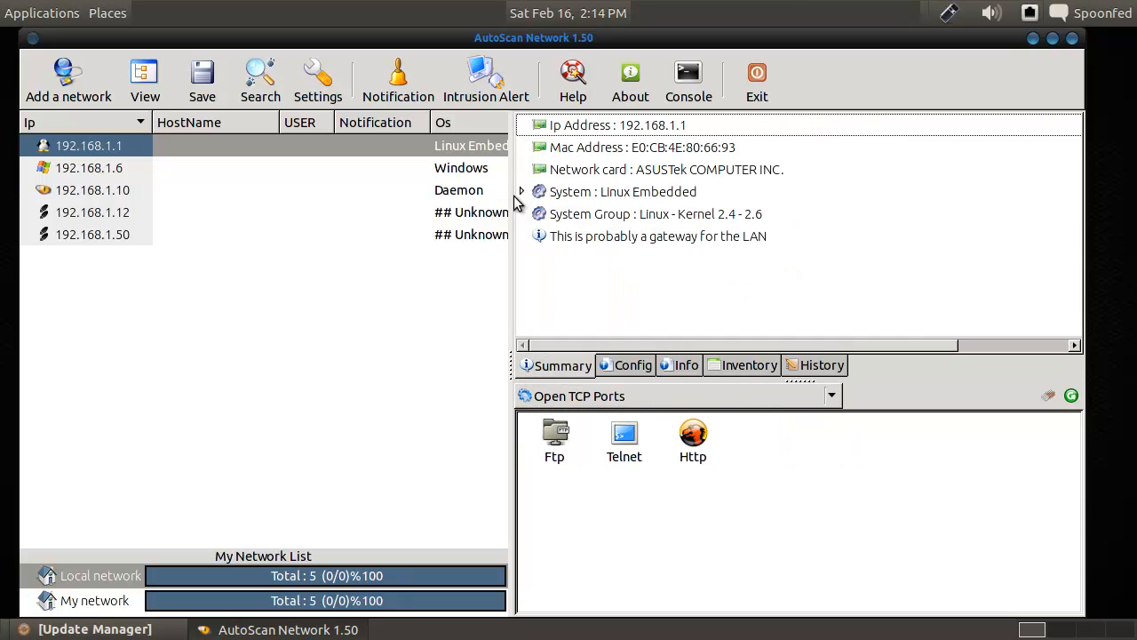
left_click(522, 191)
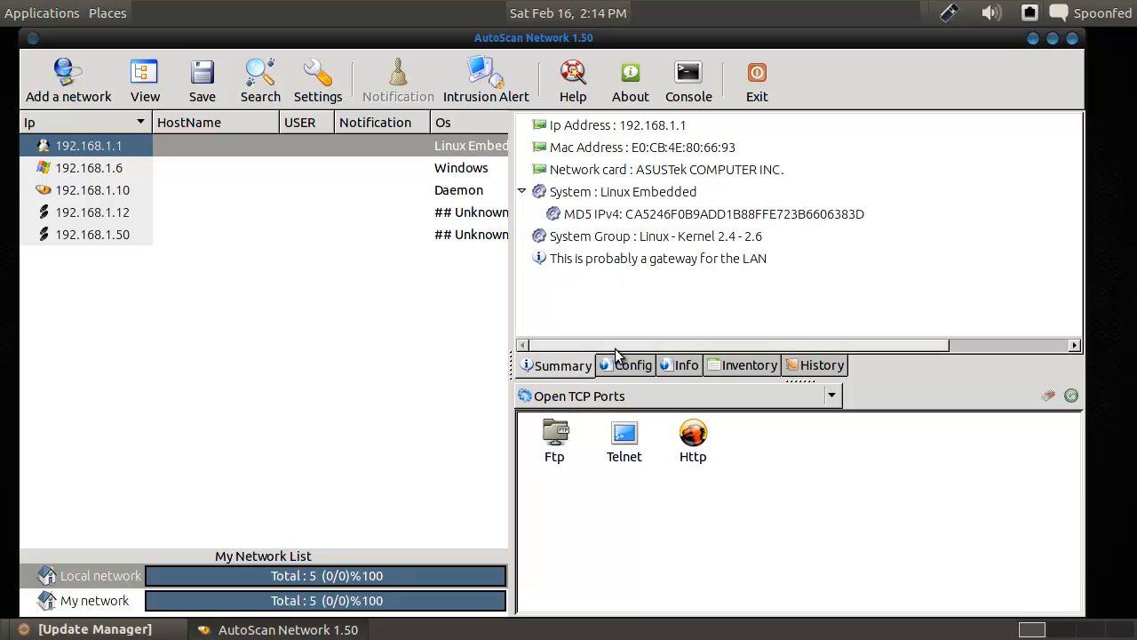
View the gateway's Config, Info, Inventory and History tabs, then select host 192.168.1.6.
left_click(631, 365)
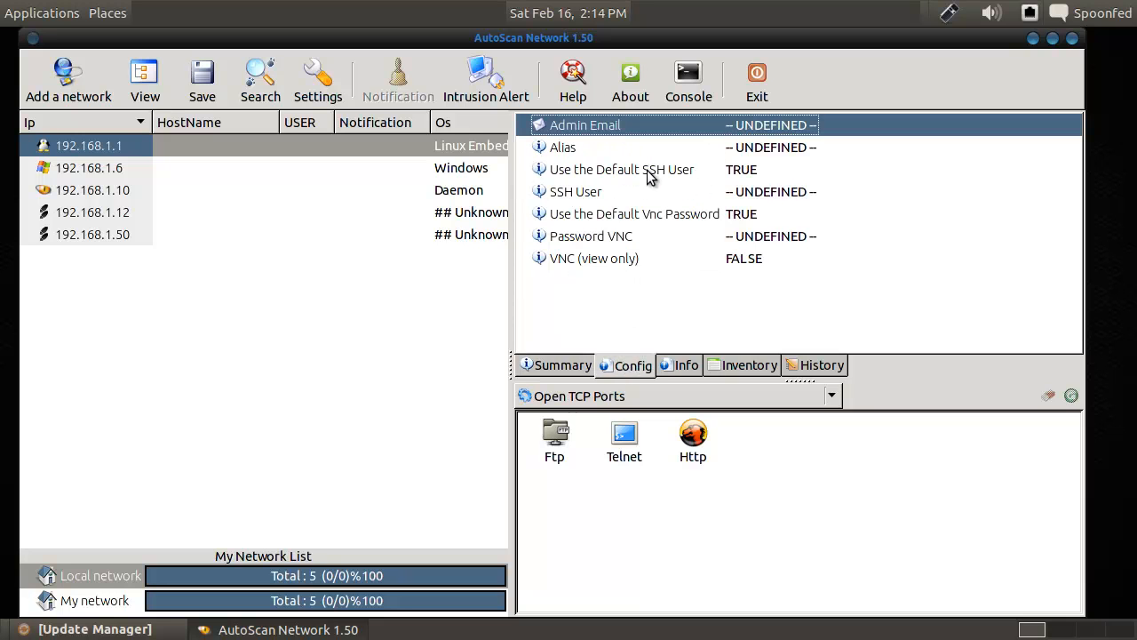
left_click(622, 169)
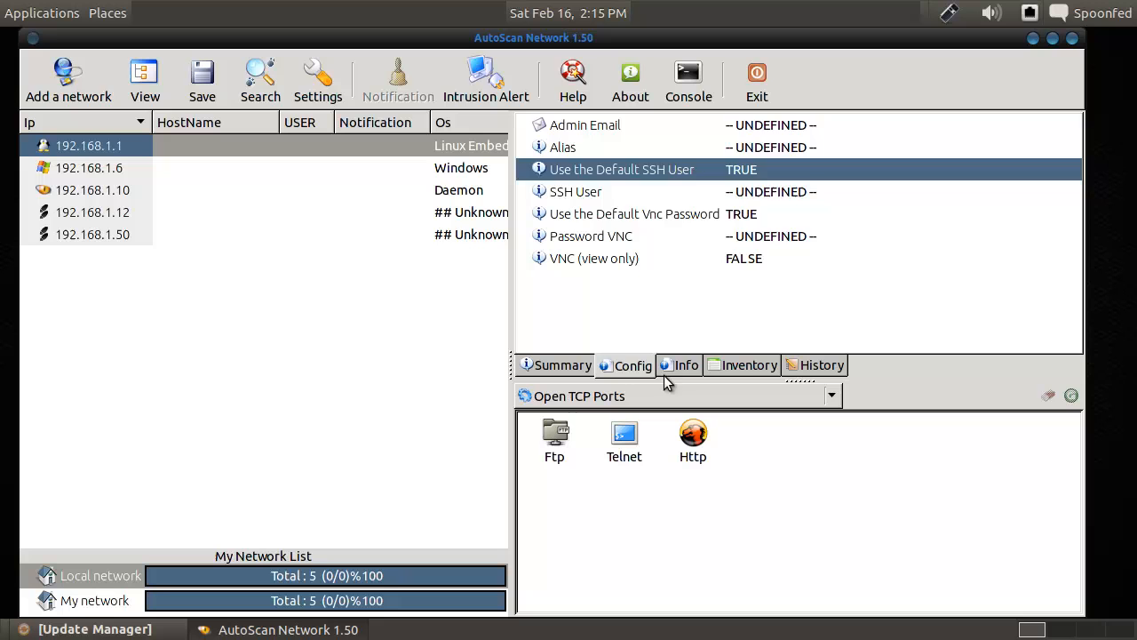
left_click(685, 364)
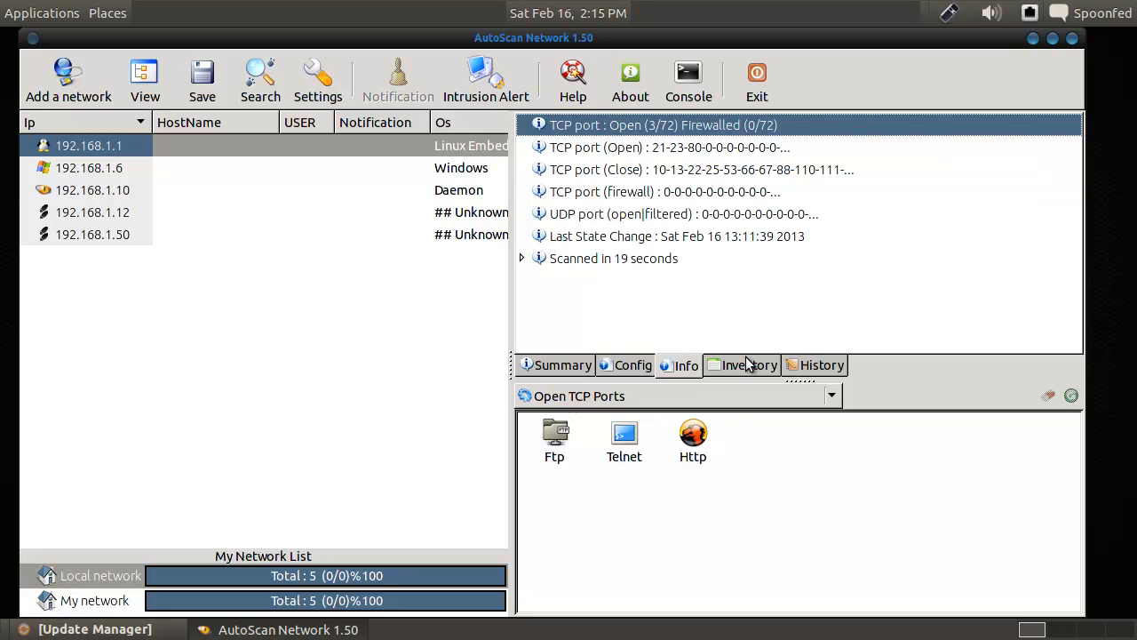
left_click(748, 364)
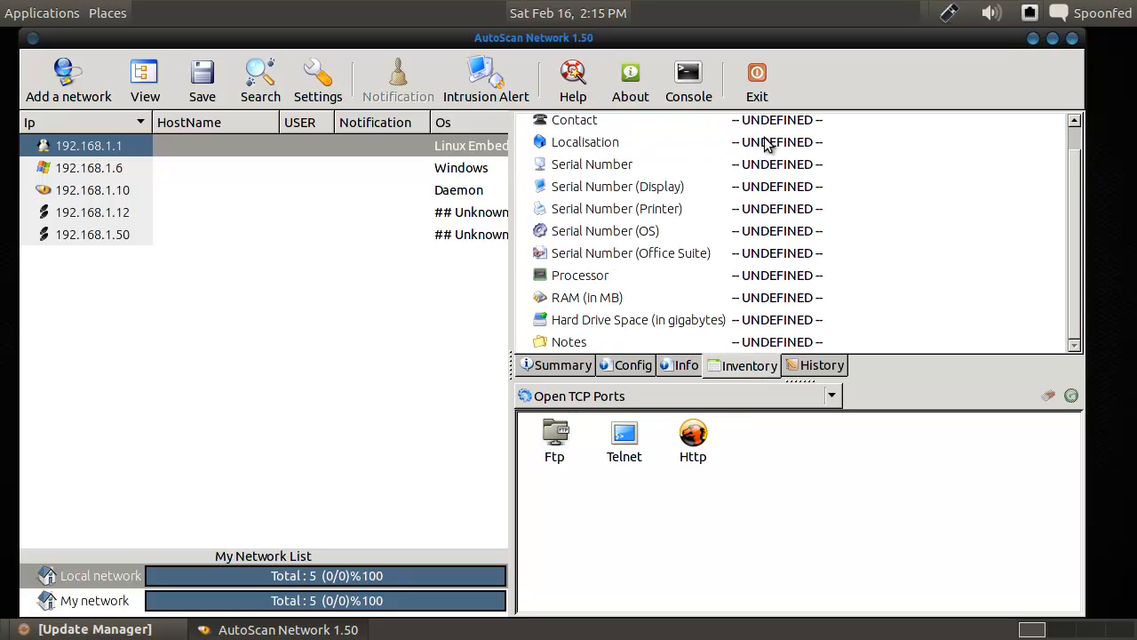
mouse_move(802, 265)
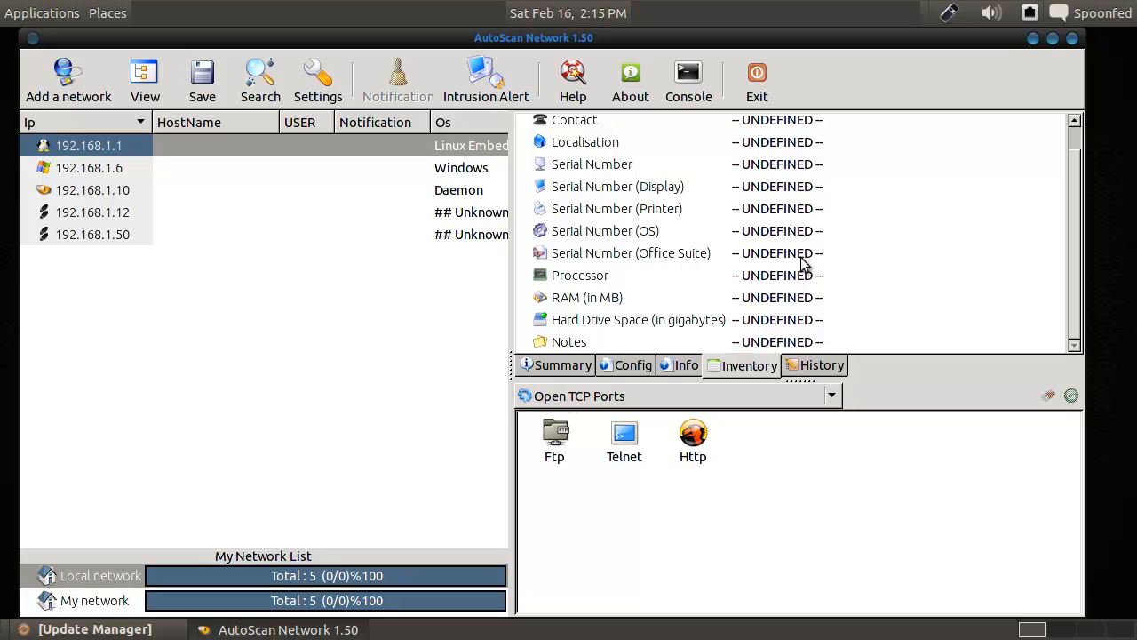
left_click(820, 365)
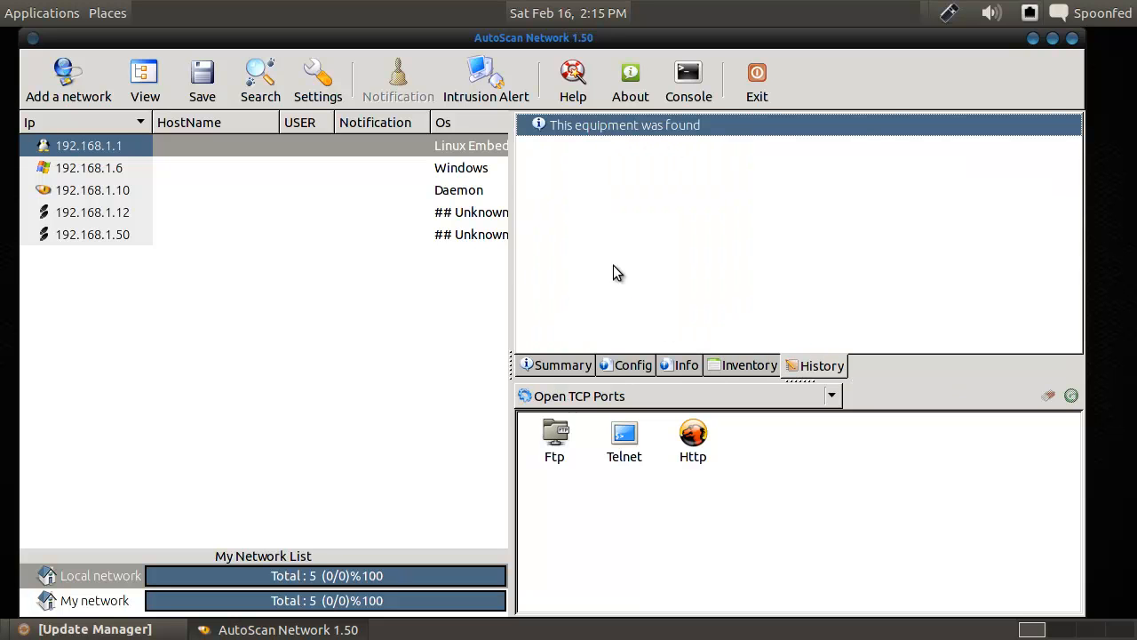
left_click(88, 168)
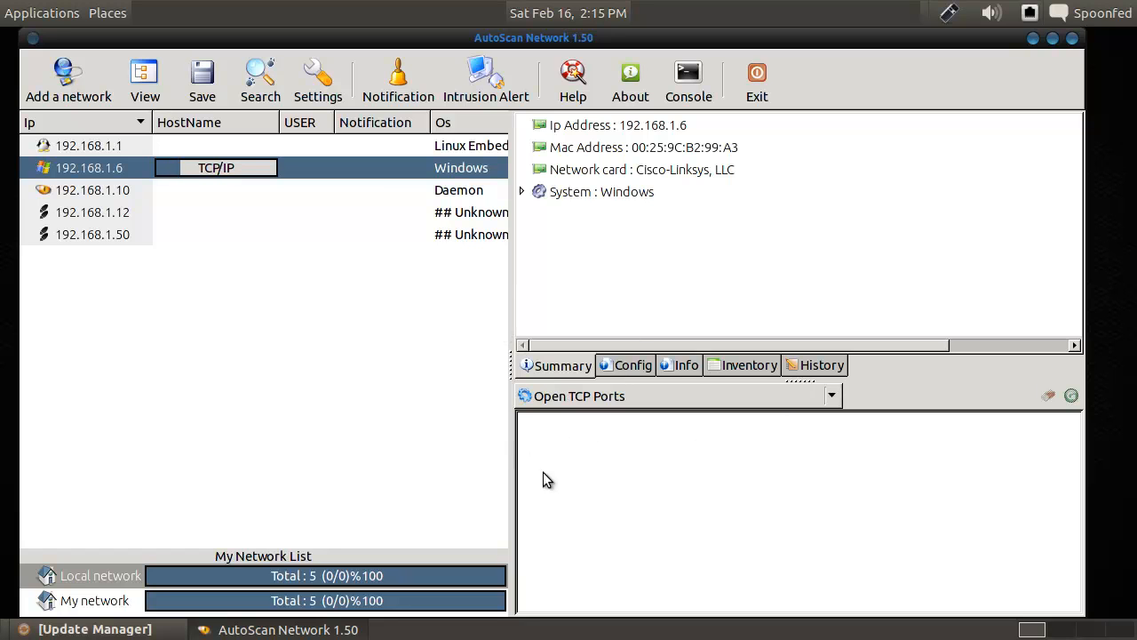
mouse_move(720, 451)
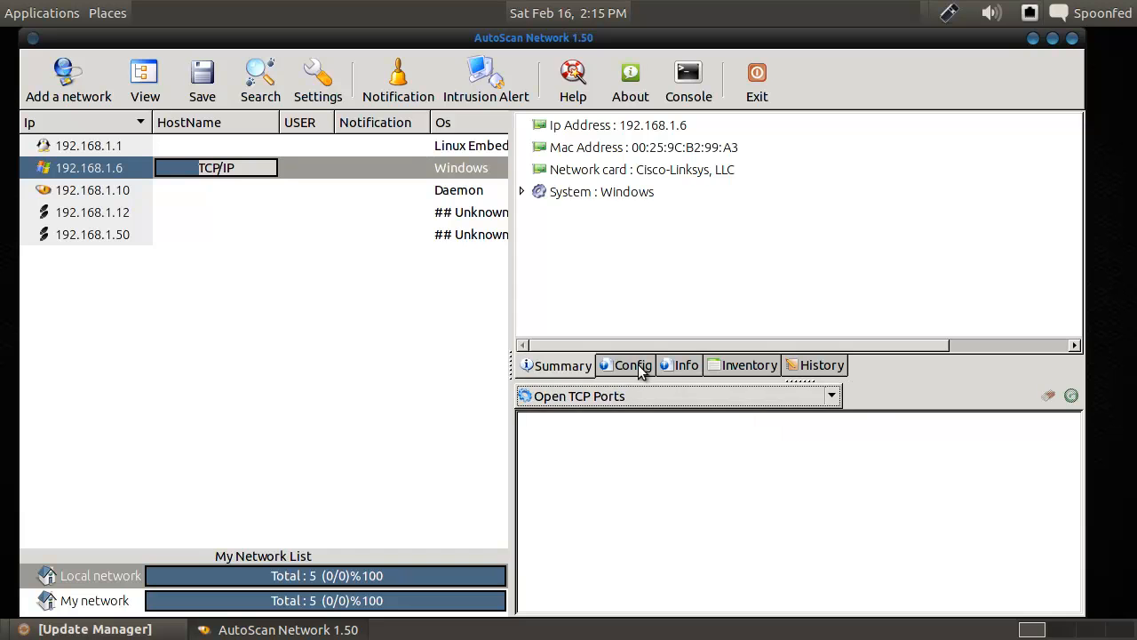
Check 192.168.1.6's port info, then view hosts 192.168.1.10 and 192.168.1.12.
left_click(685, 365)
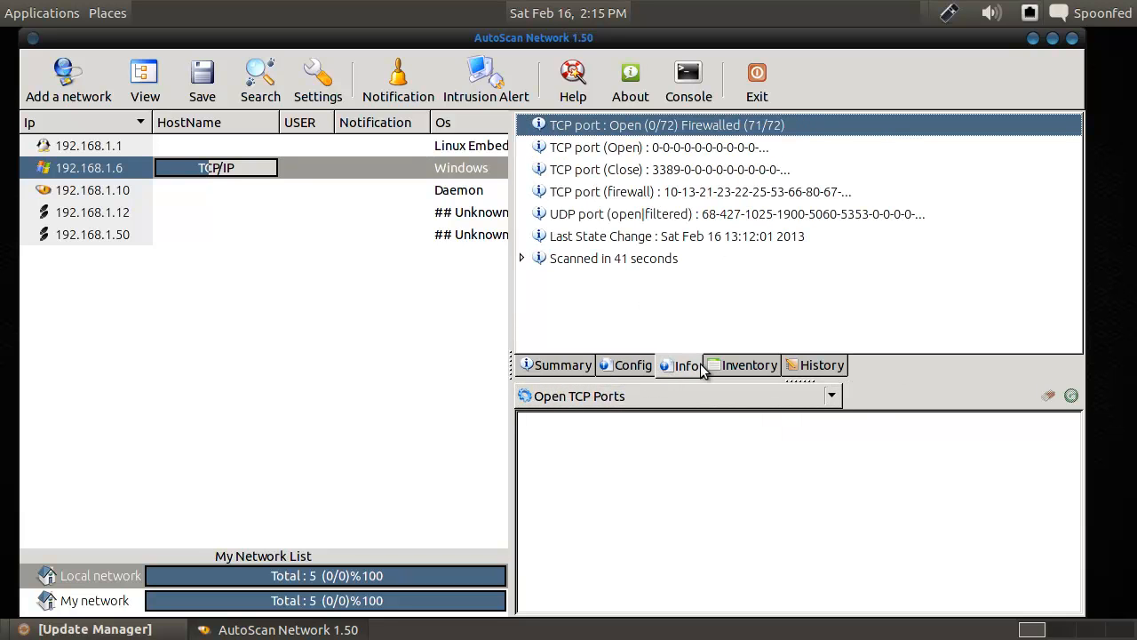
left_click(685, 364)
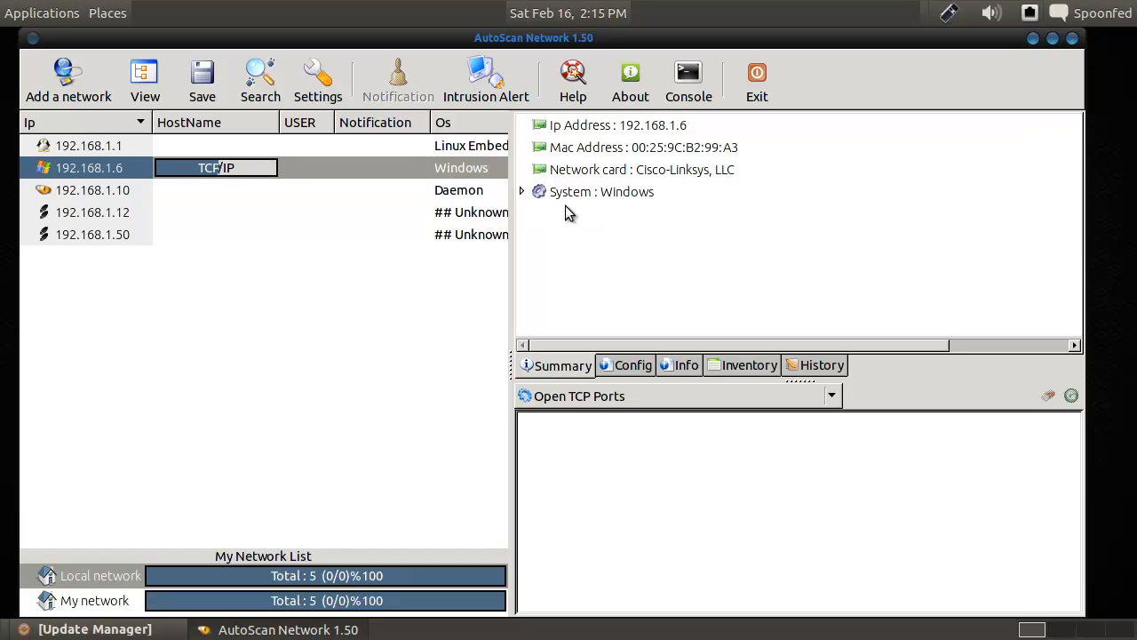
left_click(91, 189)
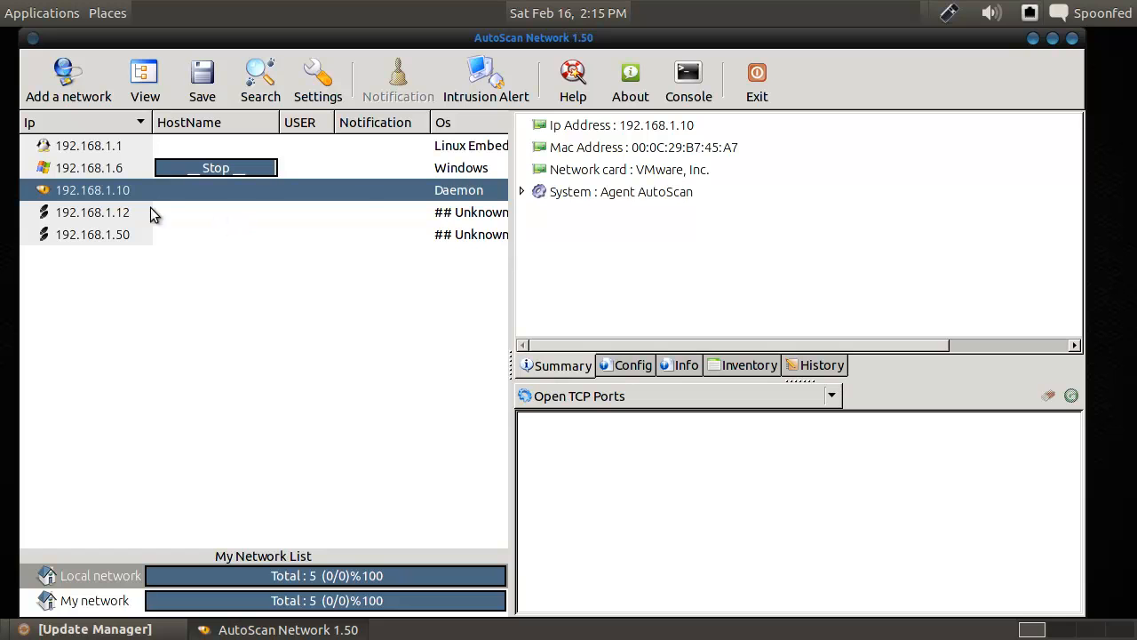
mouse_move(493, 208)
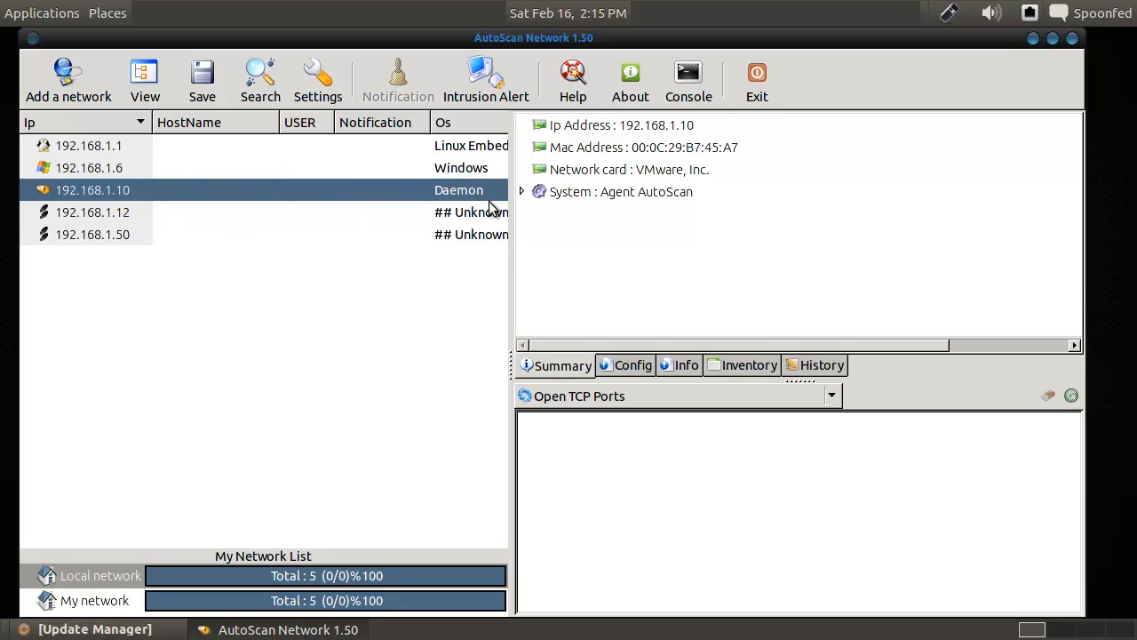
left_click(92, 212)
type("TCP/IP")
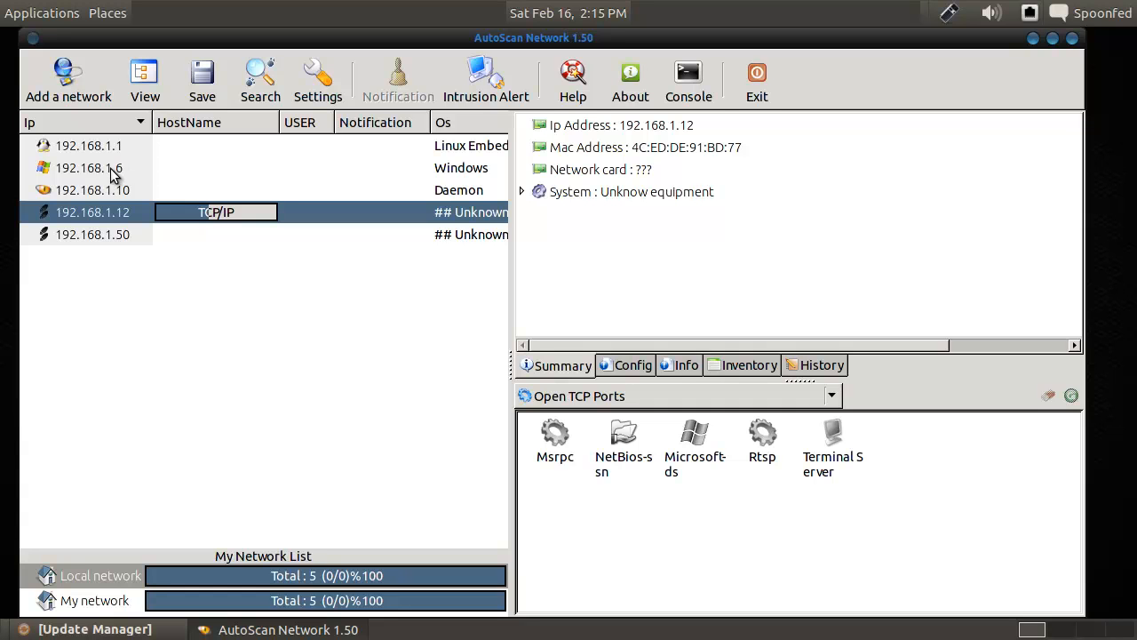
left_click(88, 168)
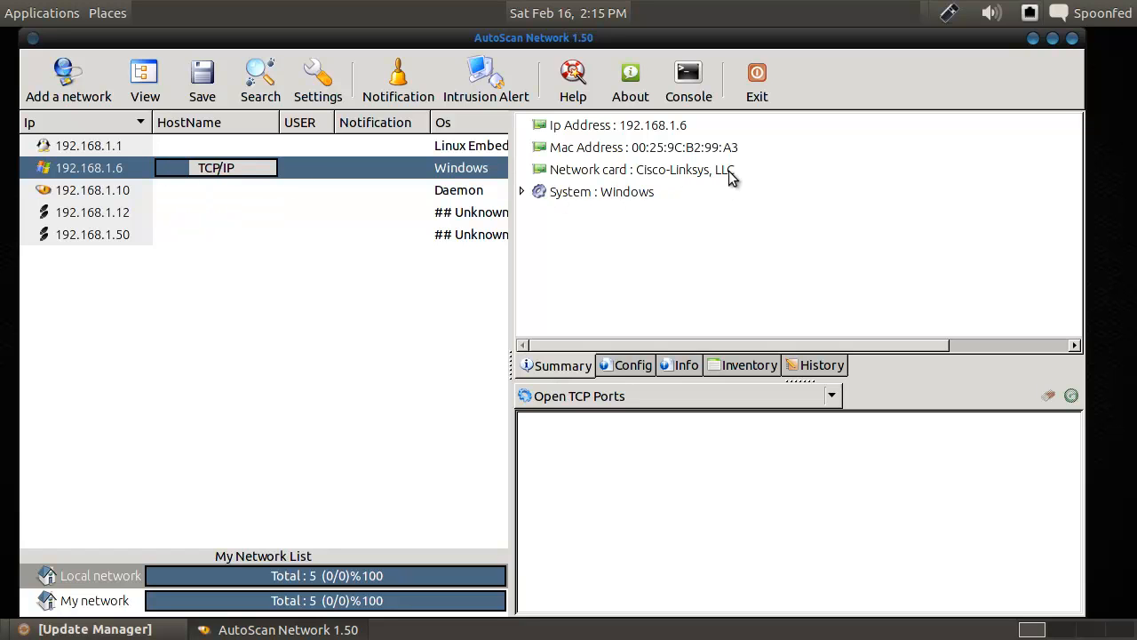
mouse_move(667, 263)
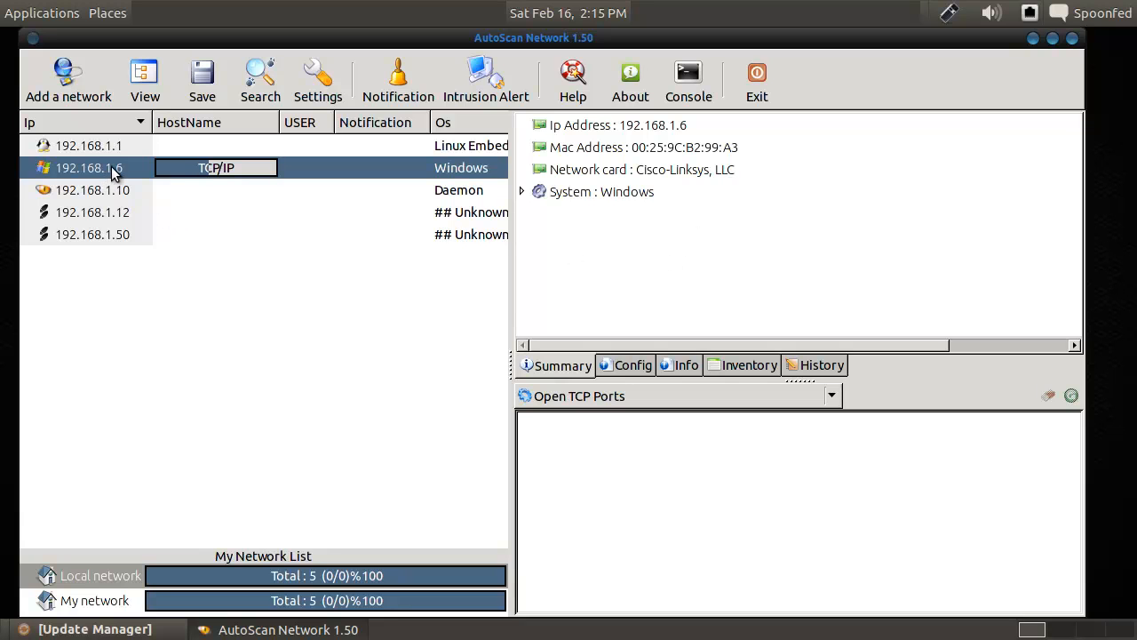
left_click(91, 190)
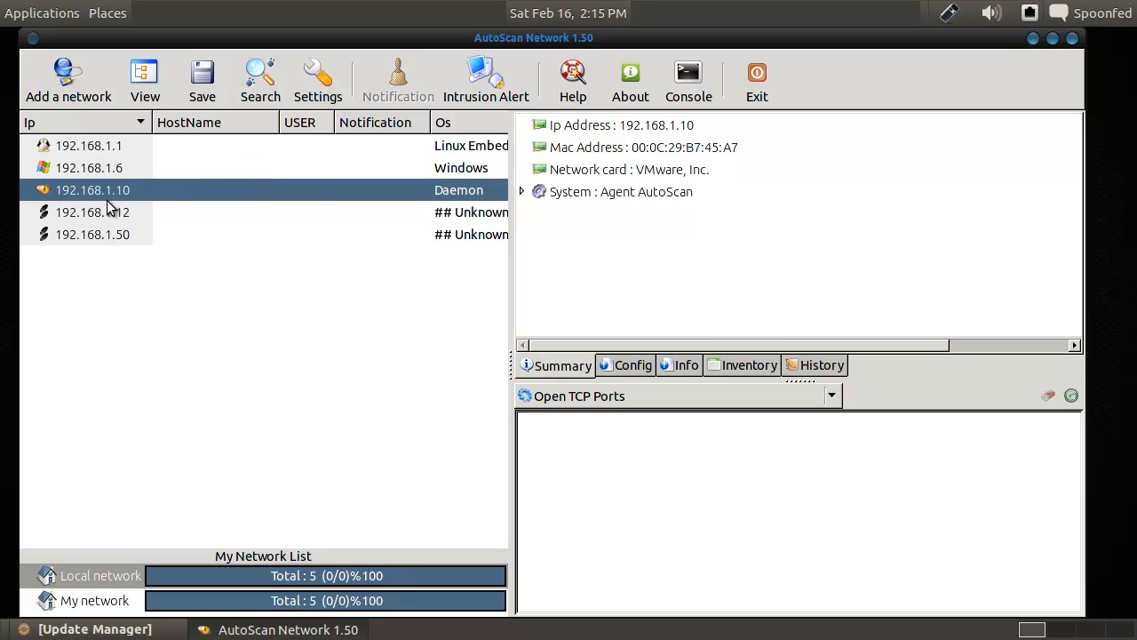
left_click(92, 212)
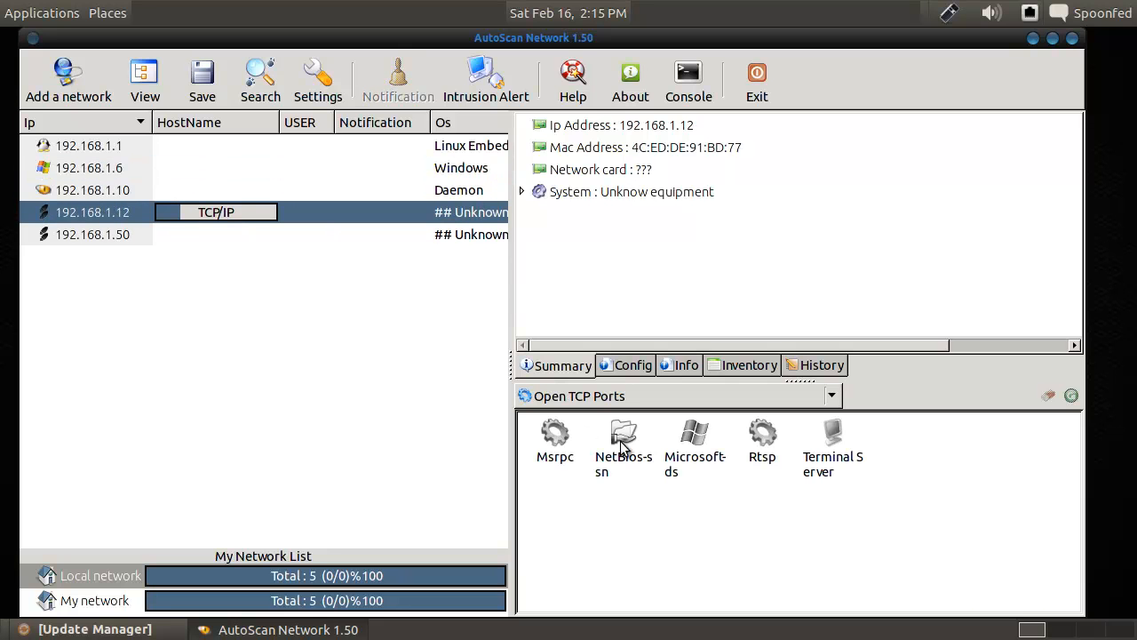
mouse_move(559, 460)
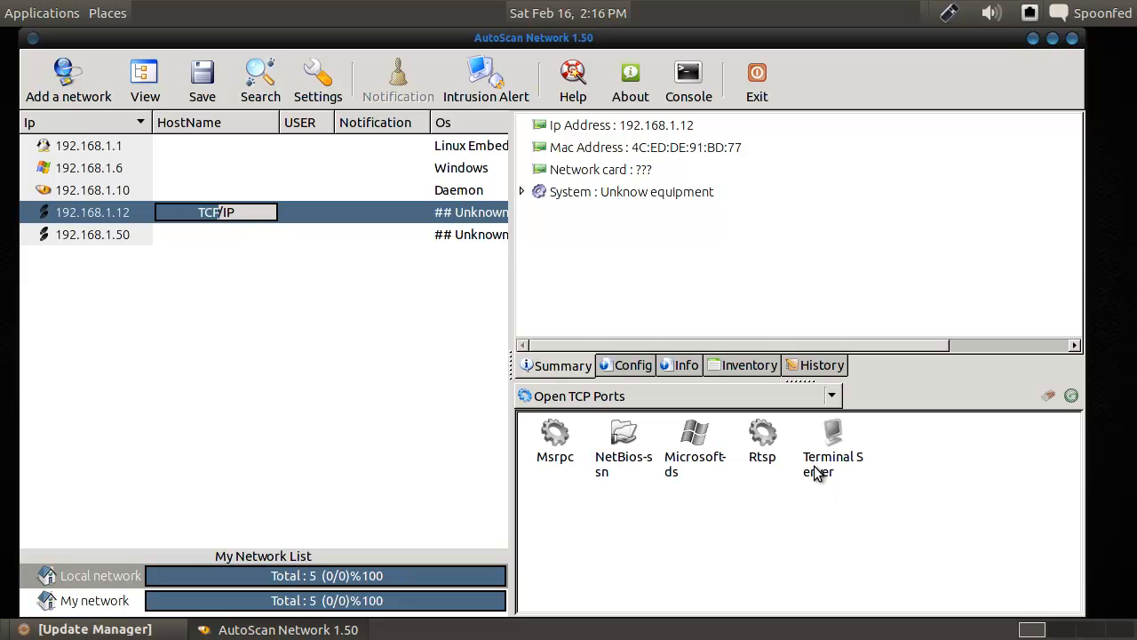
mouse_move(786, 487)
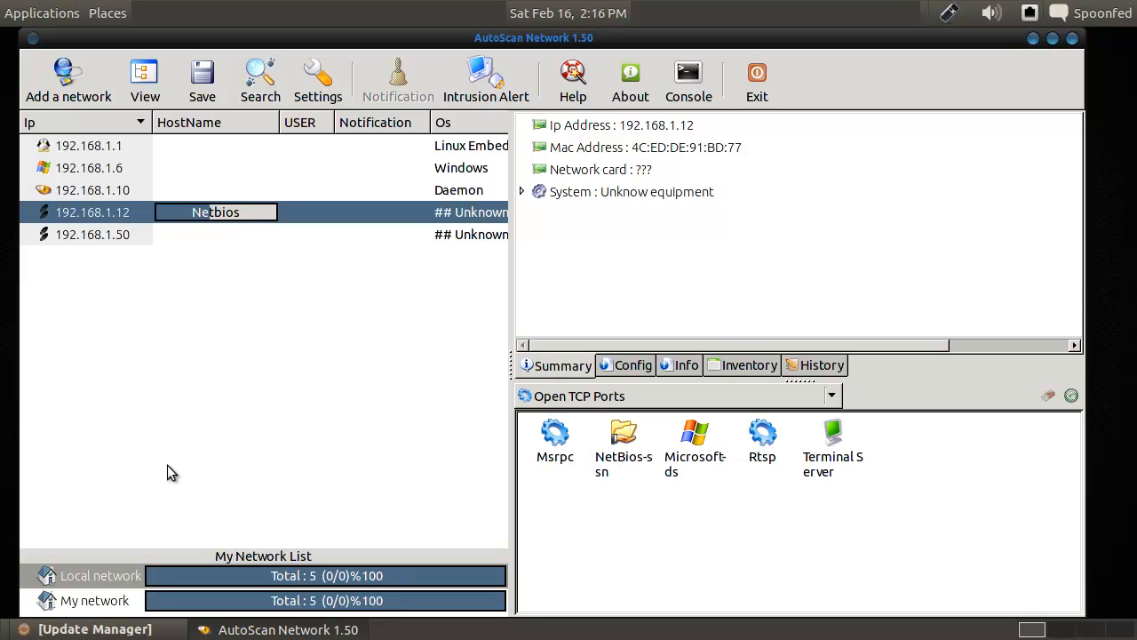
mouse_move(178, 471)
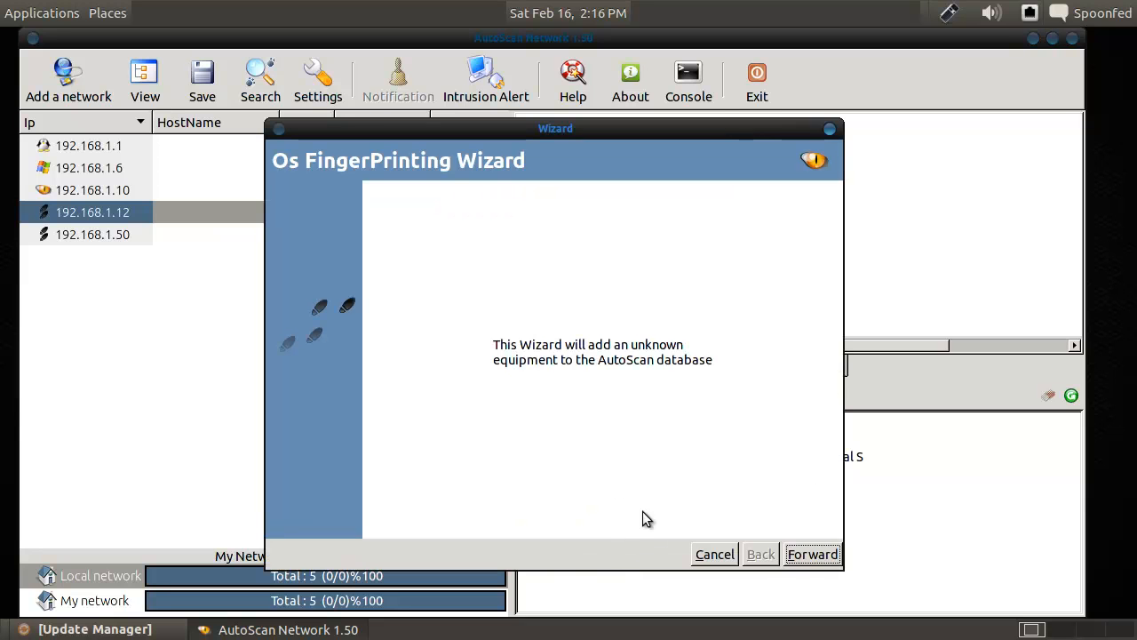
Enter system name 'Windows' with the Windows logo and submit the fingerprint.
left_click(811, 553)
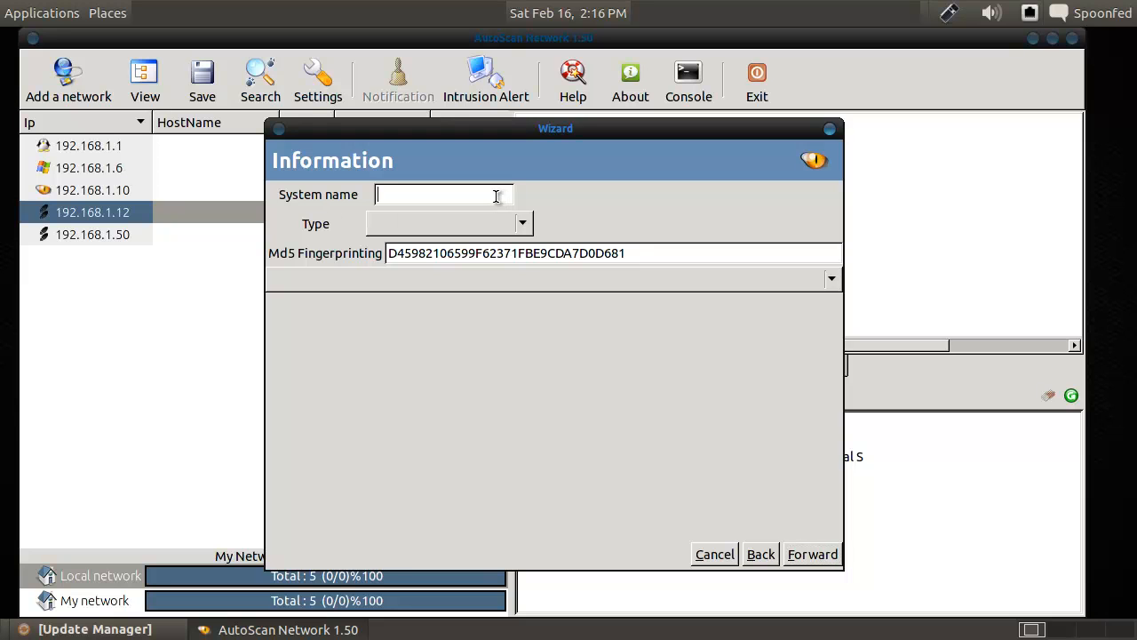
type("Windows")
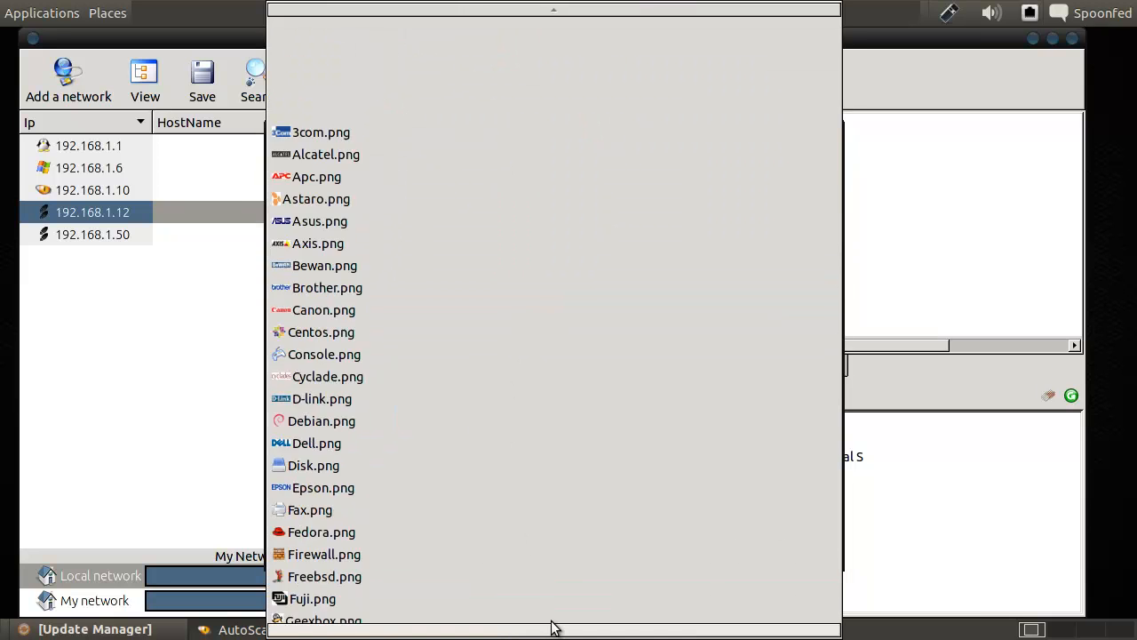
scroll("down", 3)
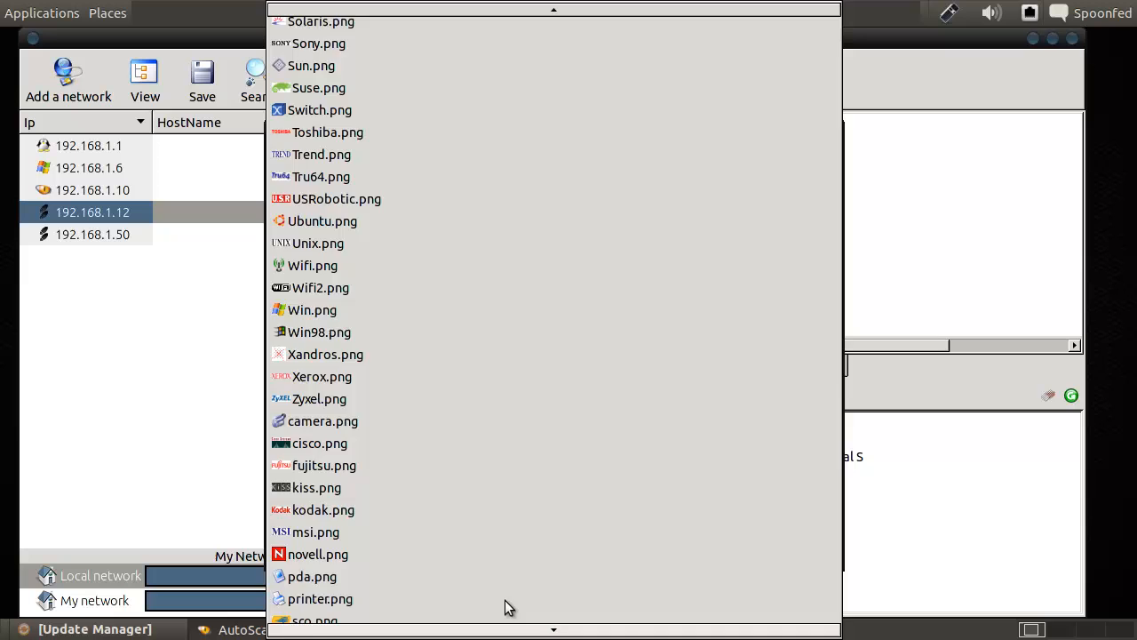
left_click(312, 309)
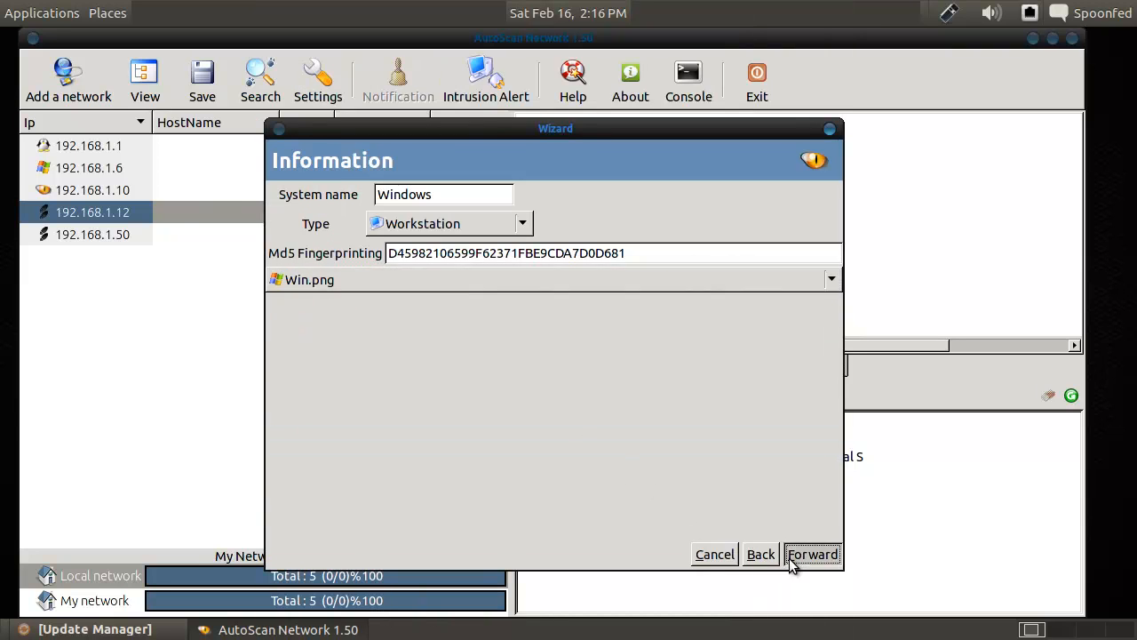
left_click(811, 554)
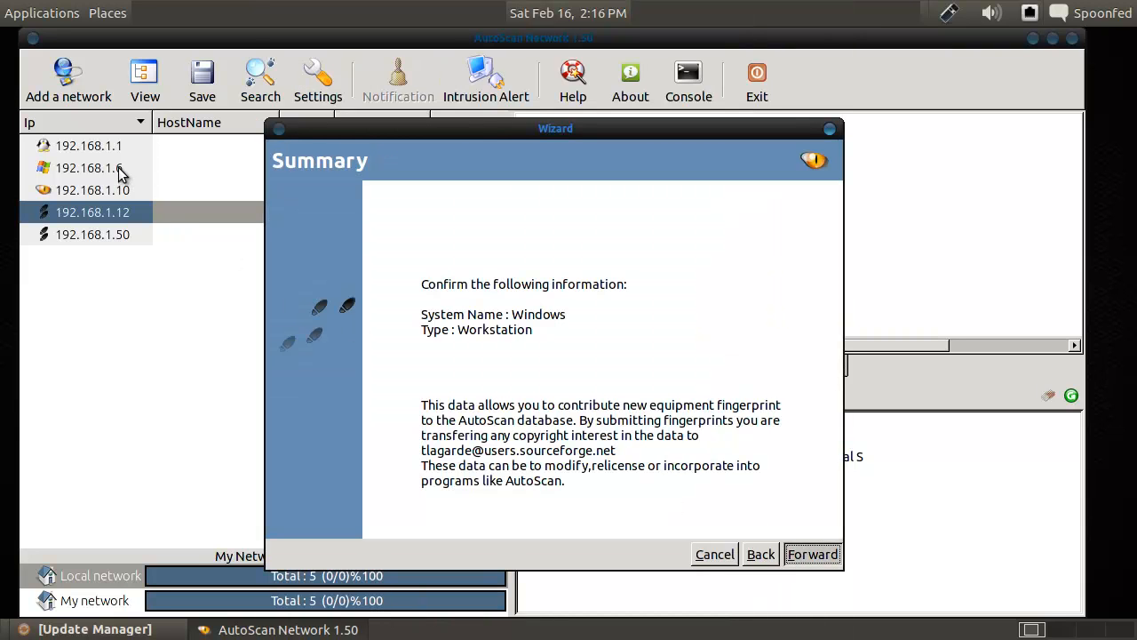
left_click(811, 554)
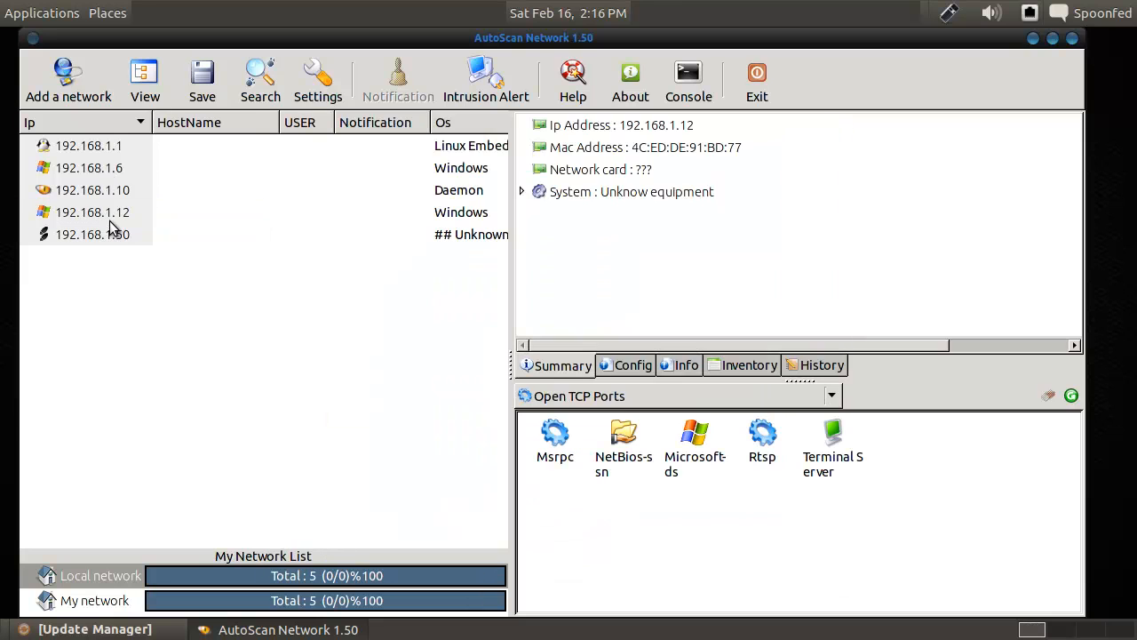
mouse_move(108, 246)
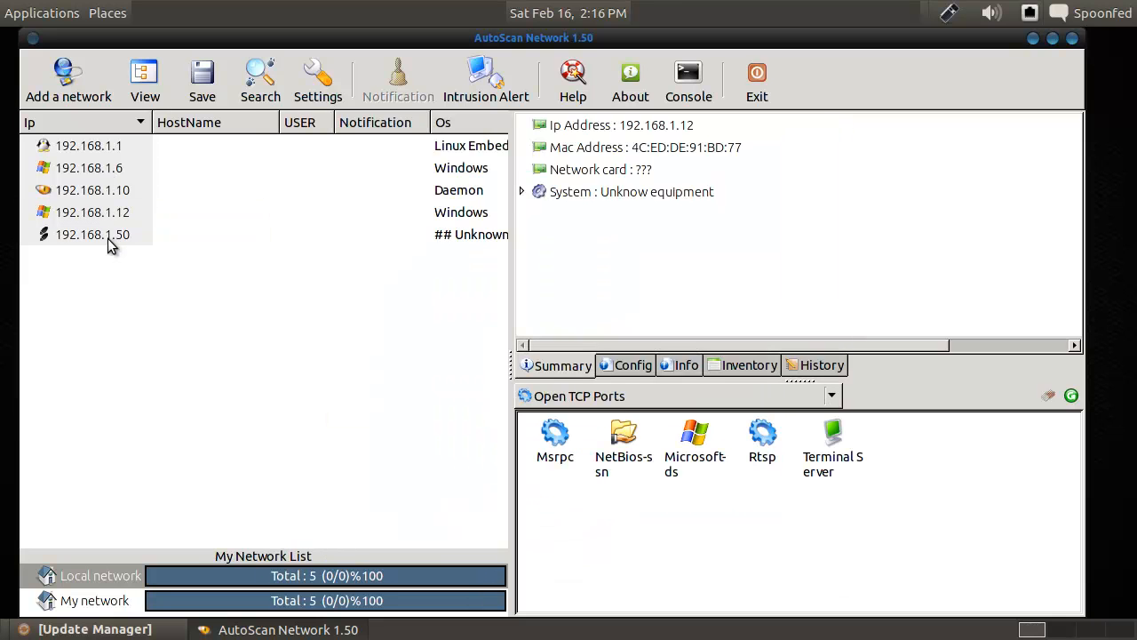
Select 192.168.1.50, enter name 'Raspberry Pi', choose type Multimedia and submit.
left_click(92, 233)
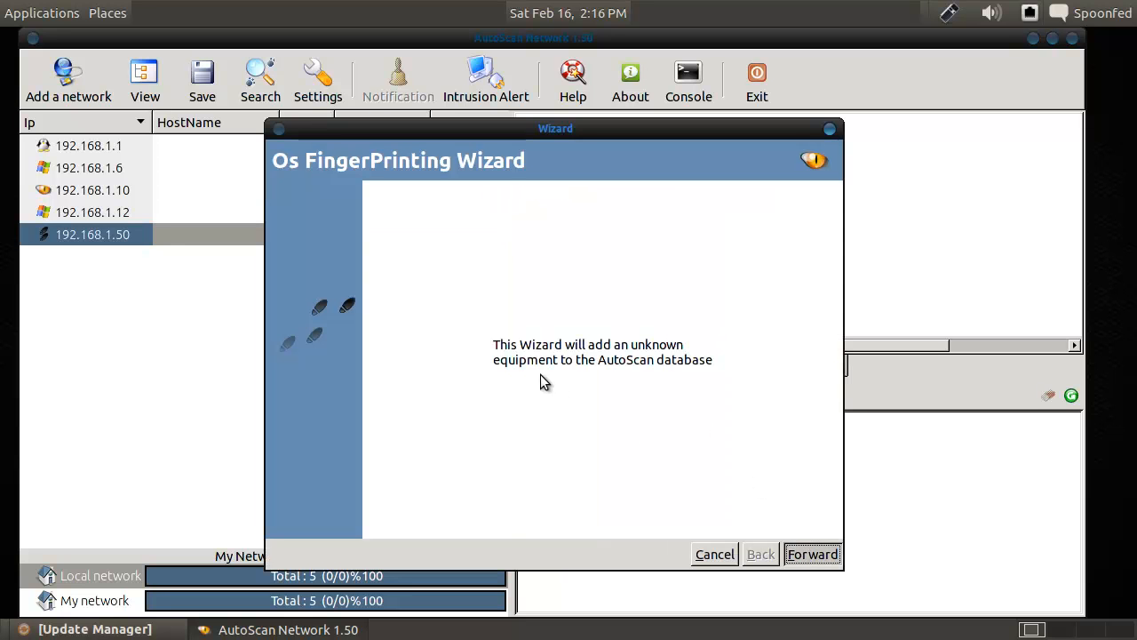
left_click(811, 553)
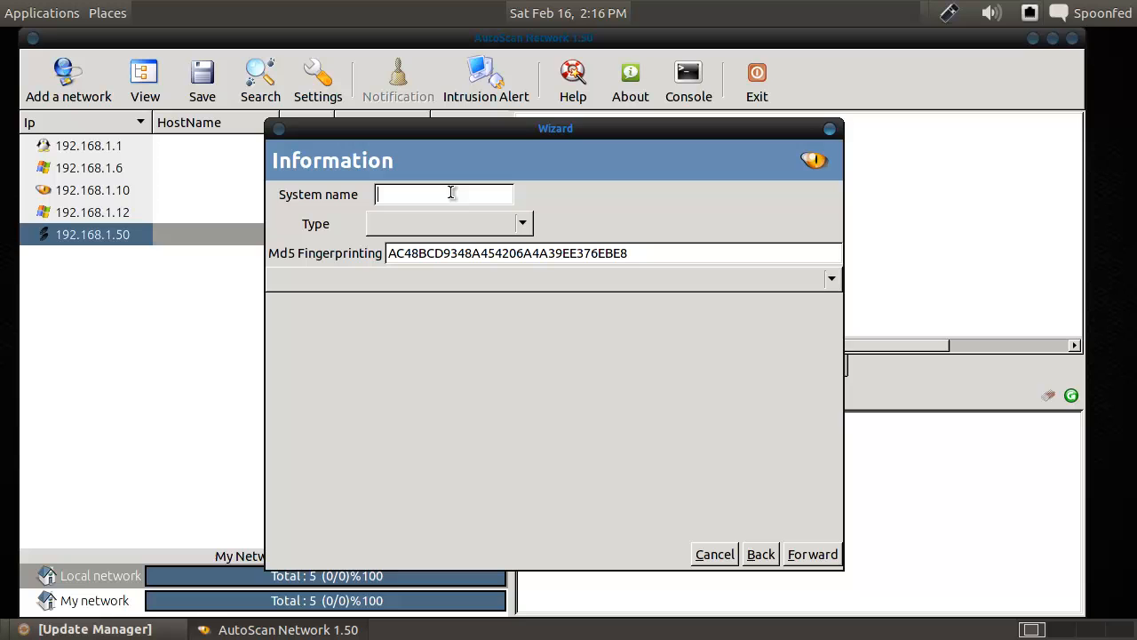
type("Raspbery")
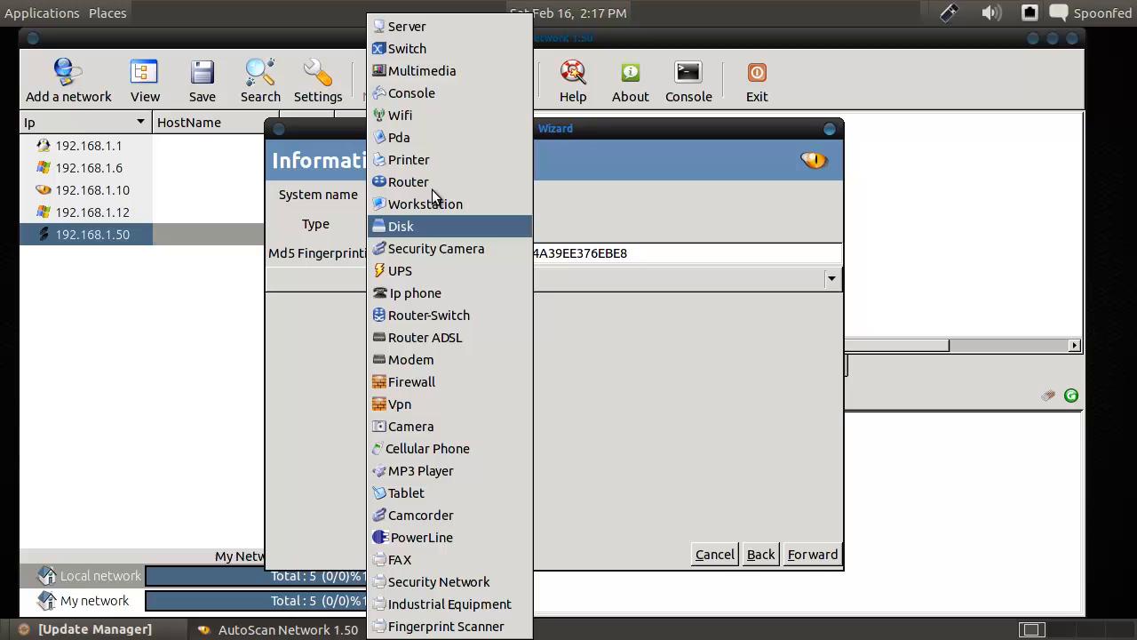
mouse_move(421, 70)
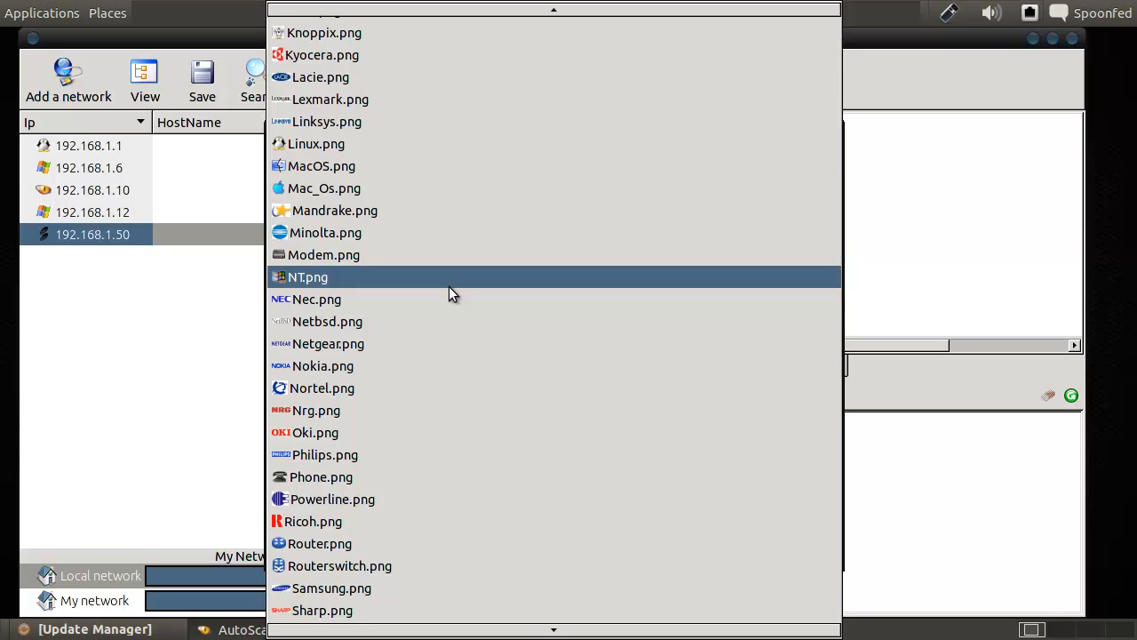
left_click(316, 299)
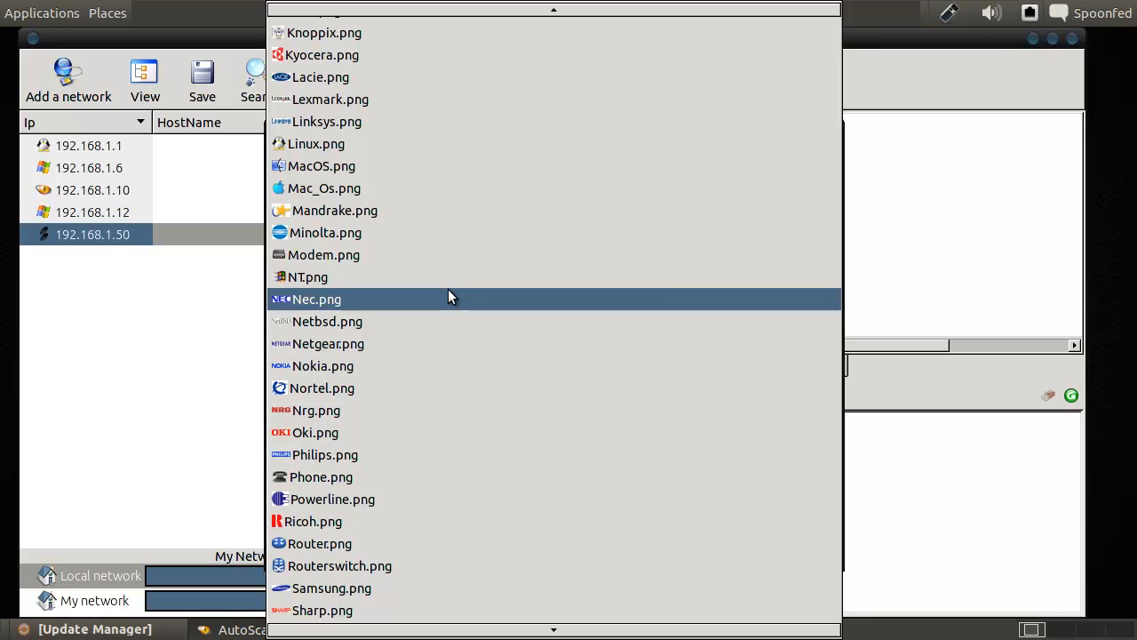
scroll("down", 3)
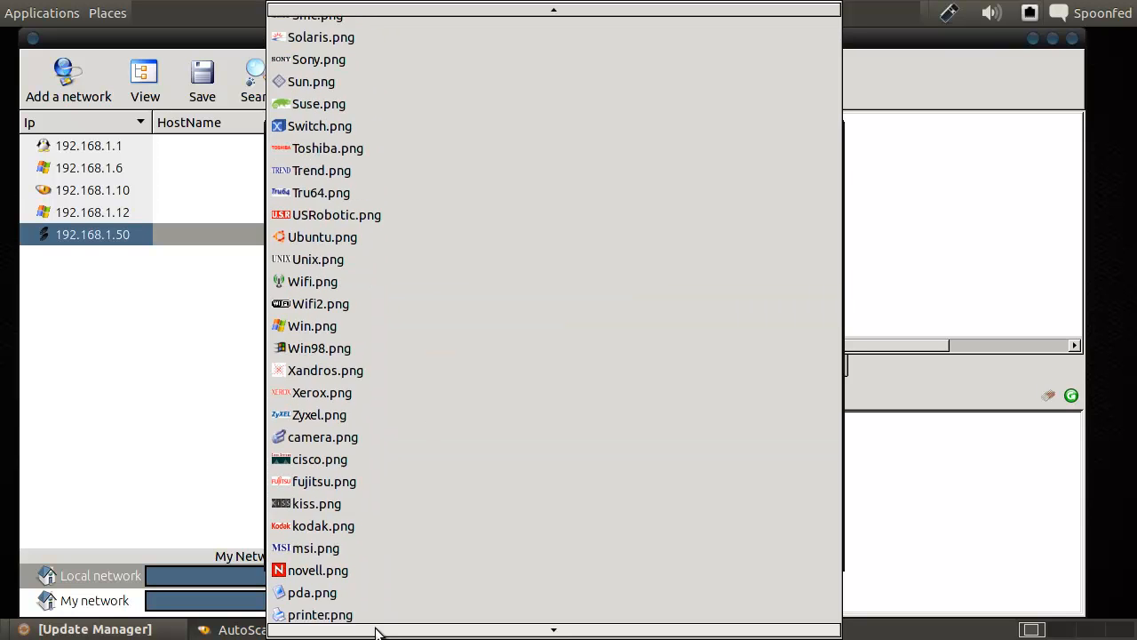
scroll("down", 3)
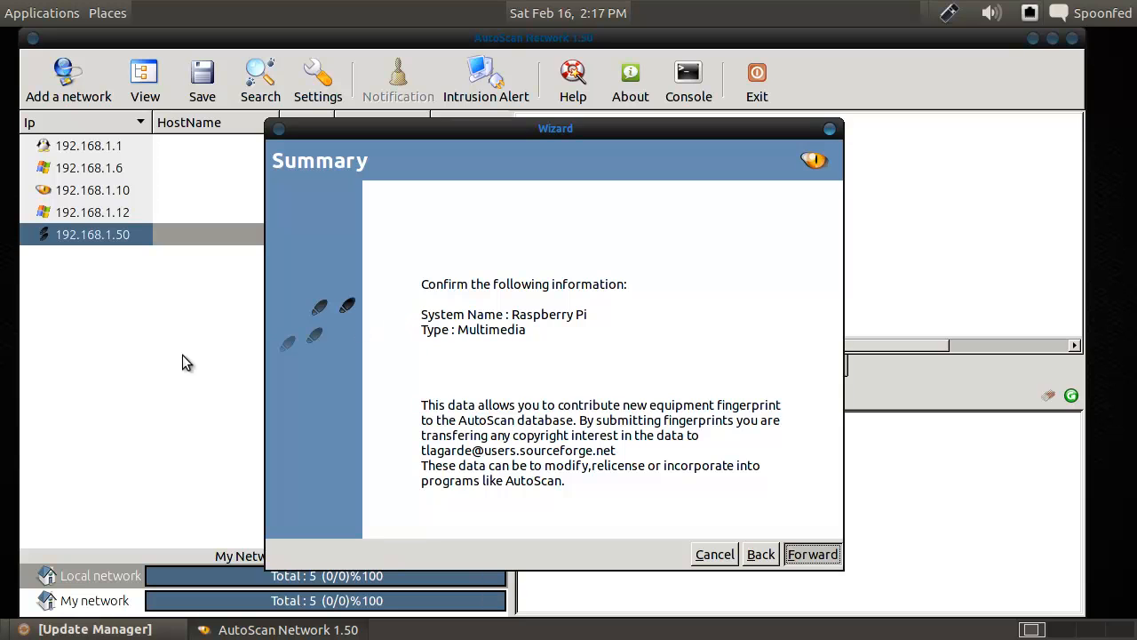
left_click(811, 553)
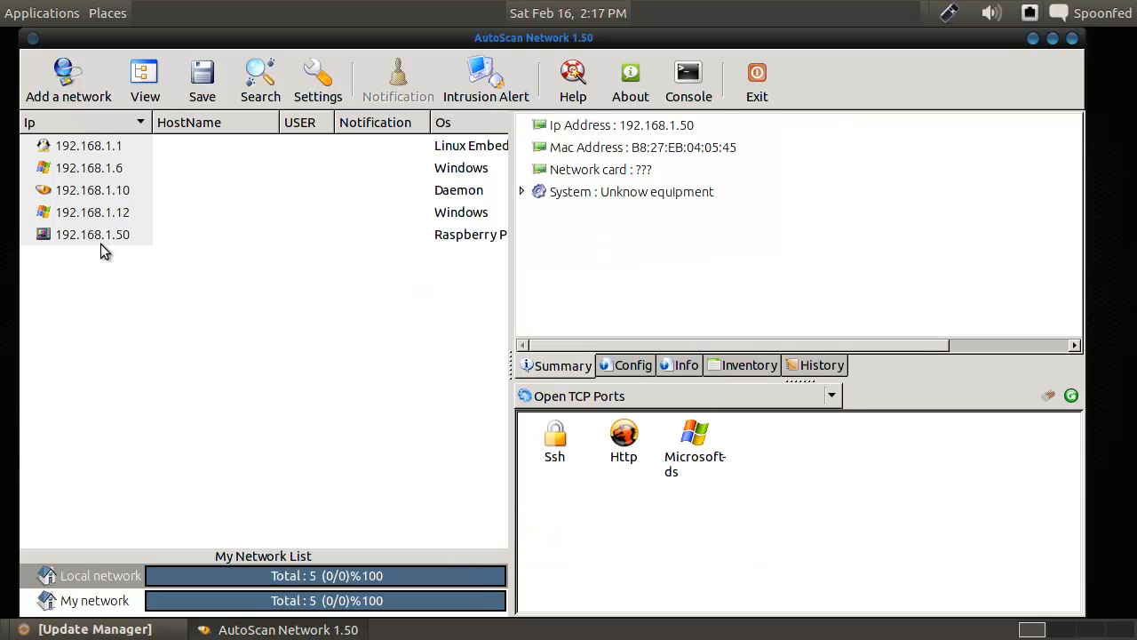
mouse_move(558, 455)
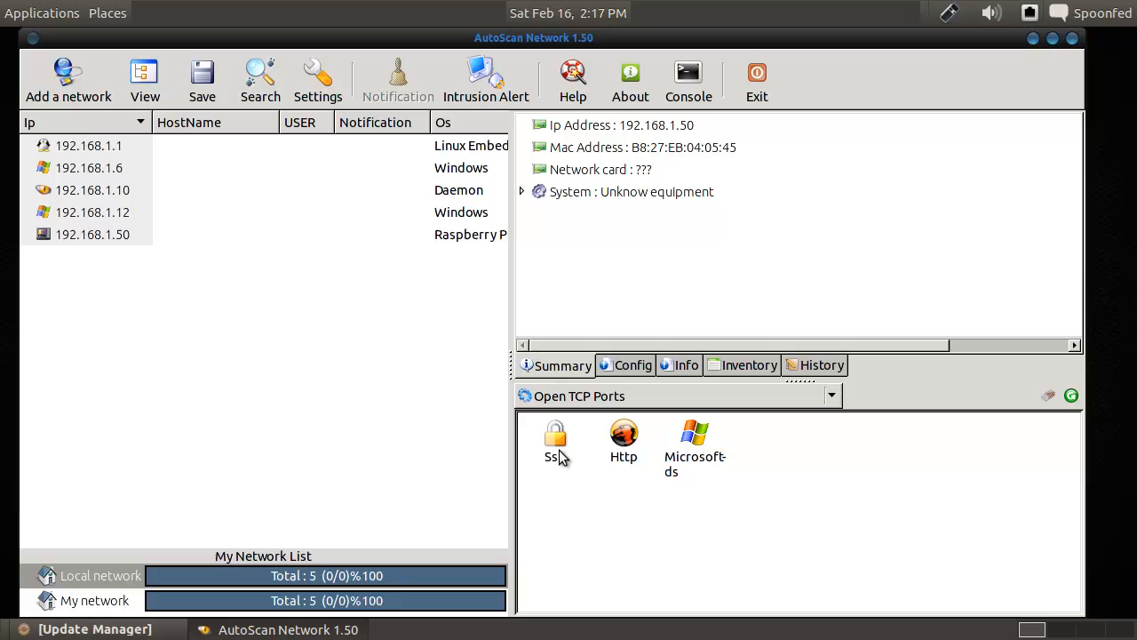
mouse_move(702, 462)
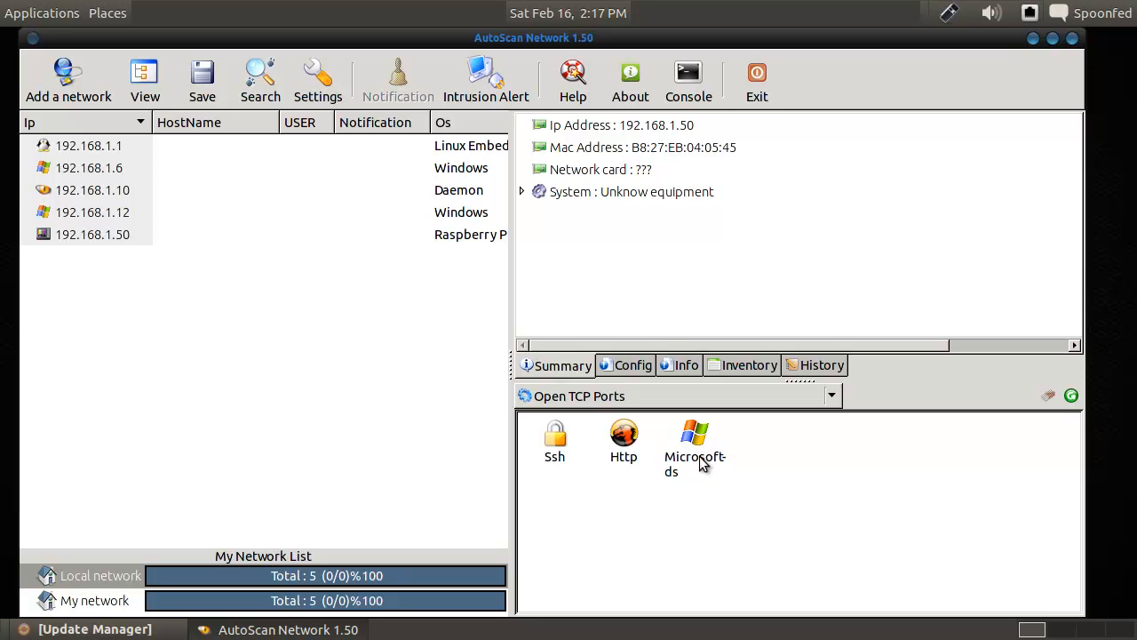
mouse_move(755, 489)
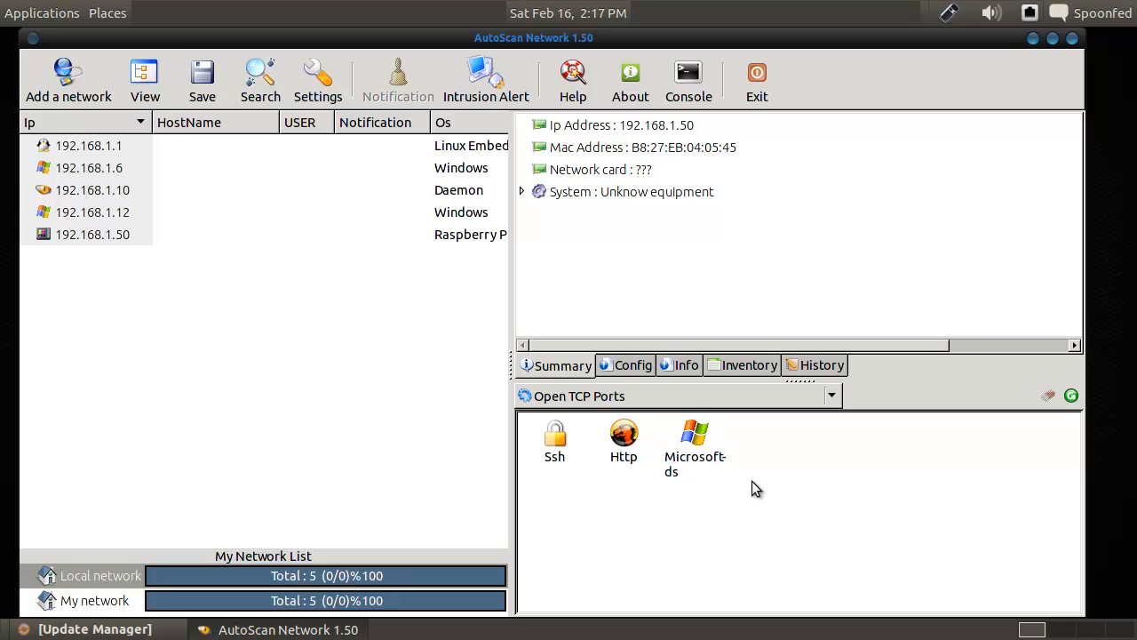
mouse_move(761, 493)
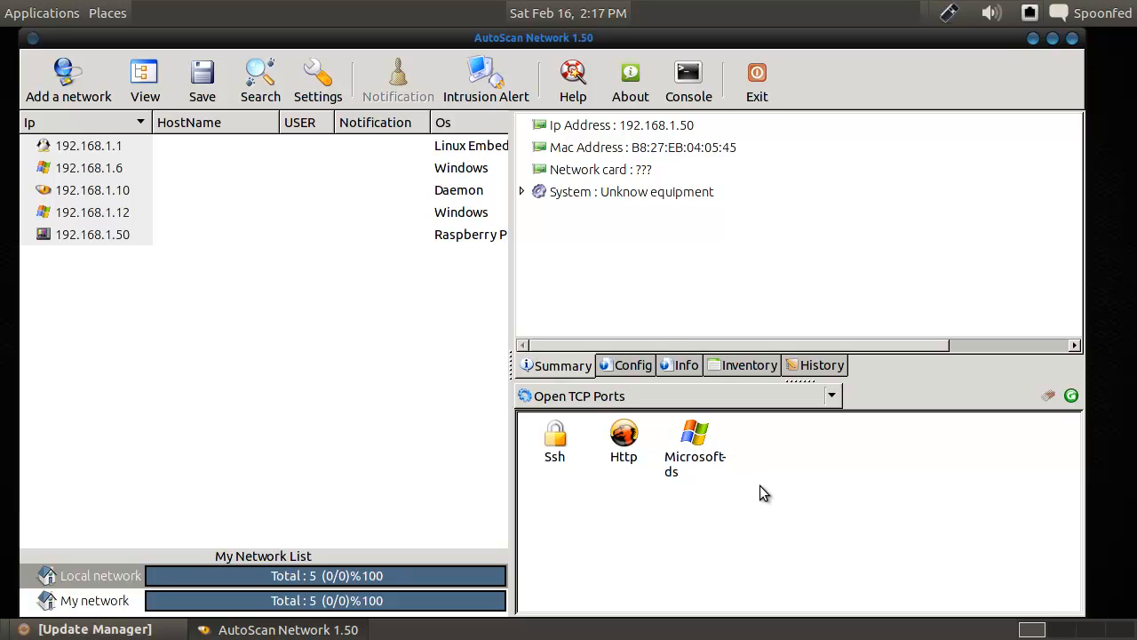
mouse_move(367, 370)
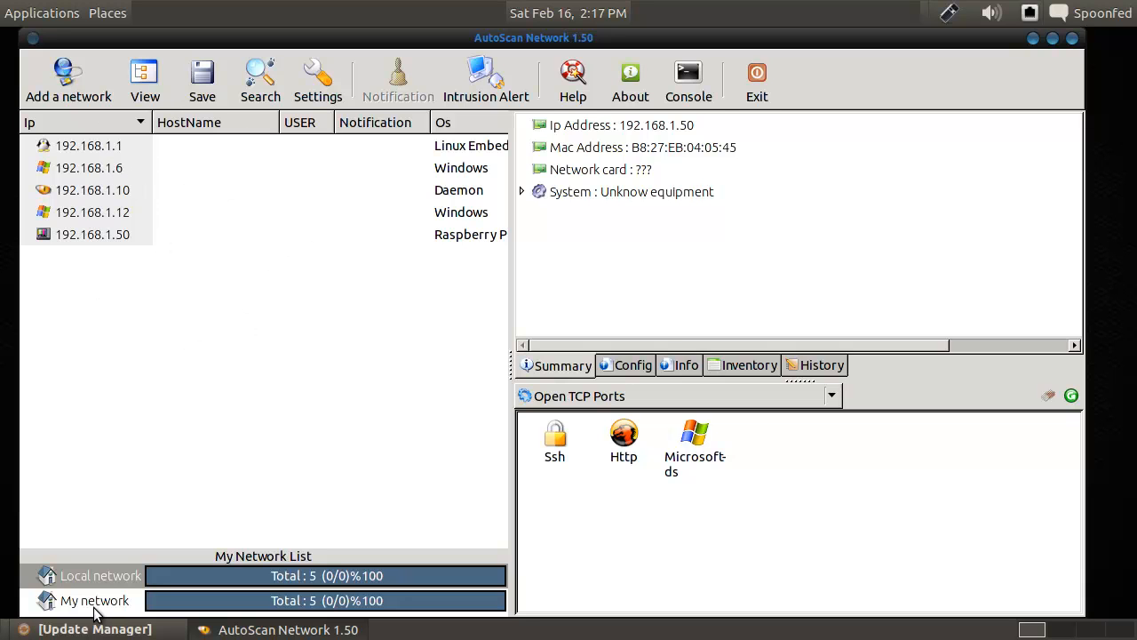
mouse_move(113, 251)
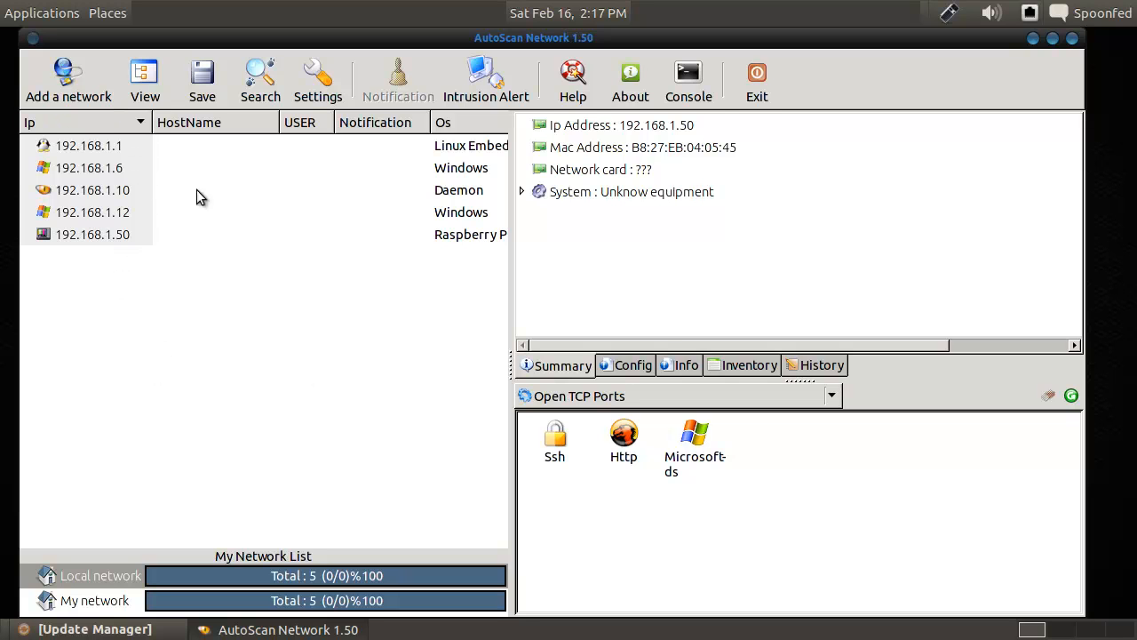
mouse_move(265, 349)
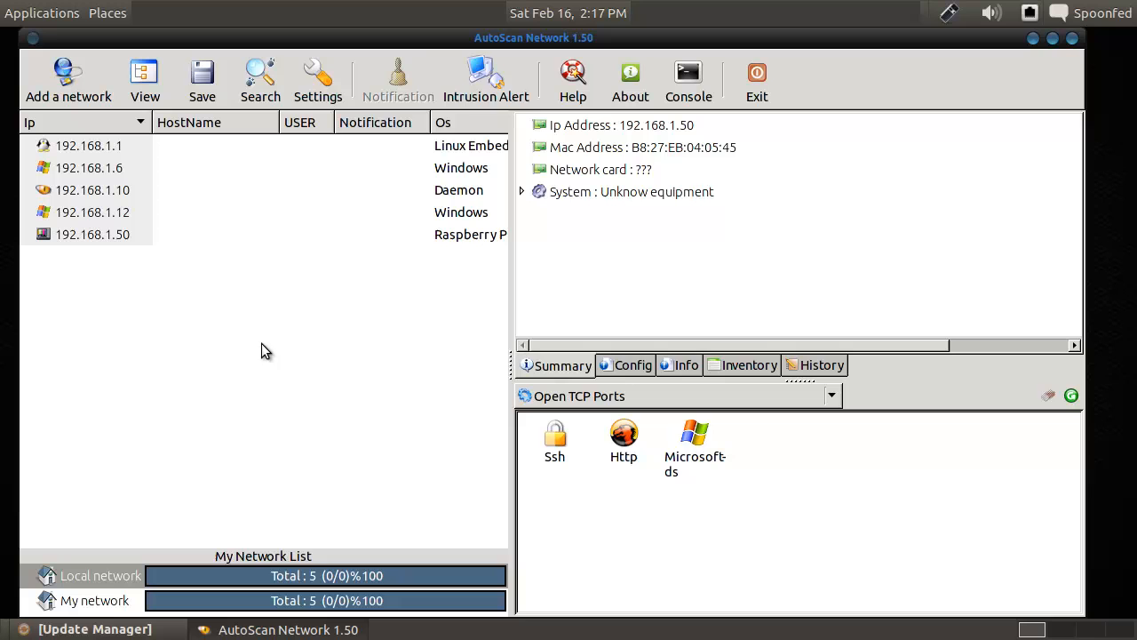
left_click(485, 80)
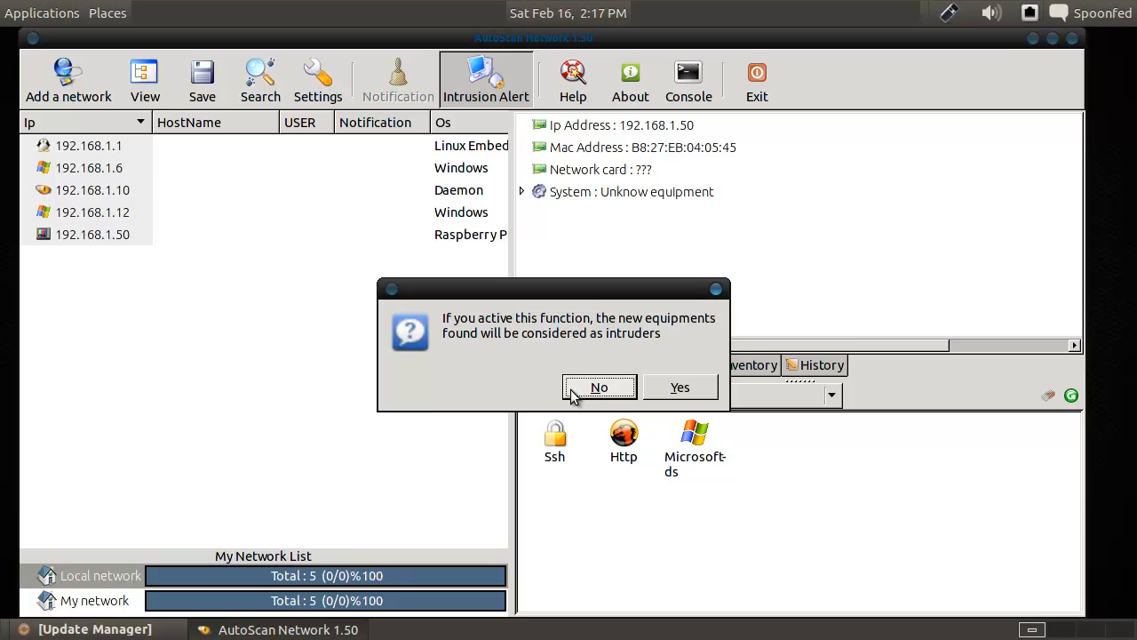
Confirm treating newly discovered equipment as intruders.
left_click(599, 386)
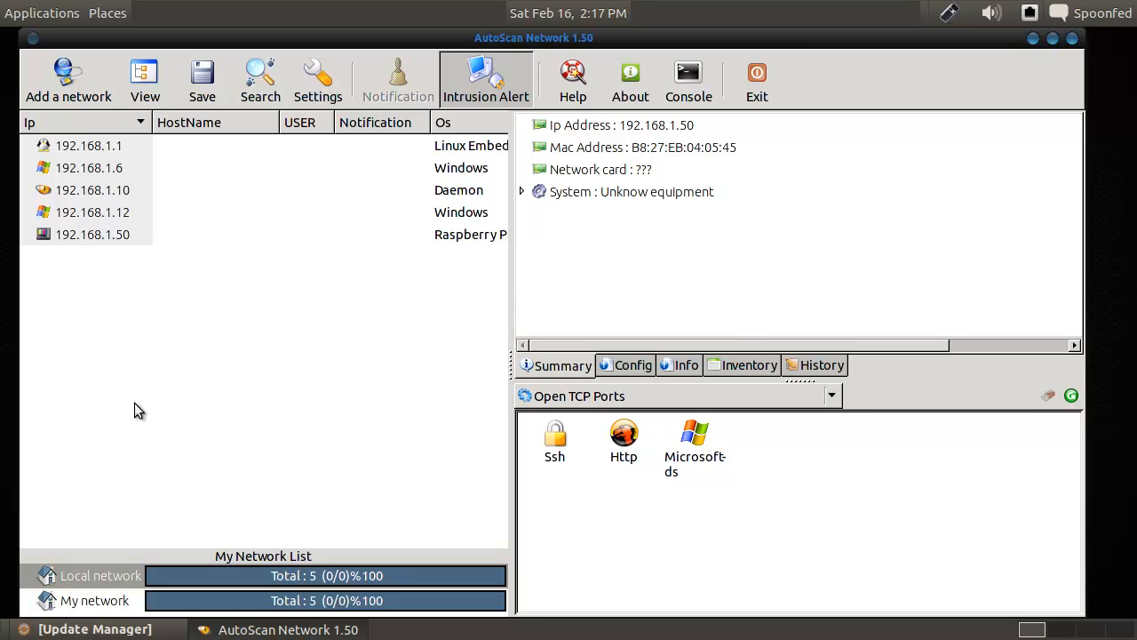
mouse_move(75, 189)
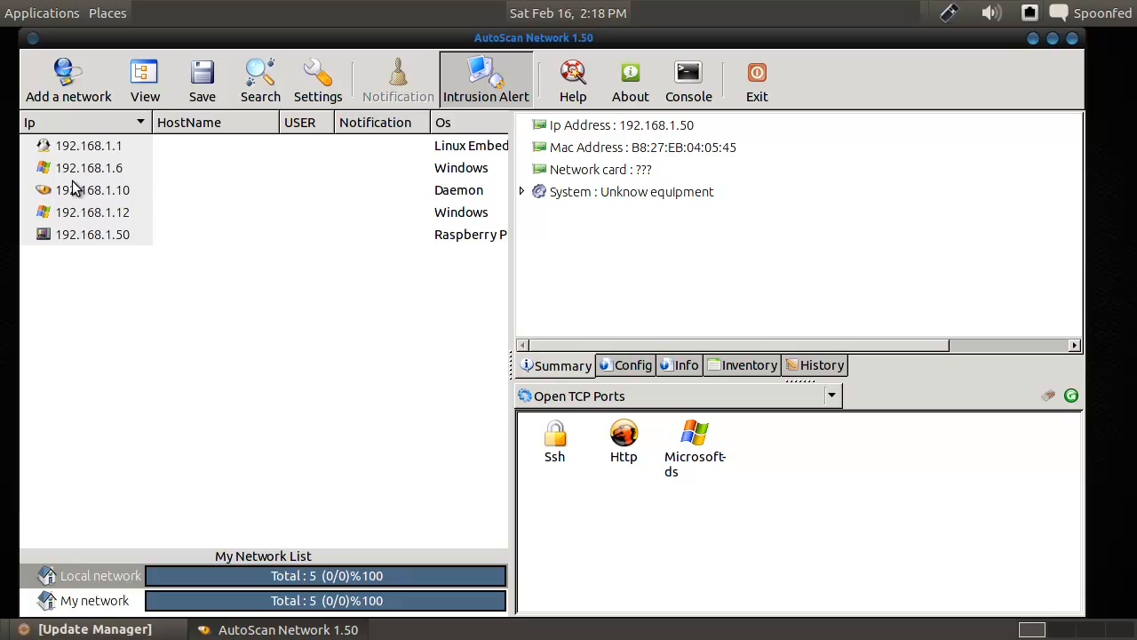
mouse_move(255, 471)
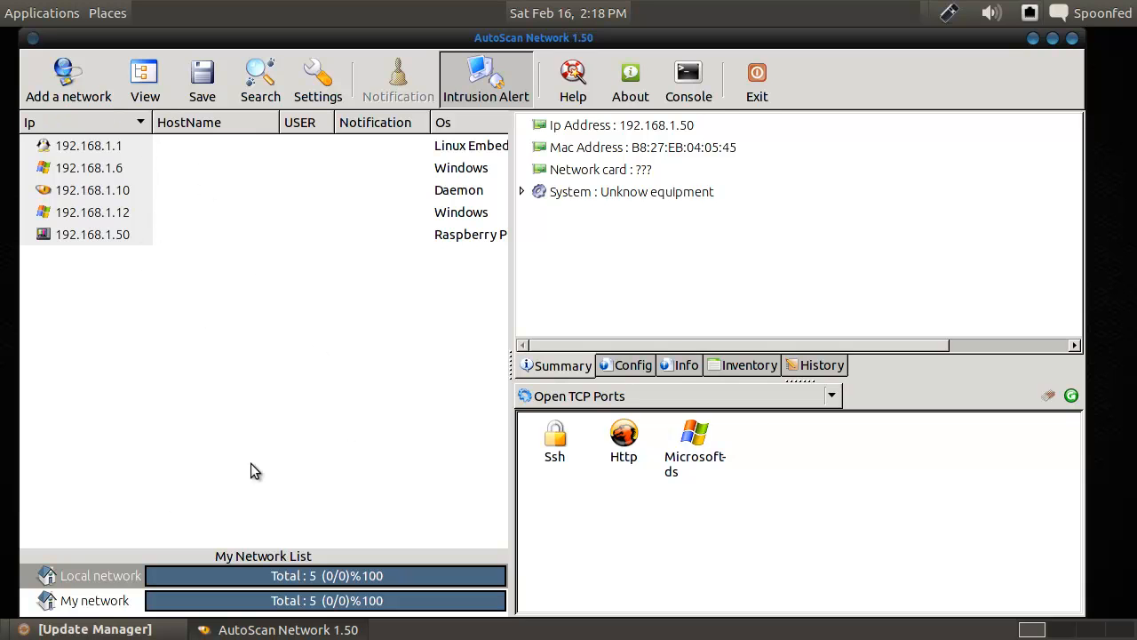
mouse_move(735, 495)
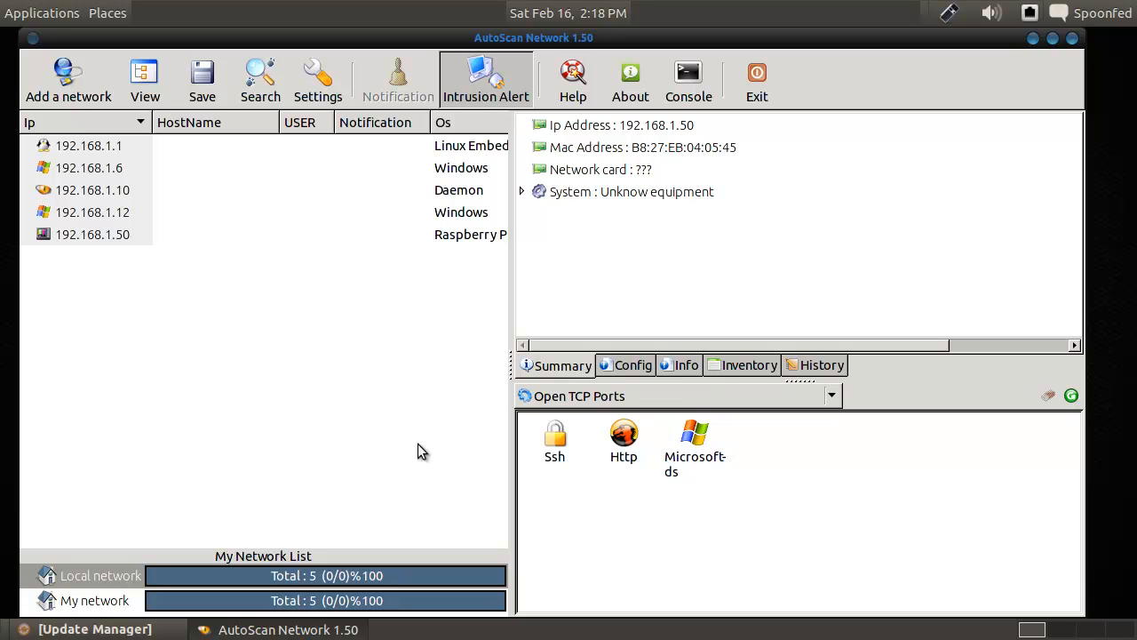
mouse_move(196, 333)
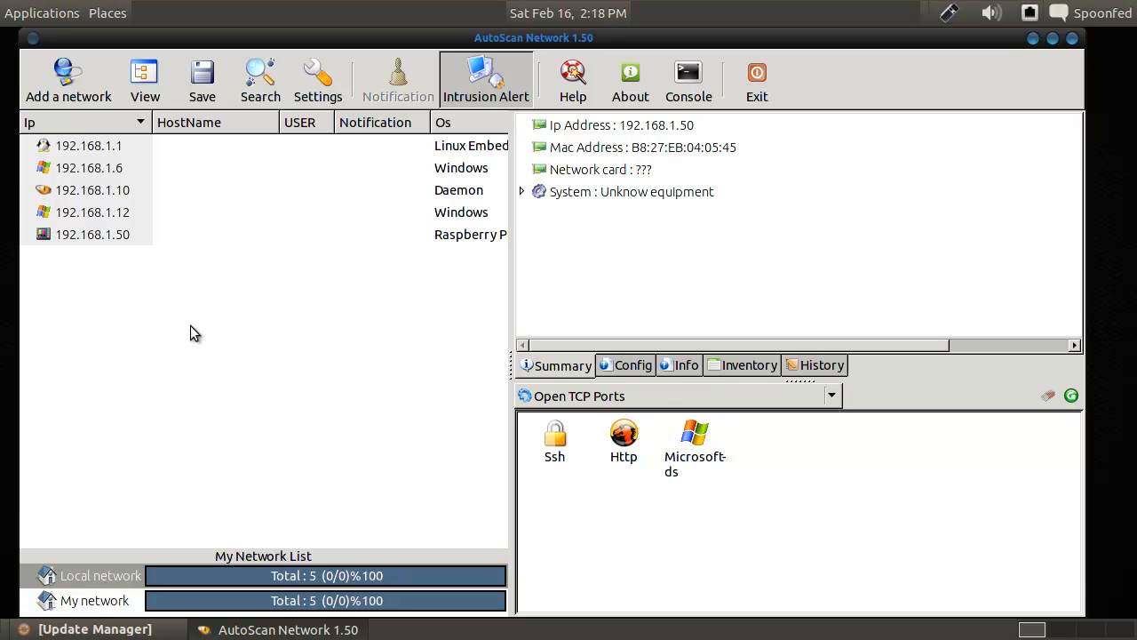
mouse_move(89, 213)
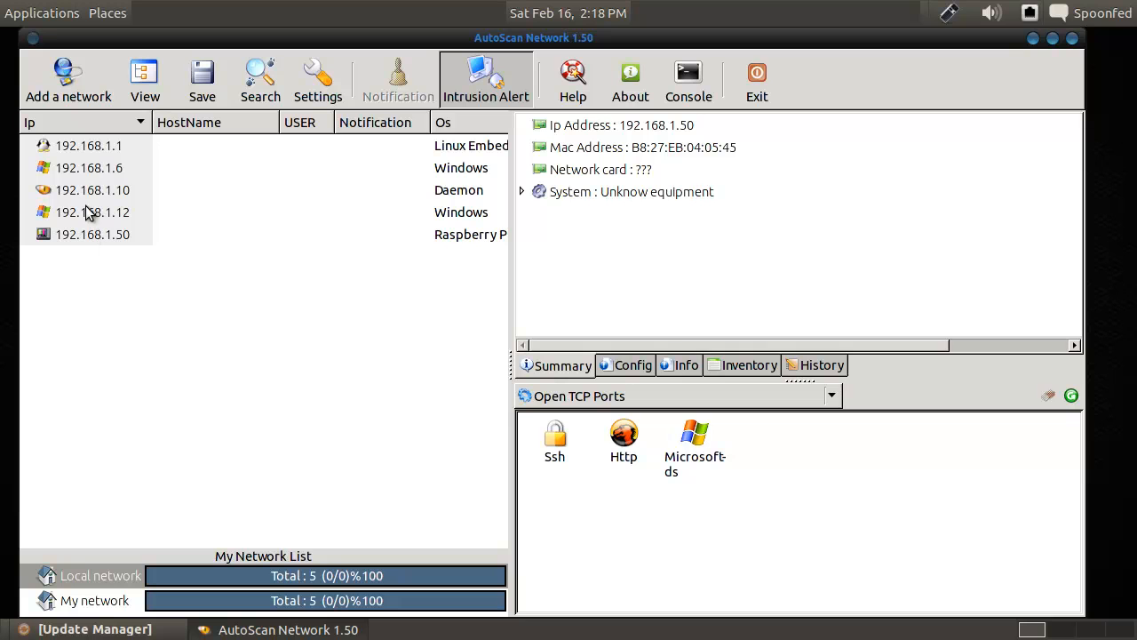
mouse_move(107, 432)
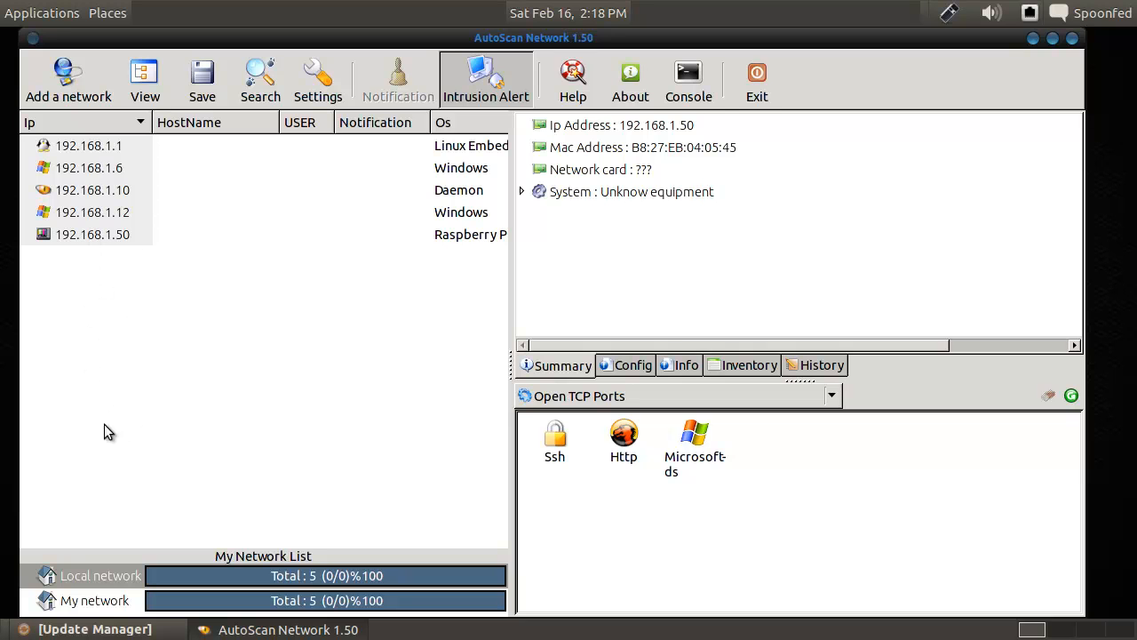
mouse_move(497, 472)
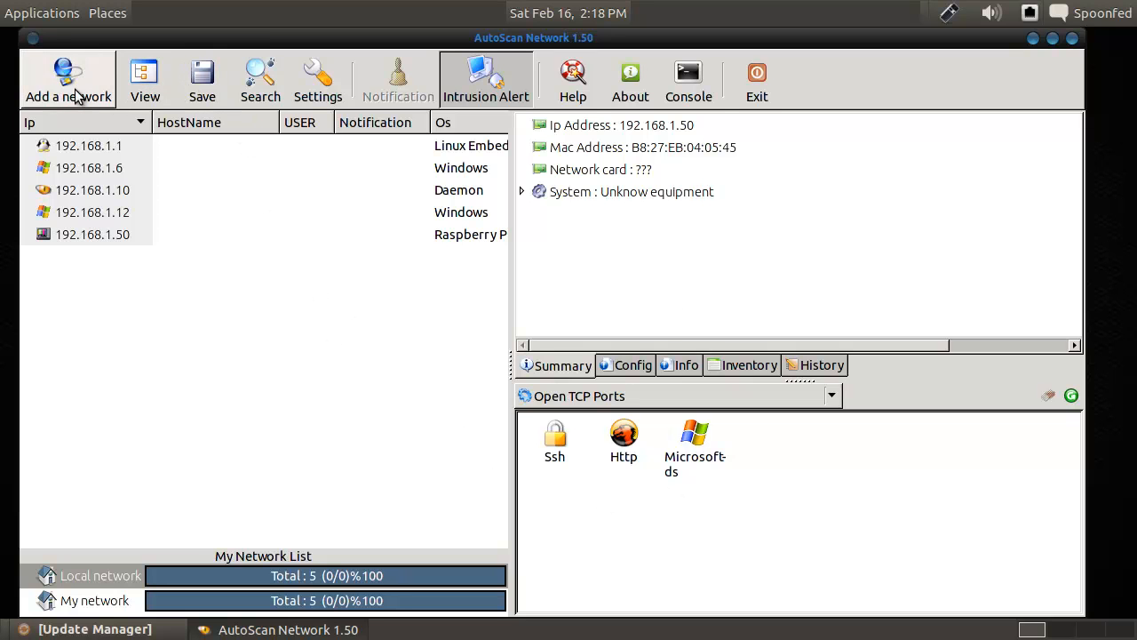
mouse_move(817, 120)
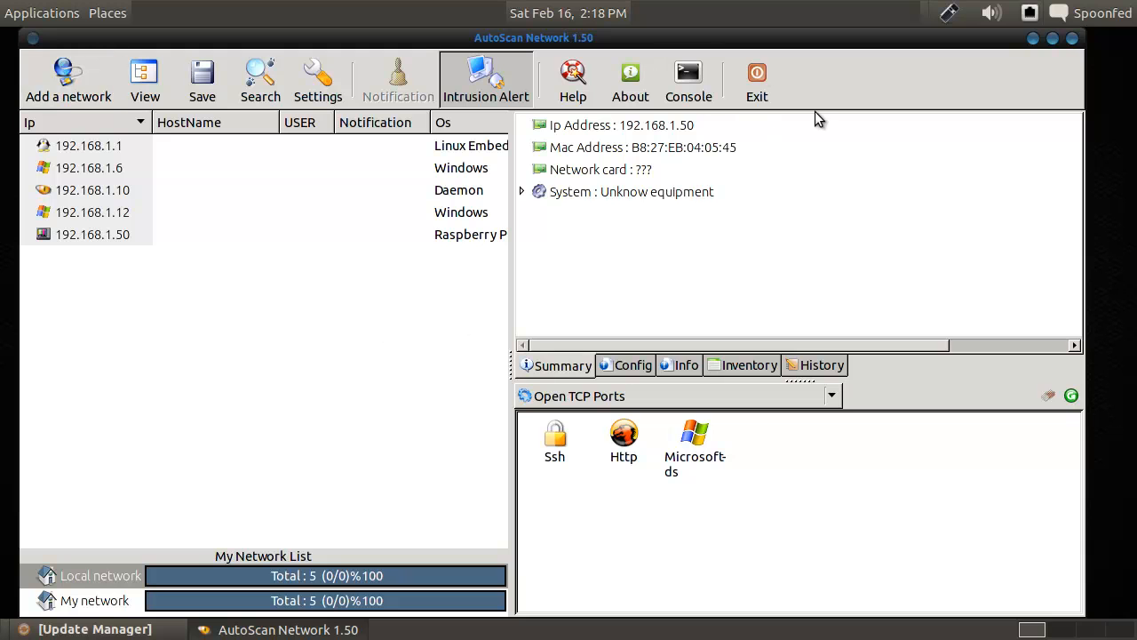
left_click(688, 80)
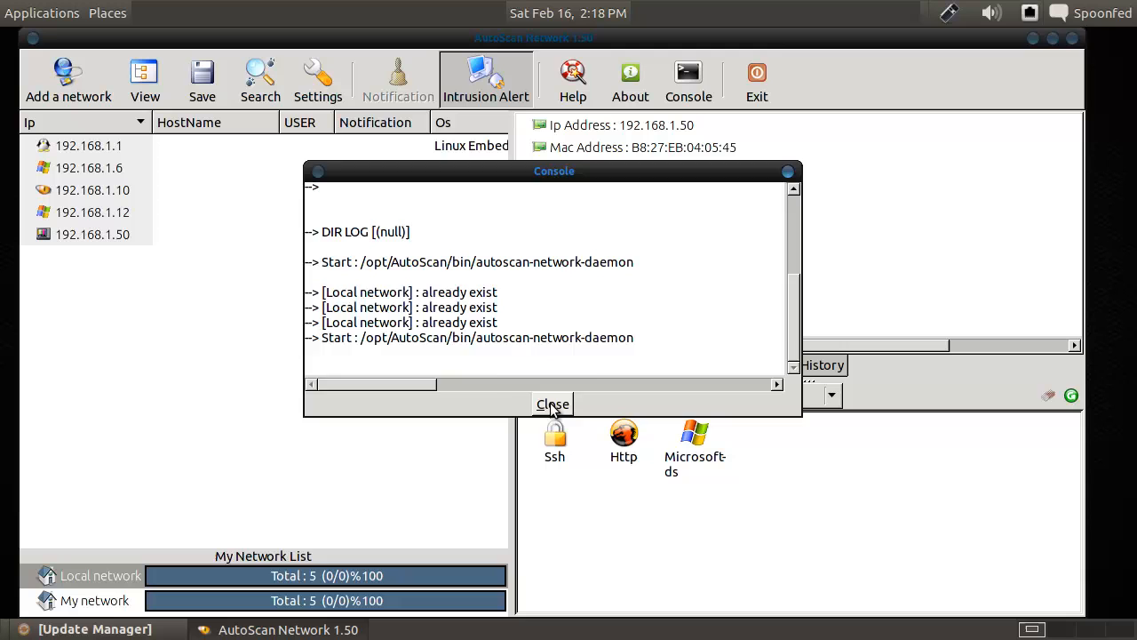
left_click(553, 404)
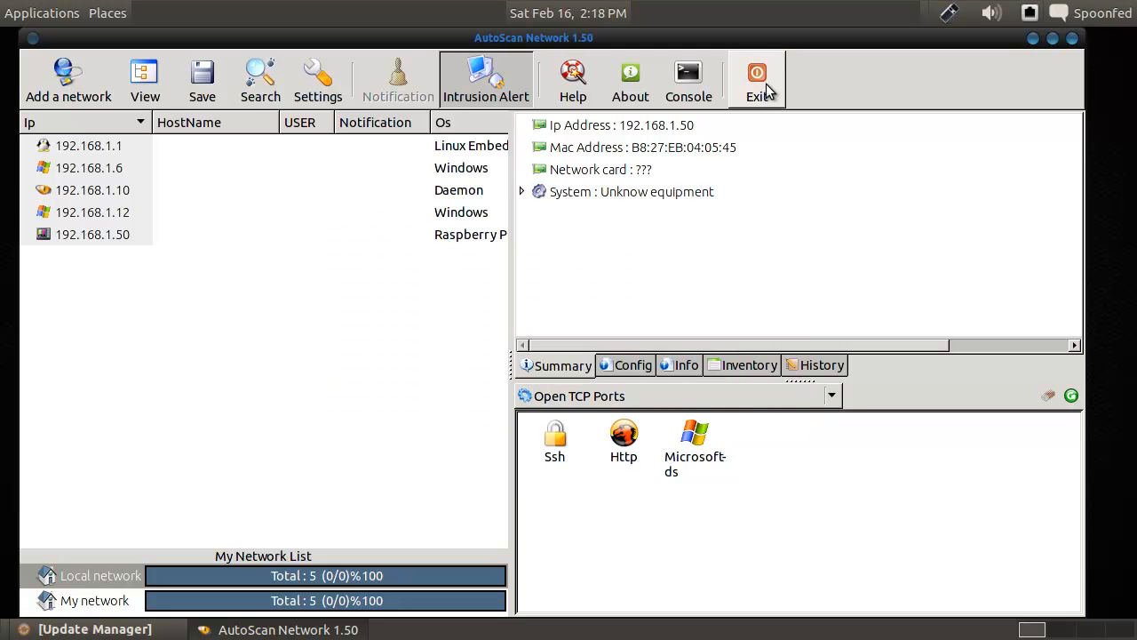
mouse_move(746, 404)
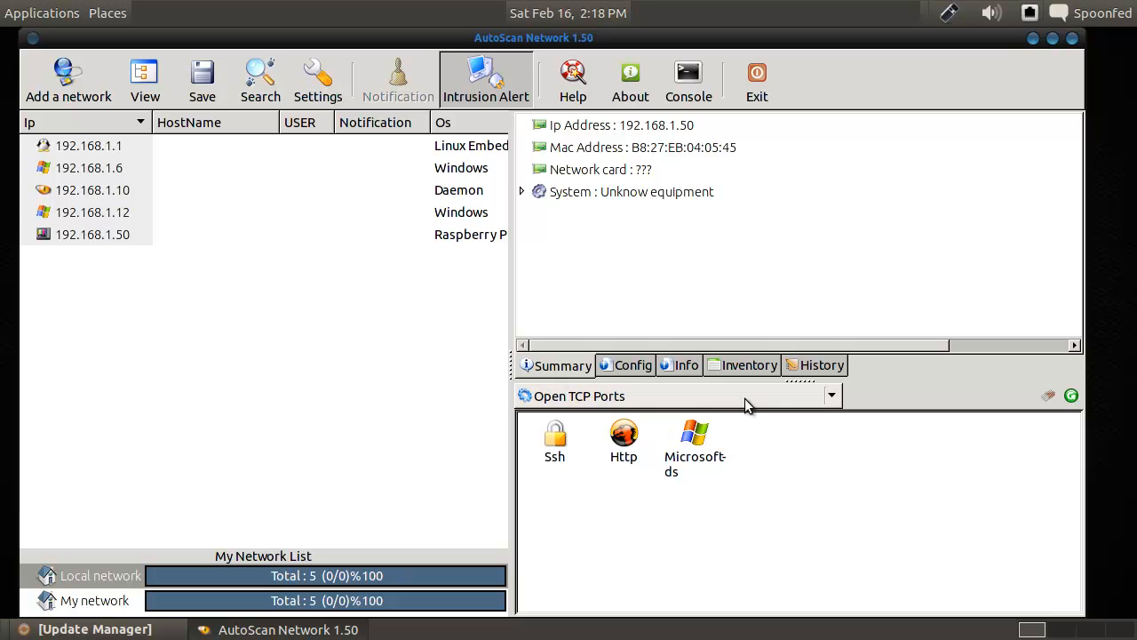